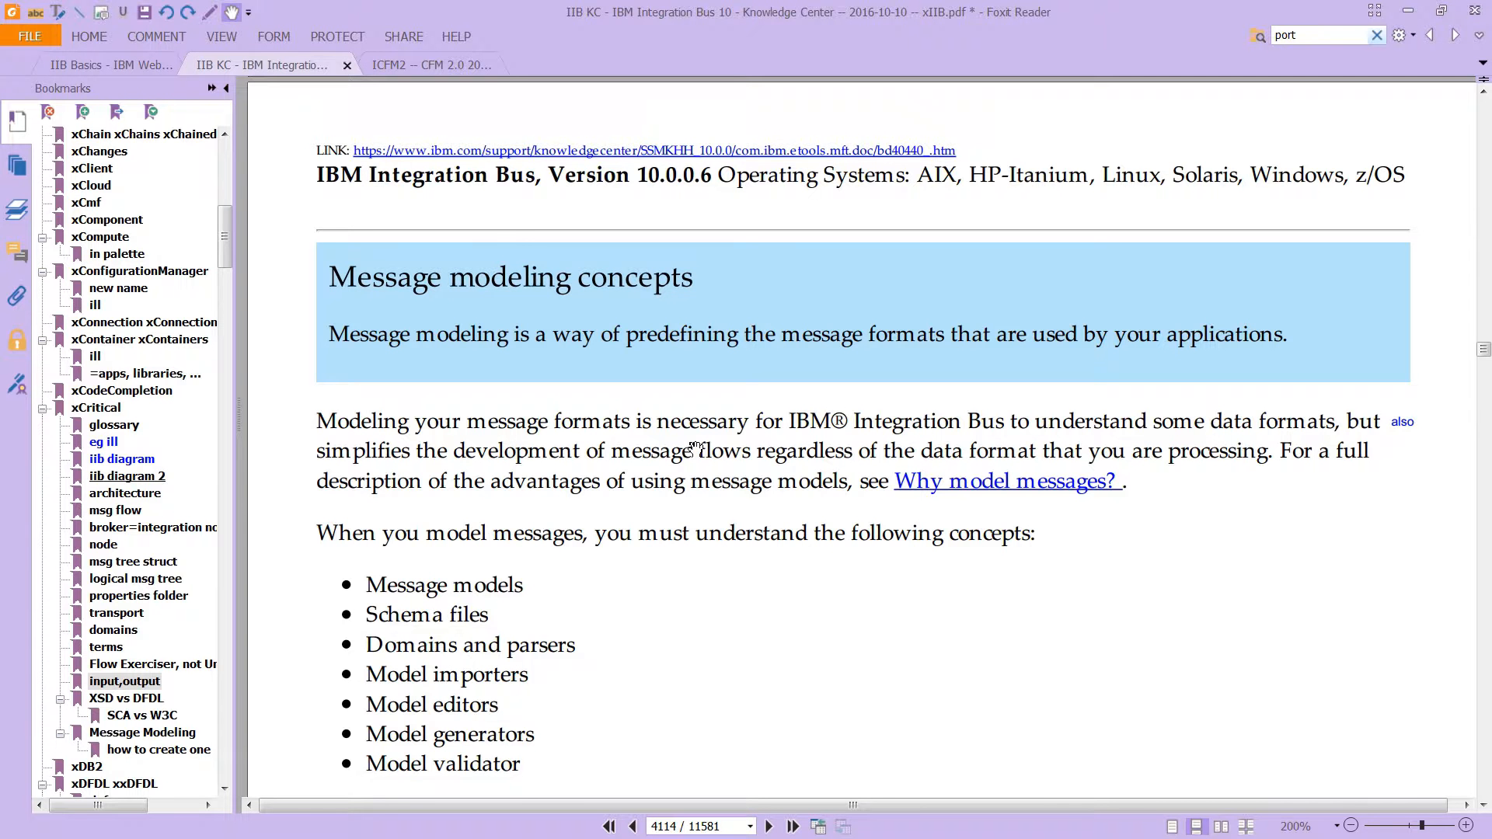
mouse_move(696, 445)
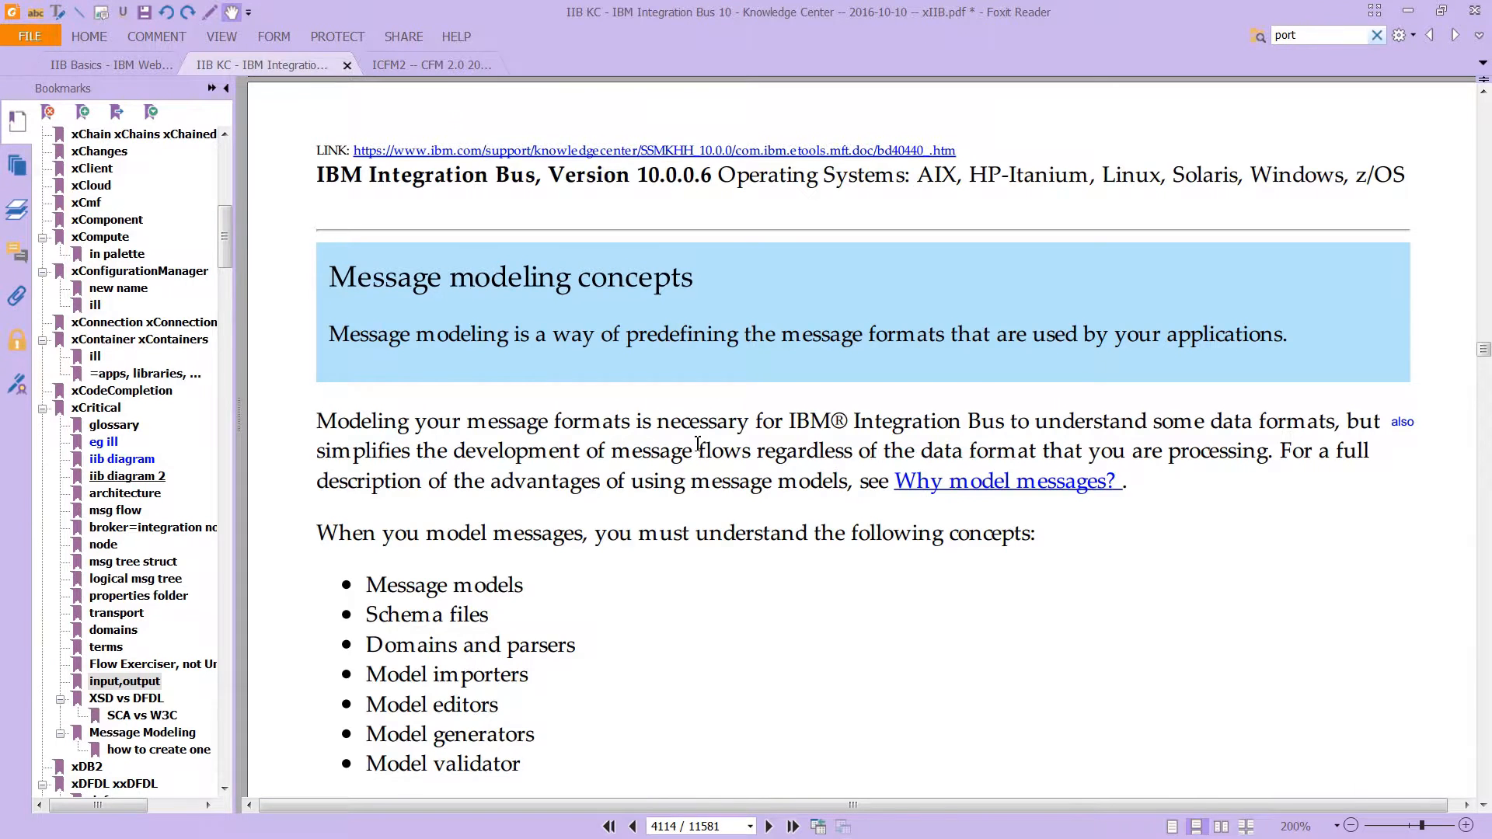
Scroll past the Message sets tip to page 4115 with the IBM Integration Toolkit diagram.
scroll(down, 3)
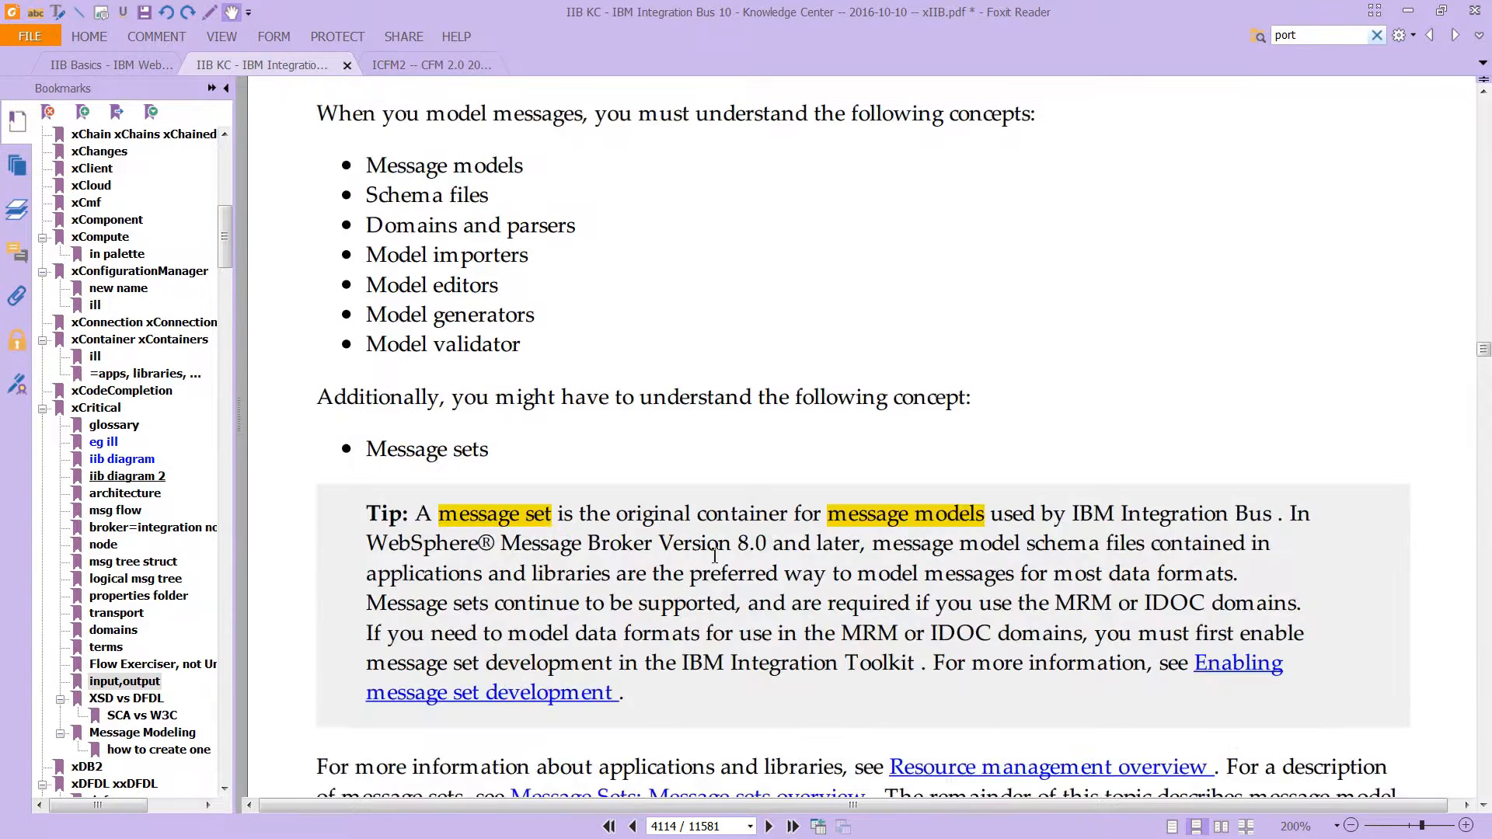
scroll(down, 3)
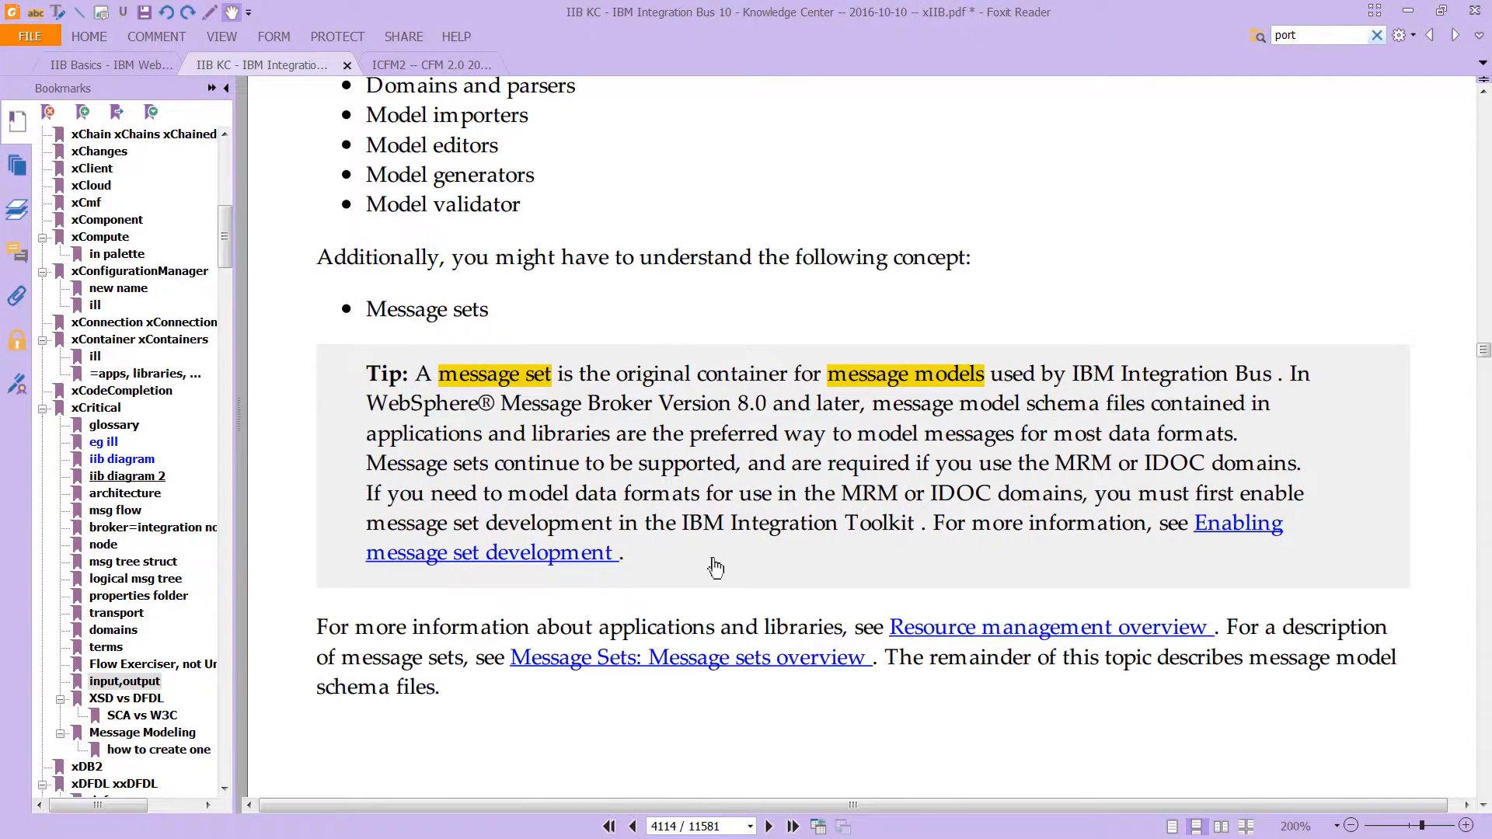
mouse_move(872, 391)
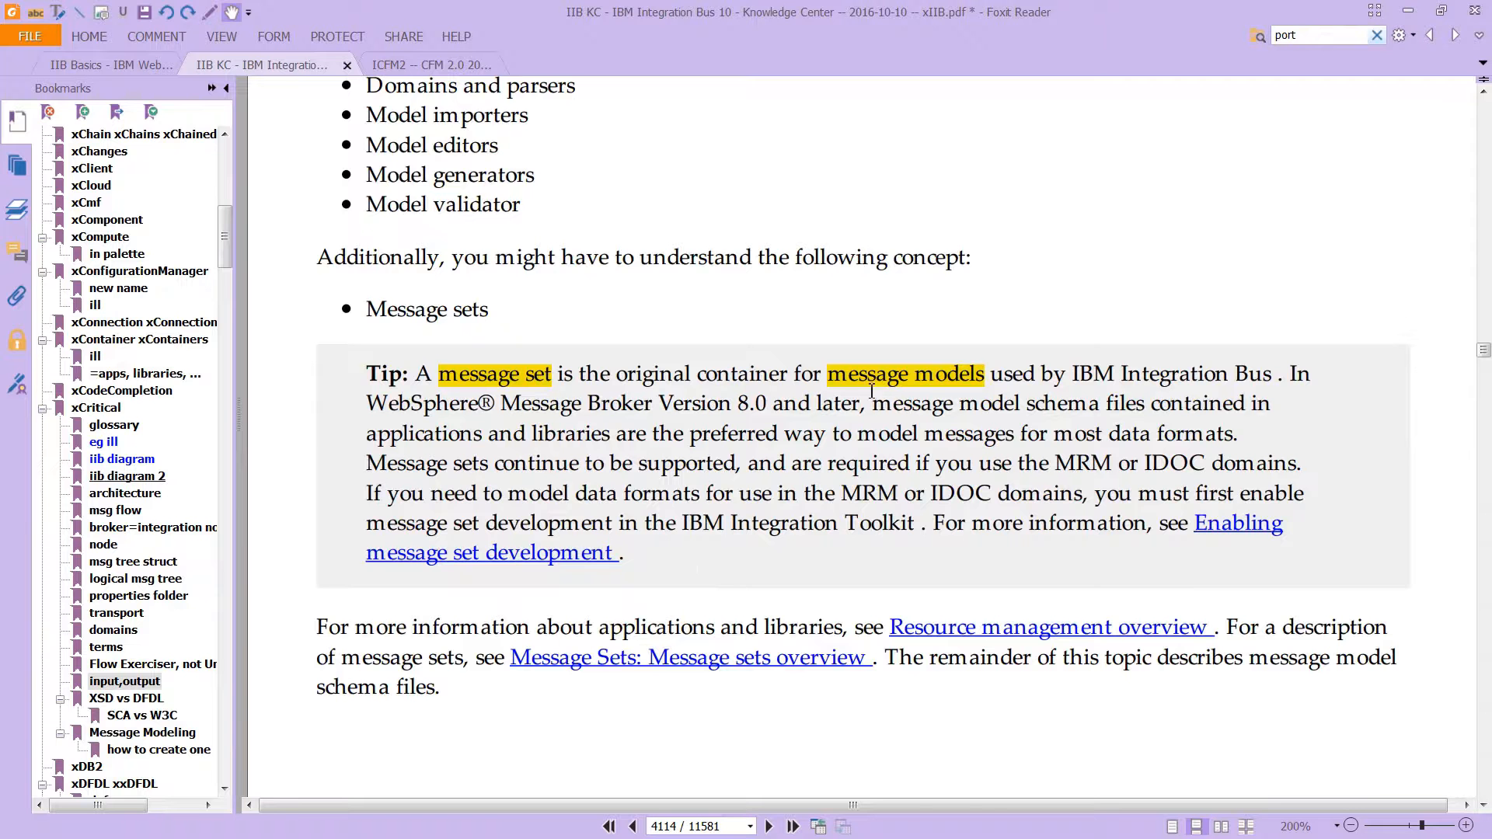
mouse_move(812, 502)
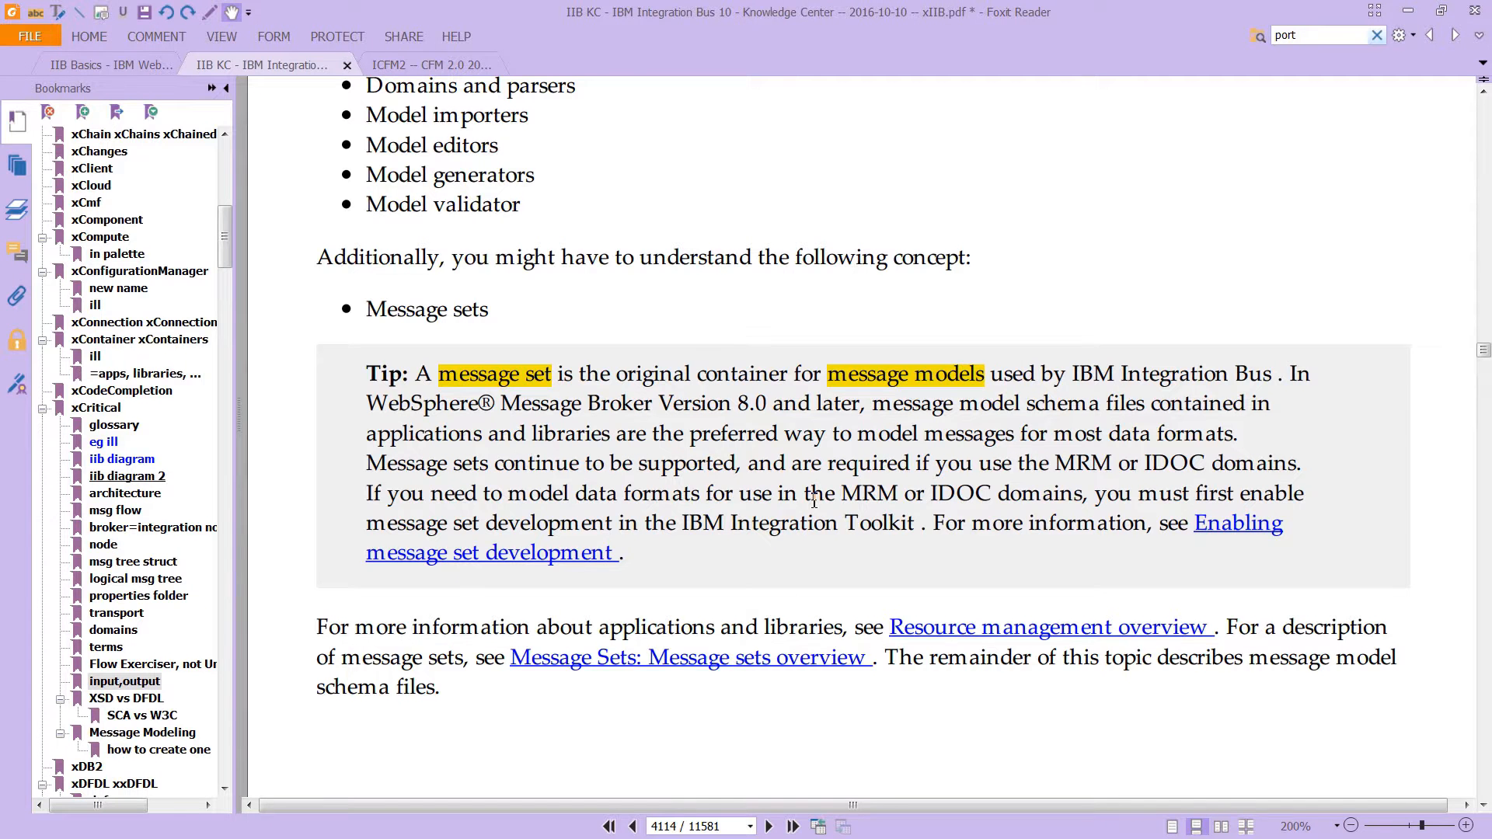
mouse_move(740, 715)
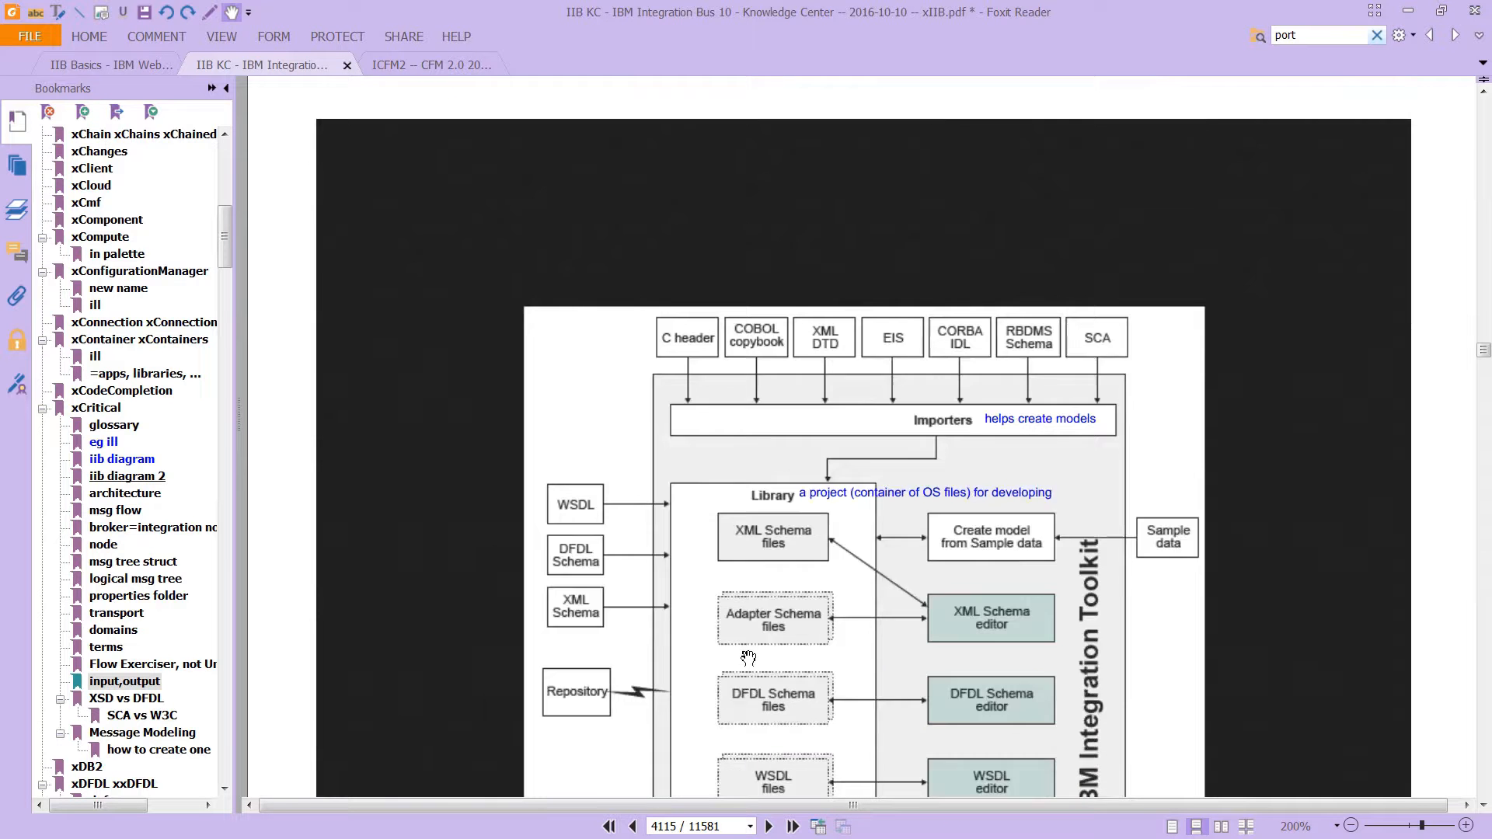
scroll(down, 3)
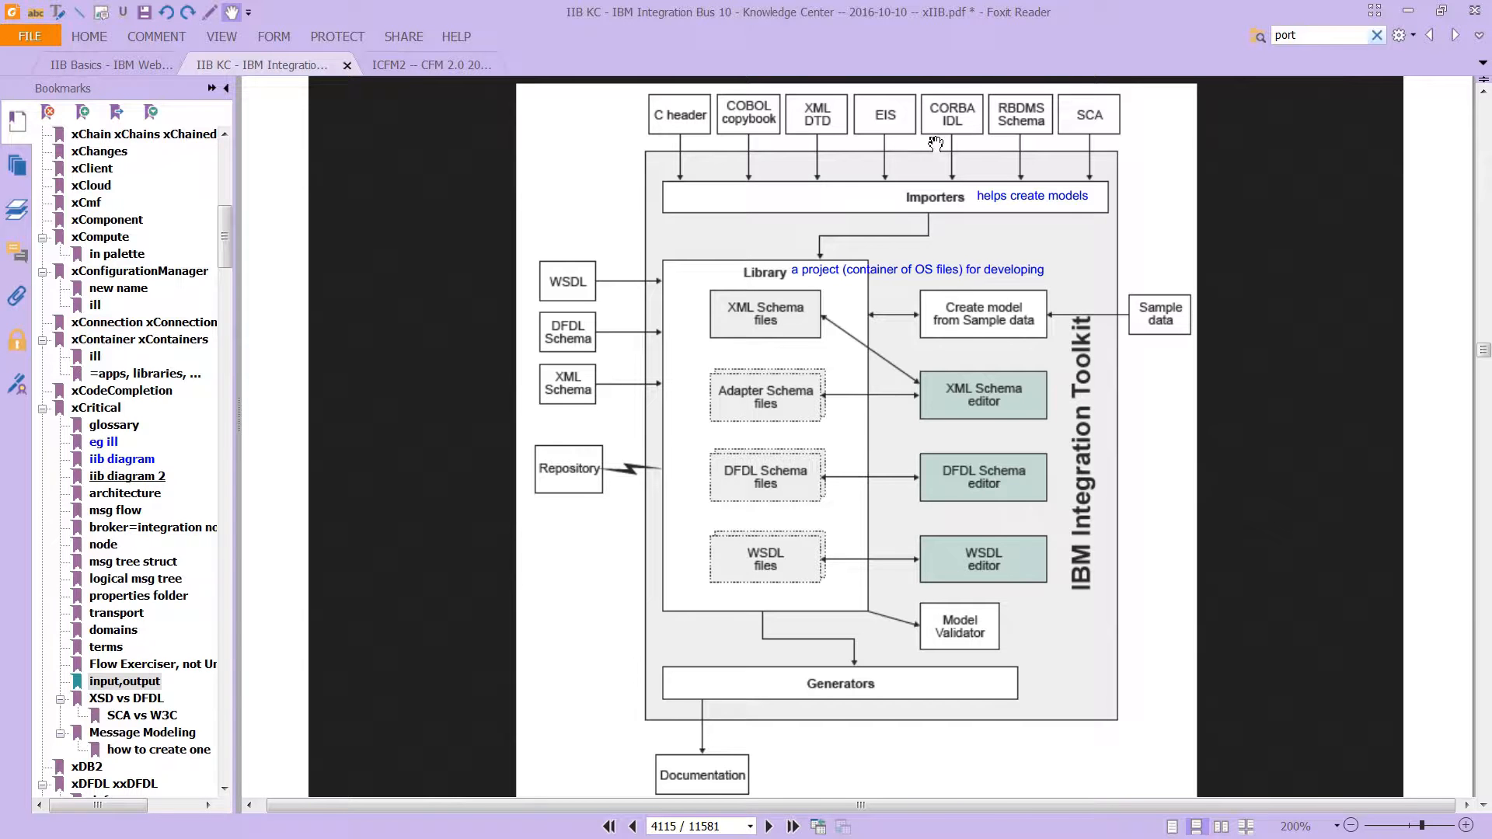
mouse_move(961, 168)
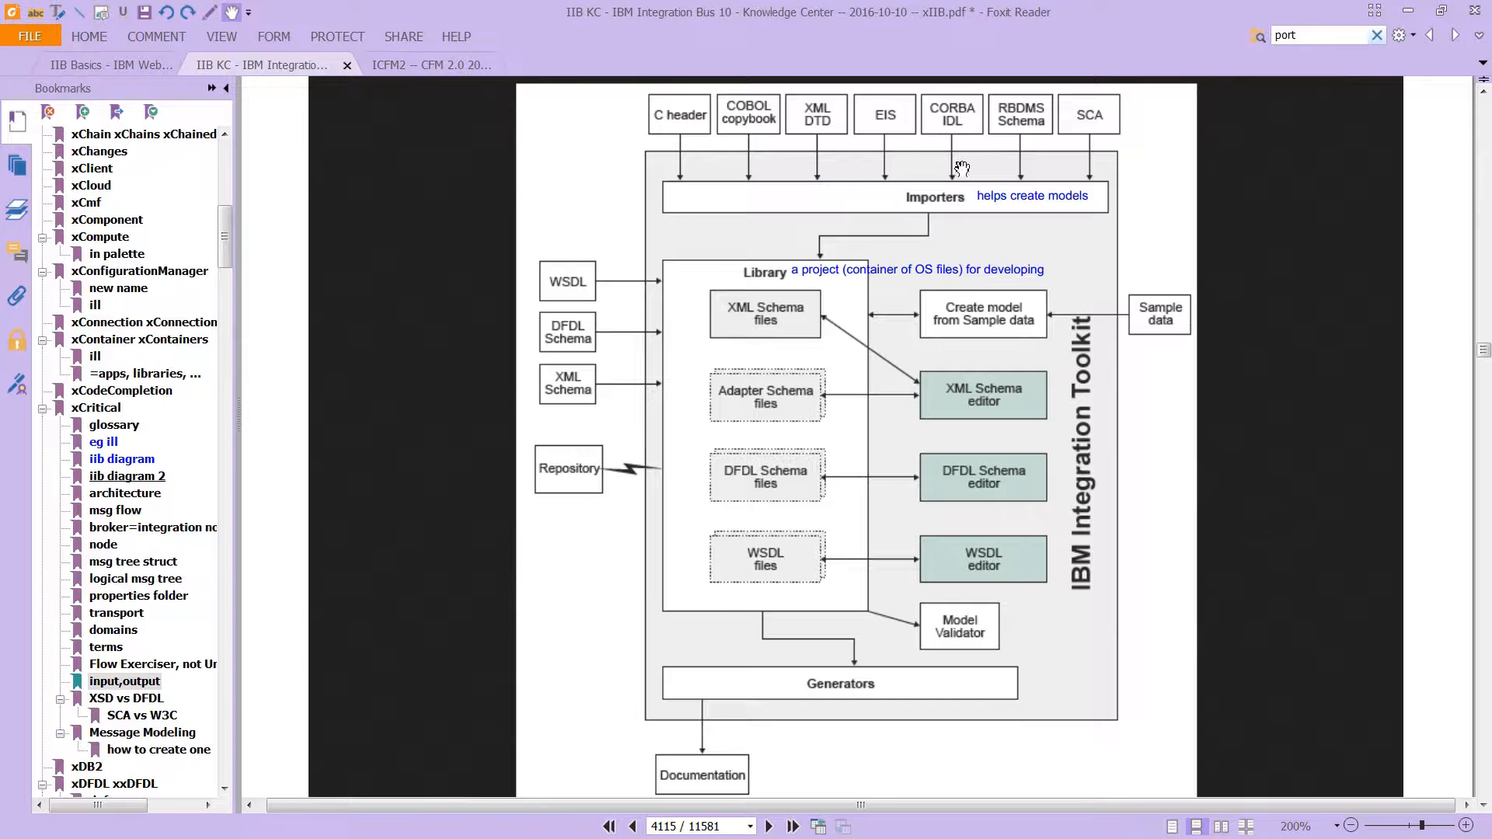
mouse_move(956, 167)
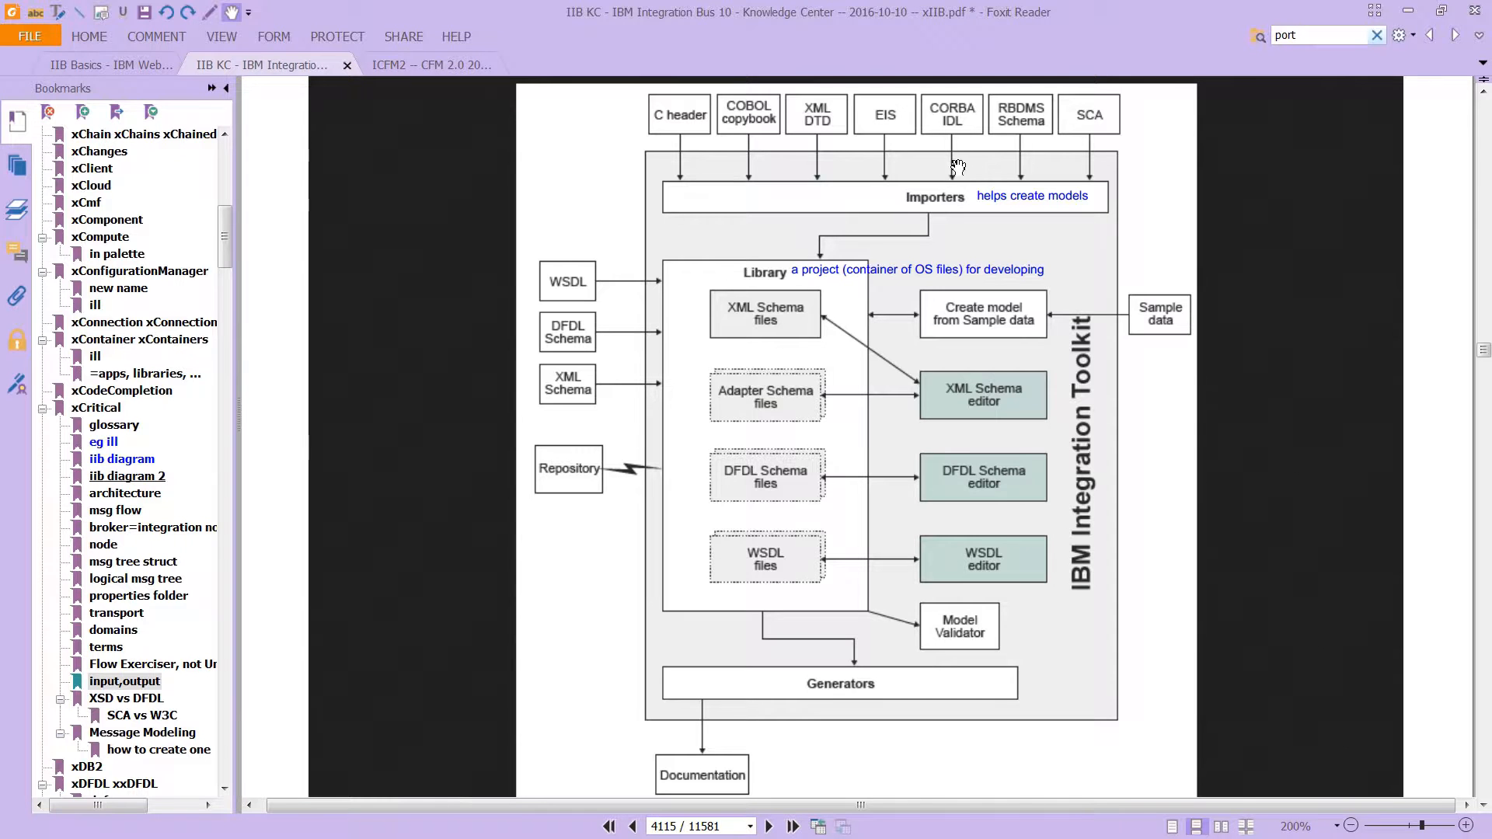
mouse_move(757, 157)
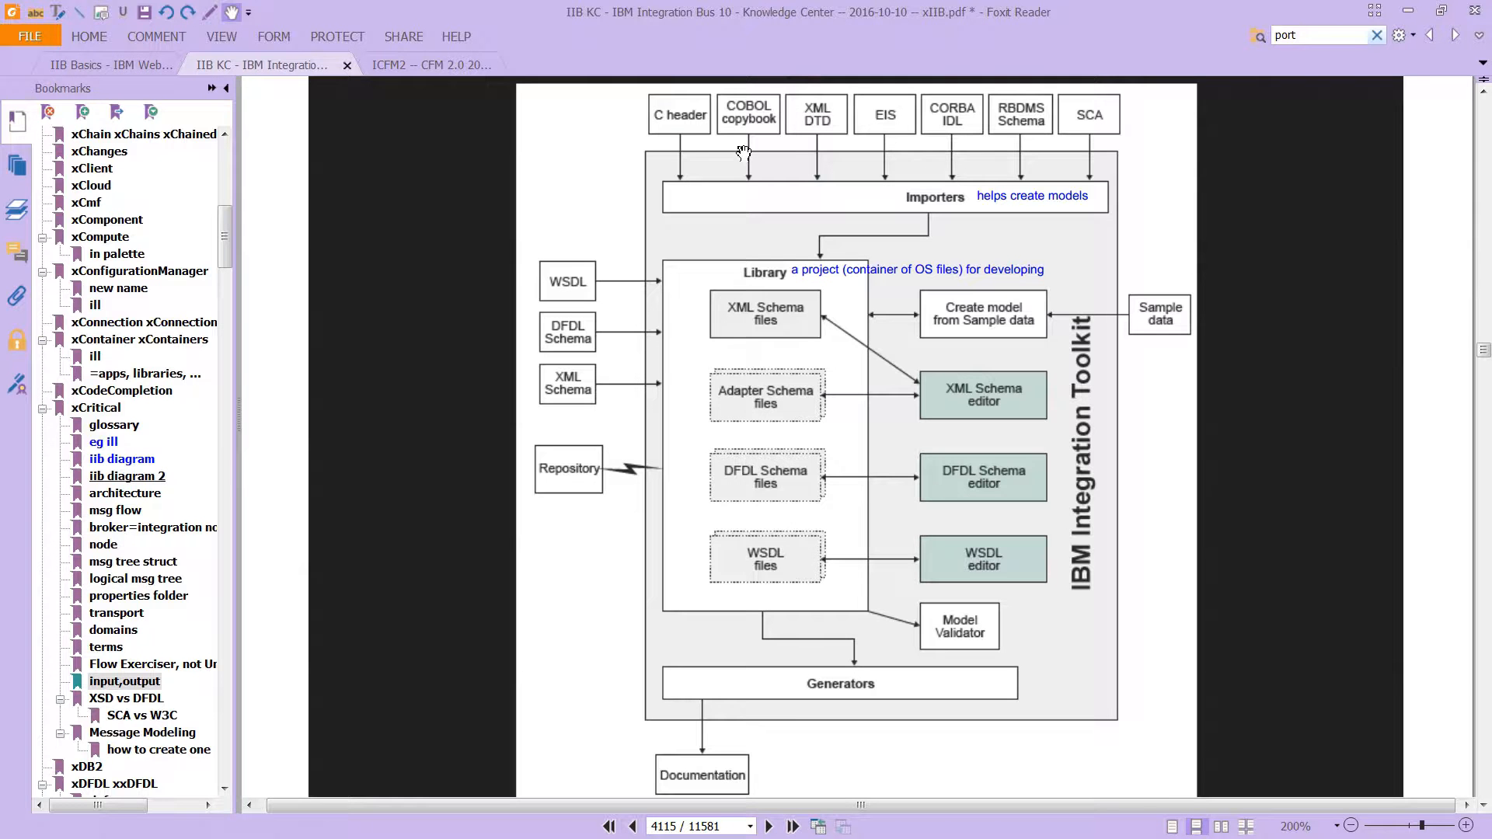
mouse_move(970, 476)
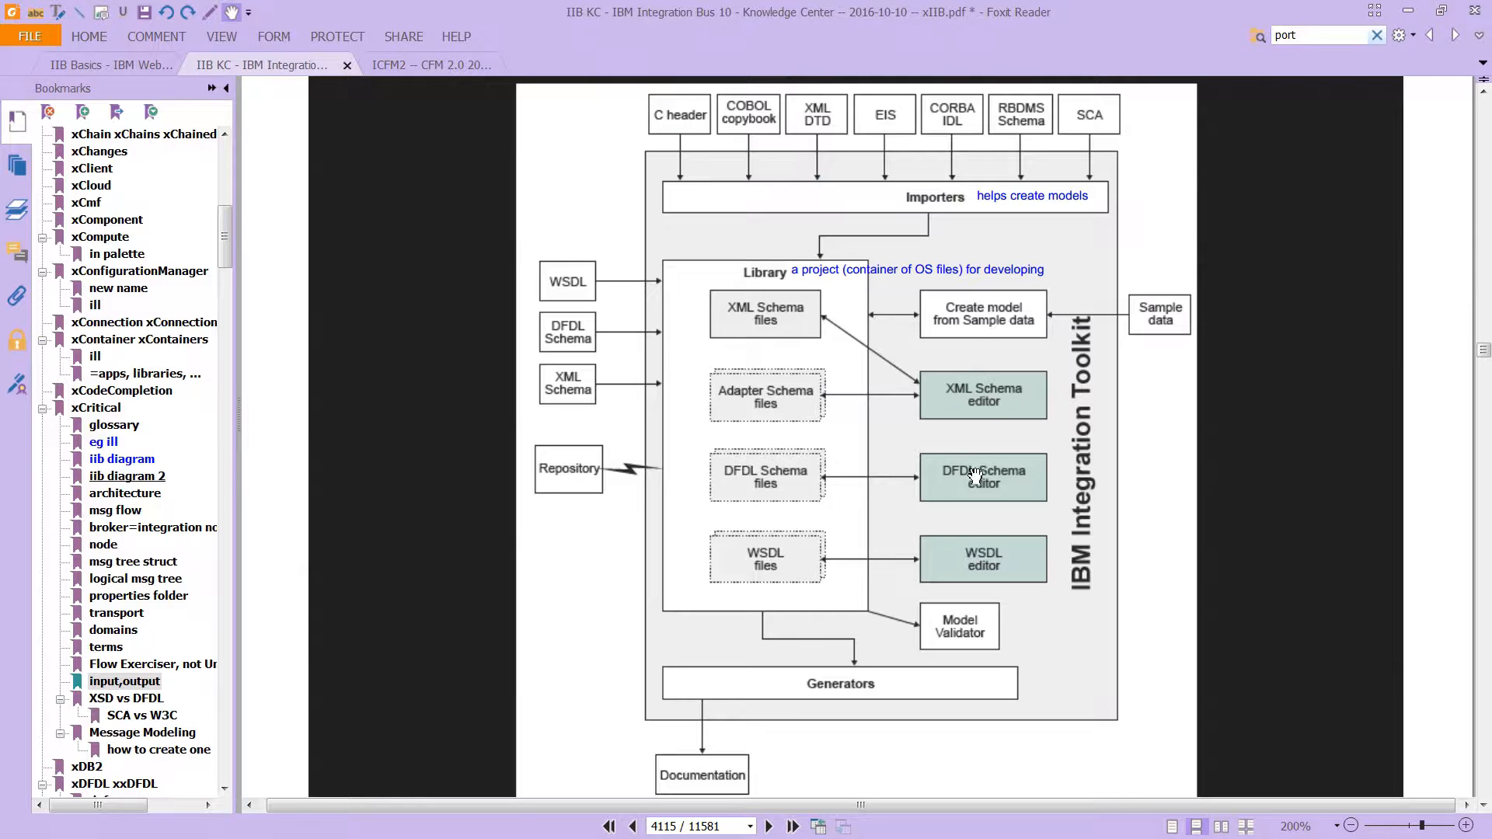
mouse_move(965, 409)
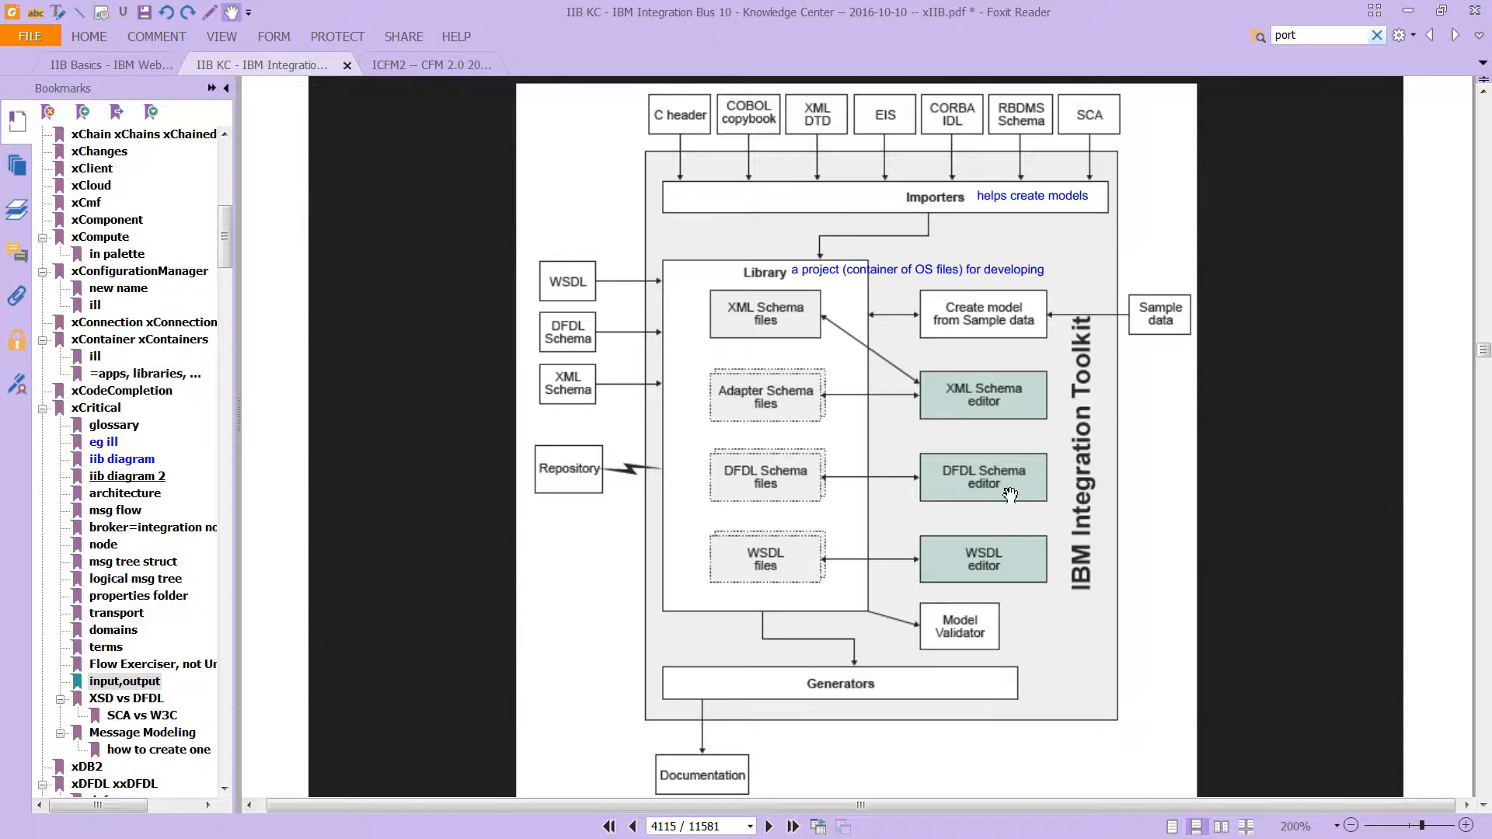
mouse_move(1010, 528)
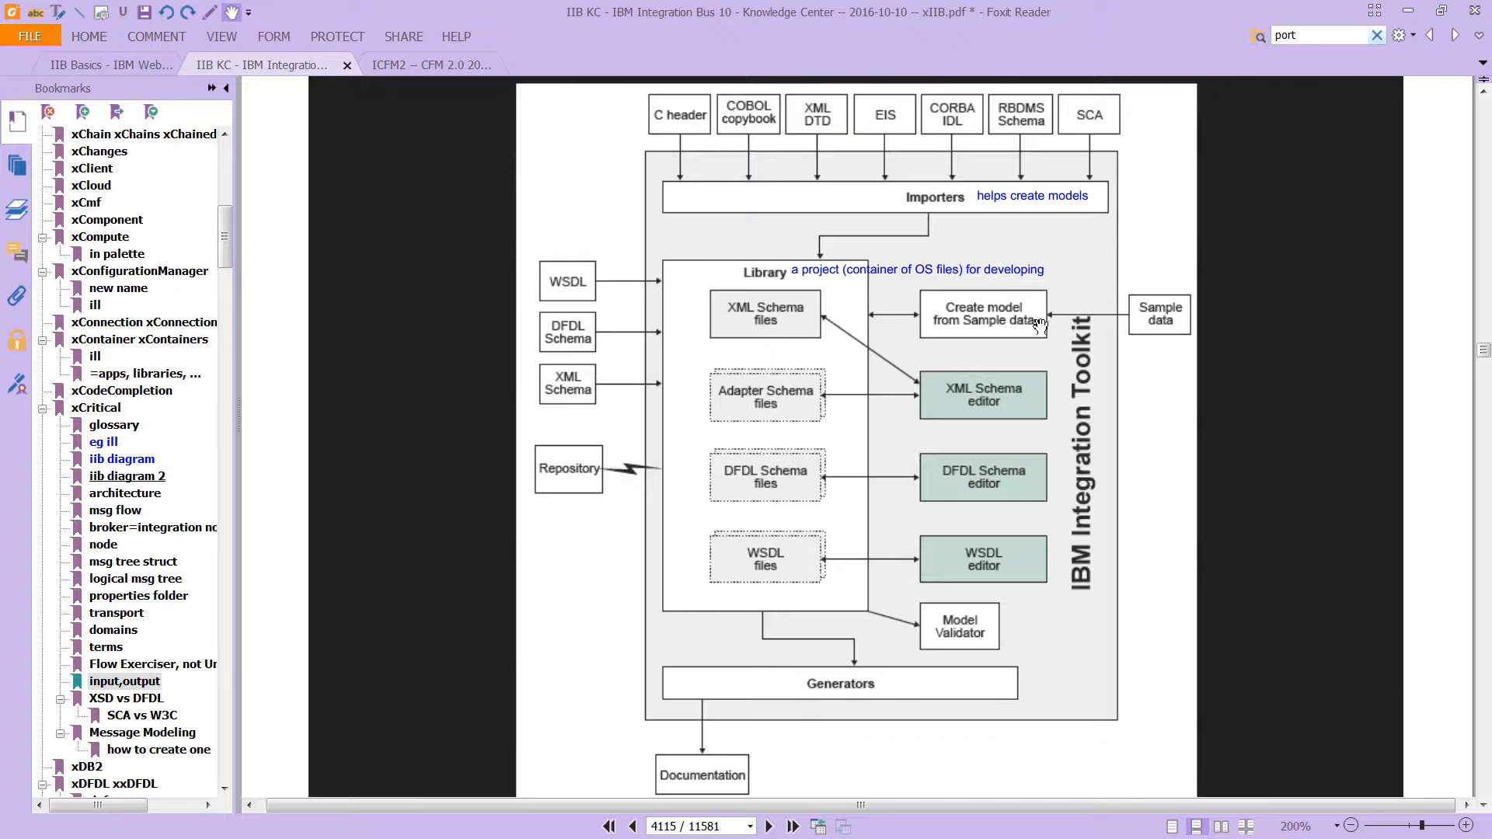
mouse_move(995, 379)
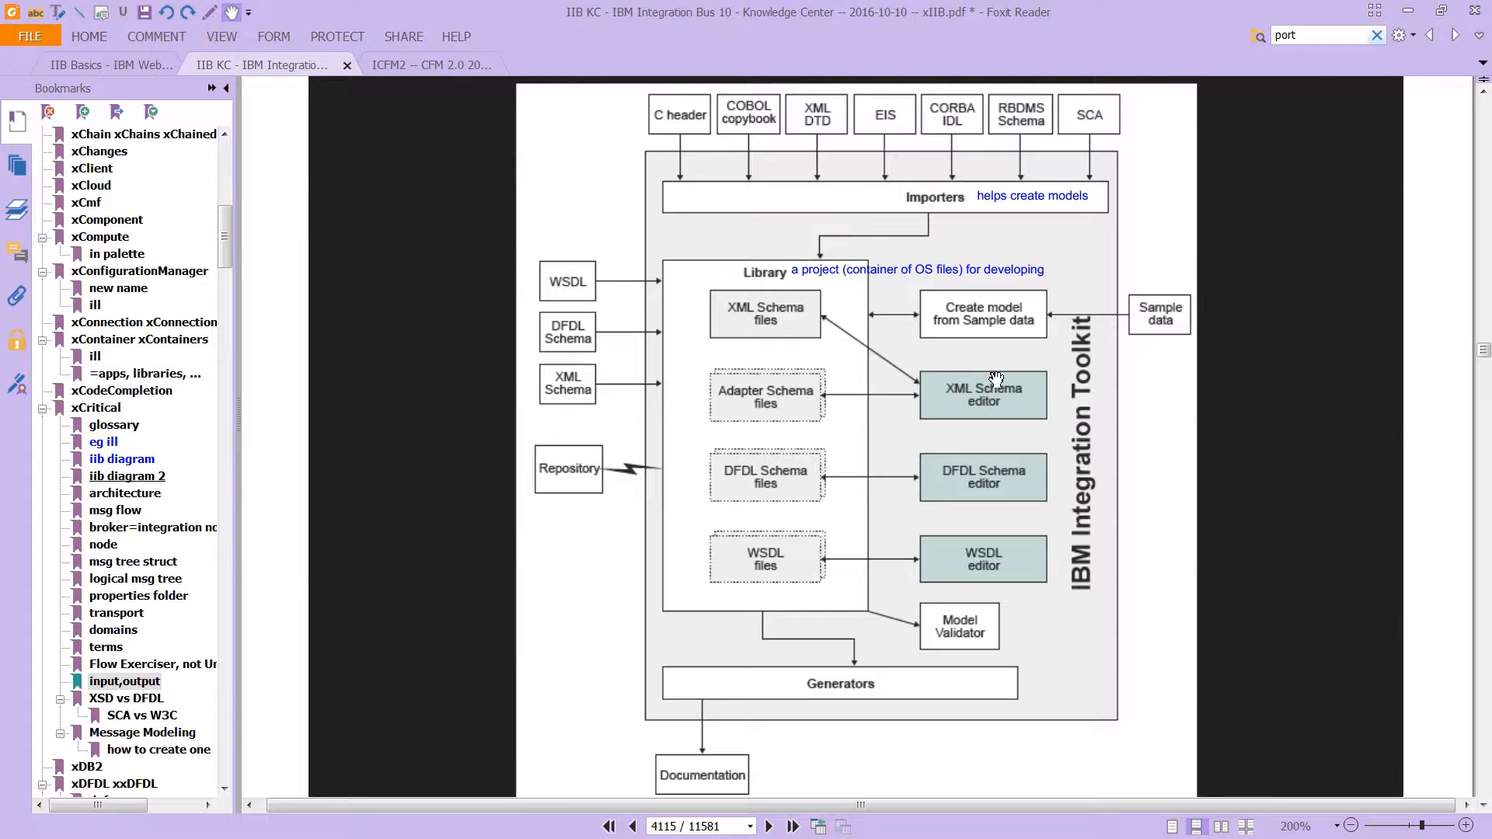
mouse_move(959, 449)
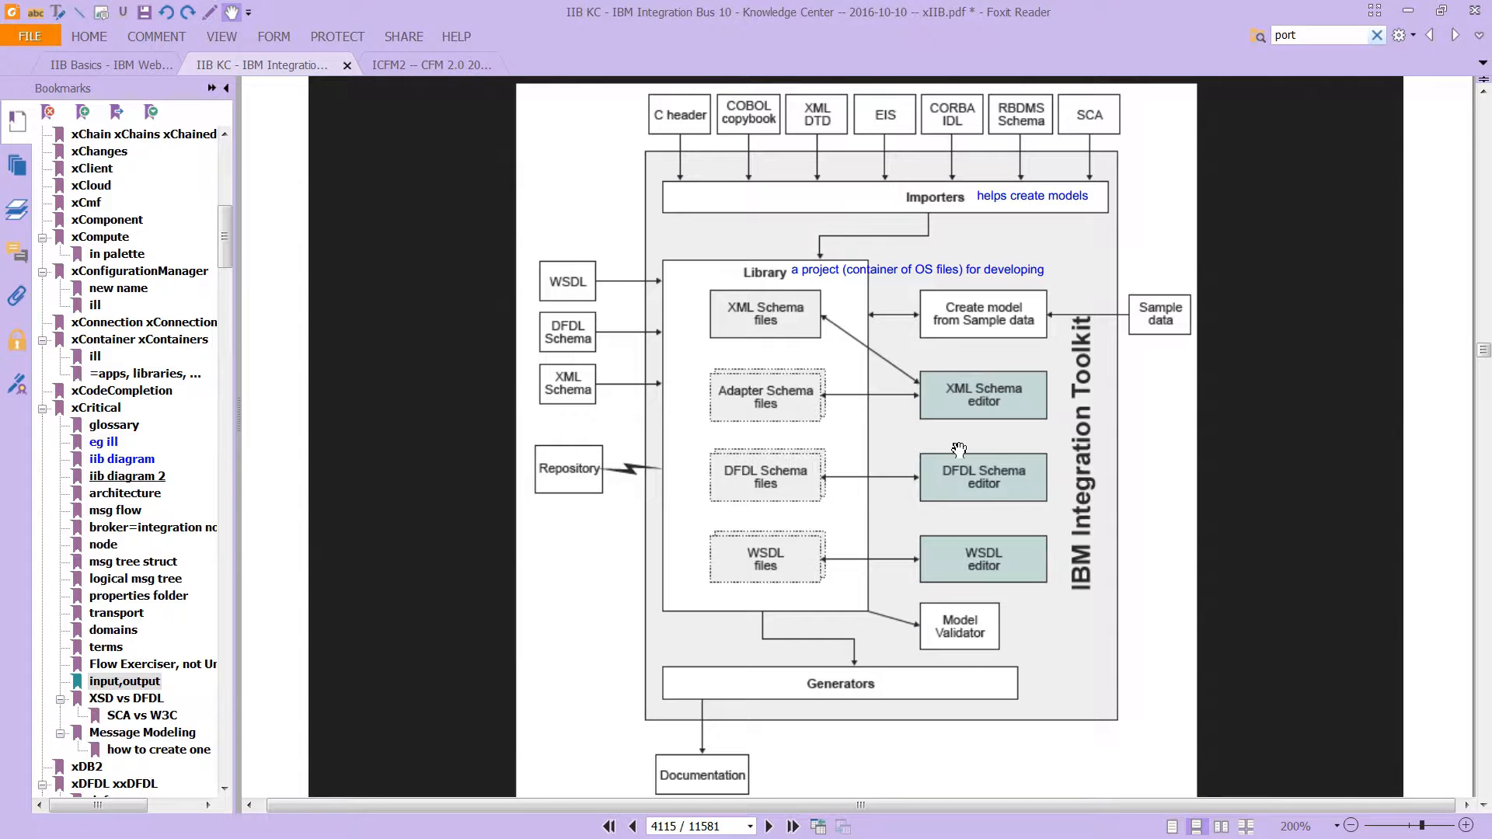
Jump via the xDFDL bookmark to page 219 describing DFDL, MRM and XMLNSC.
click(113, 783)
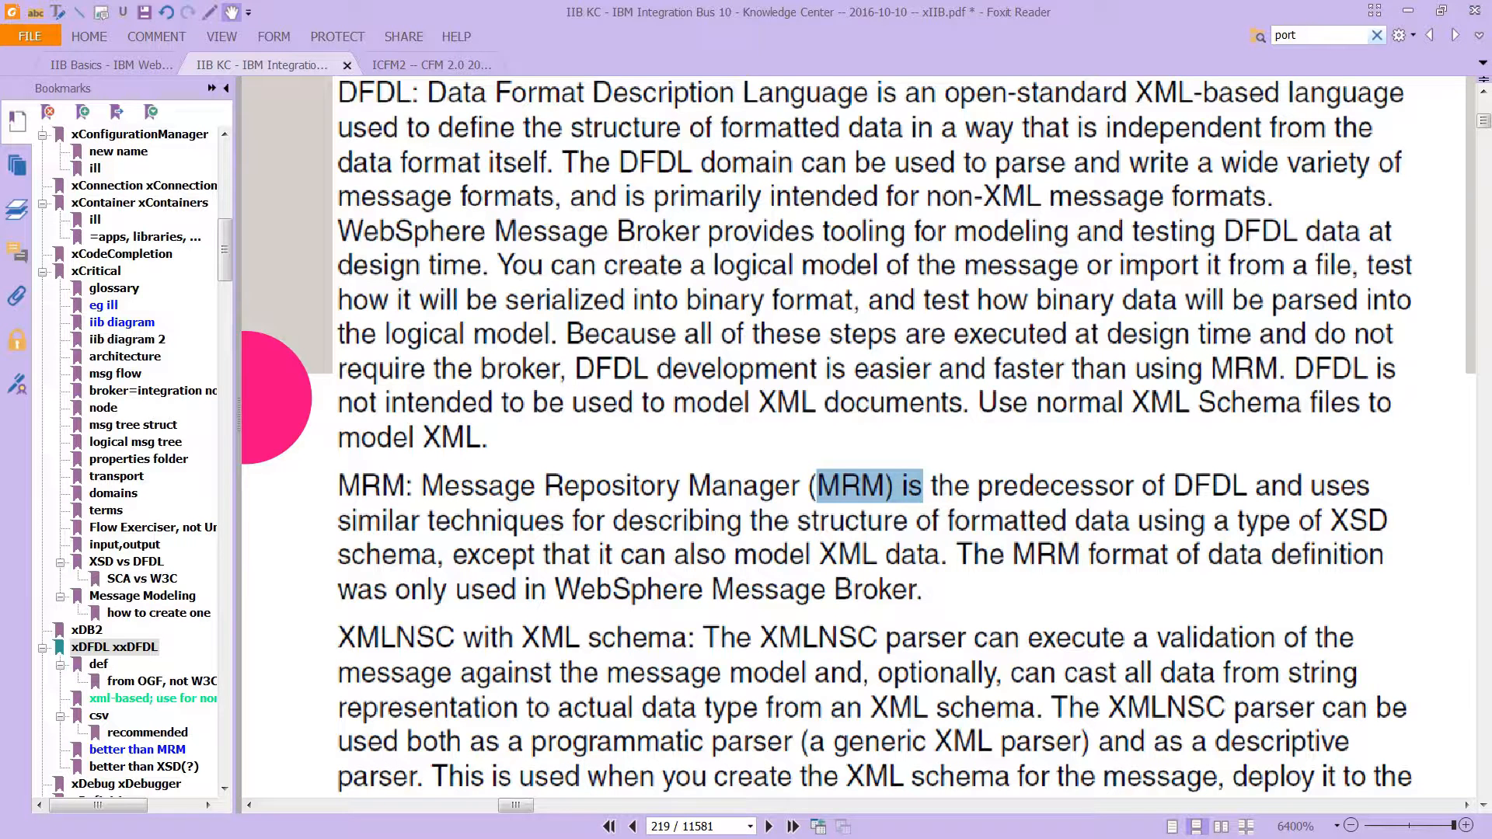
click(126, 784)
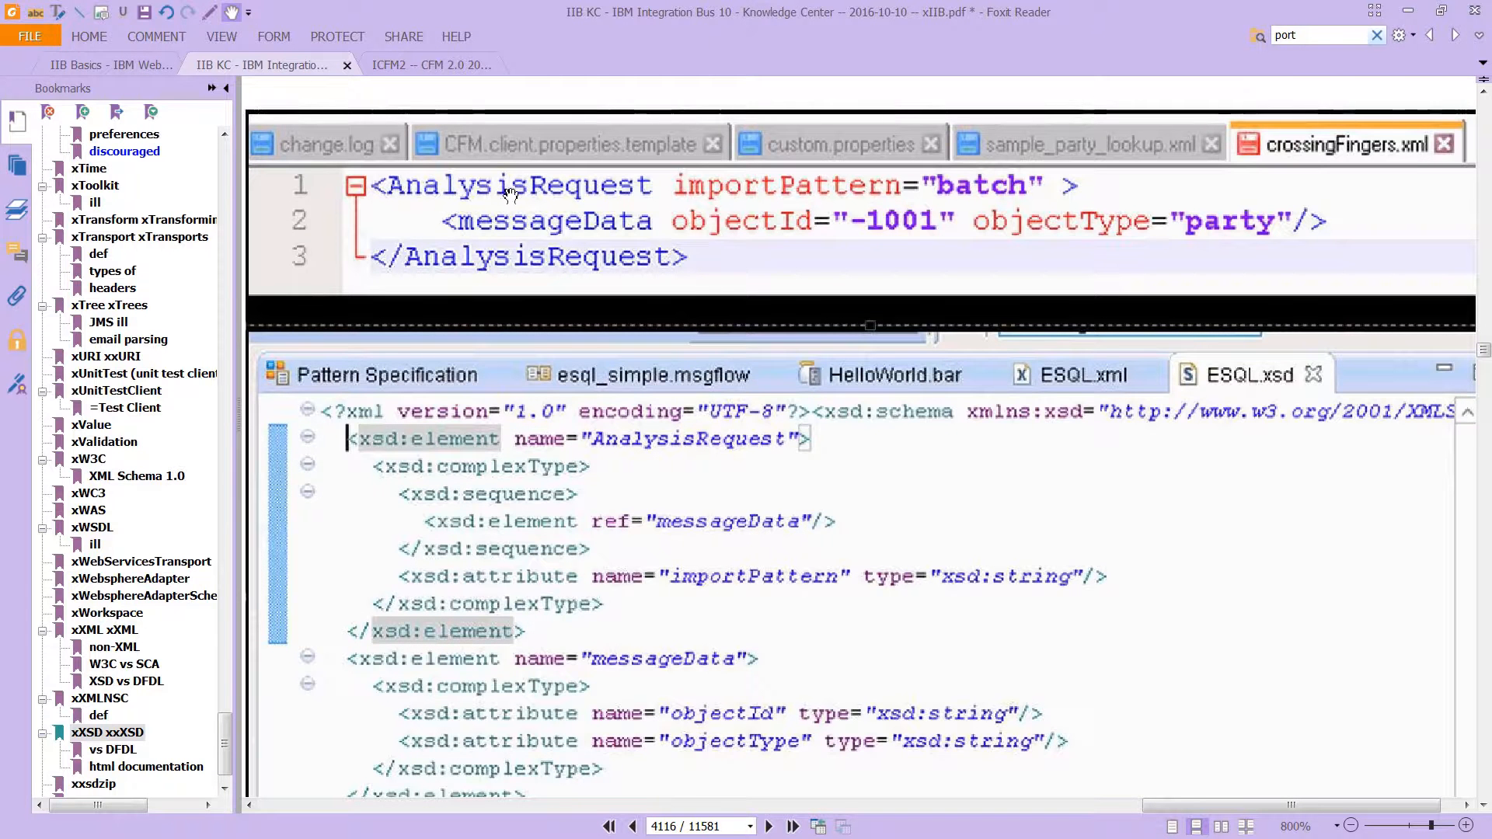
mouse_move(637, 200)
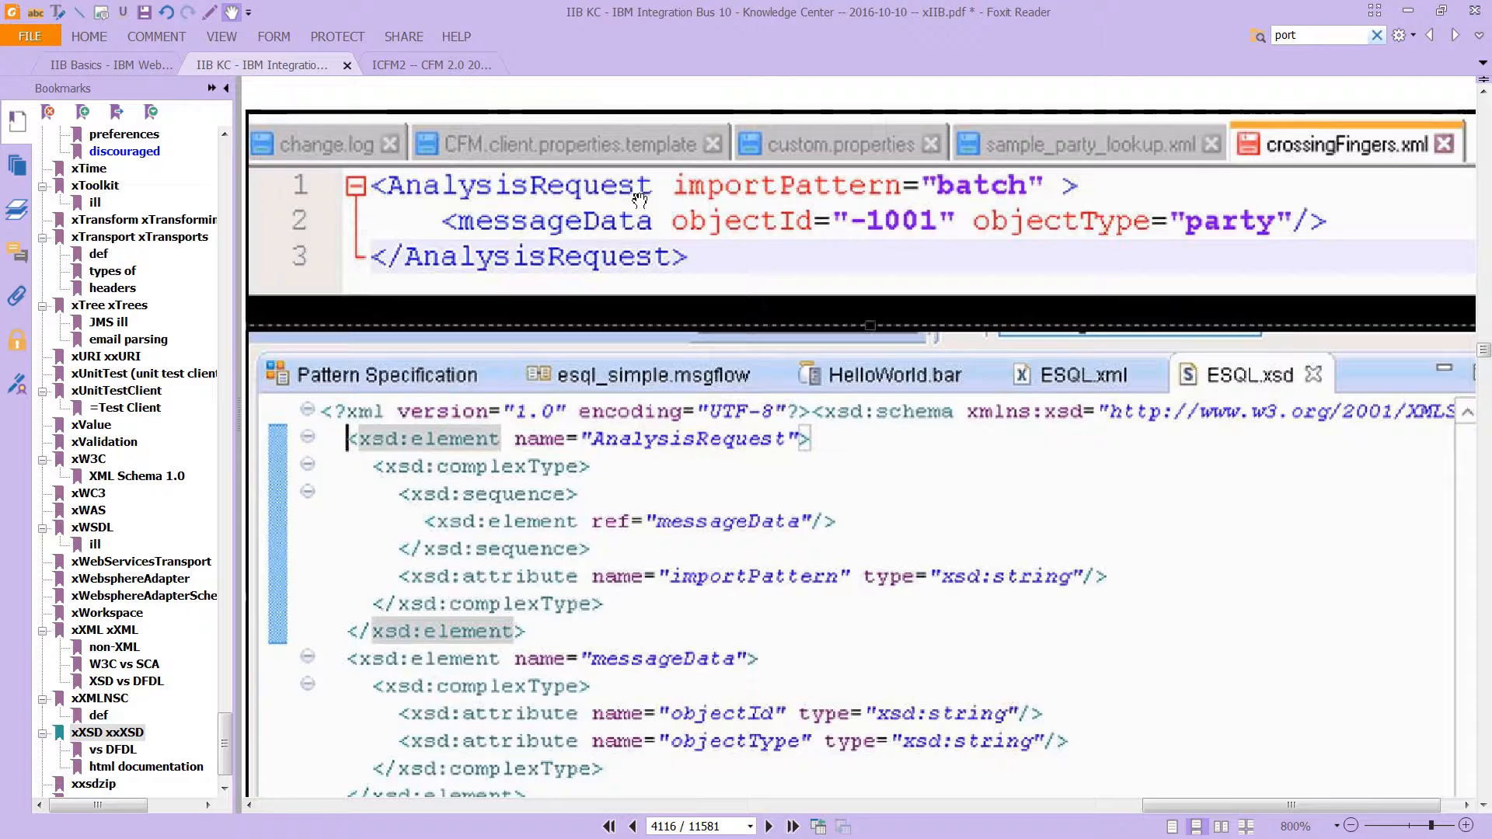
mouse_move(618, 200)
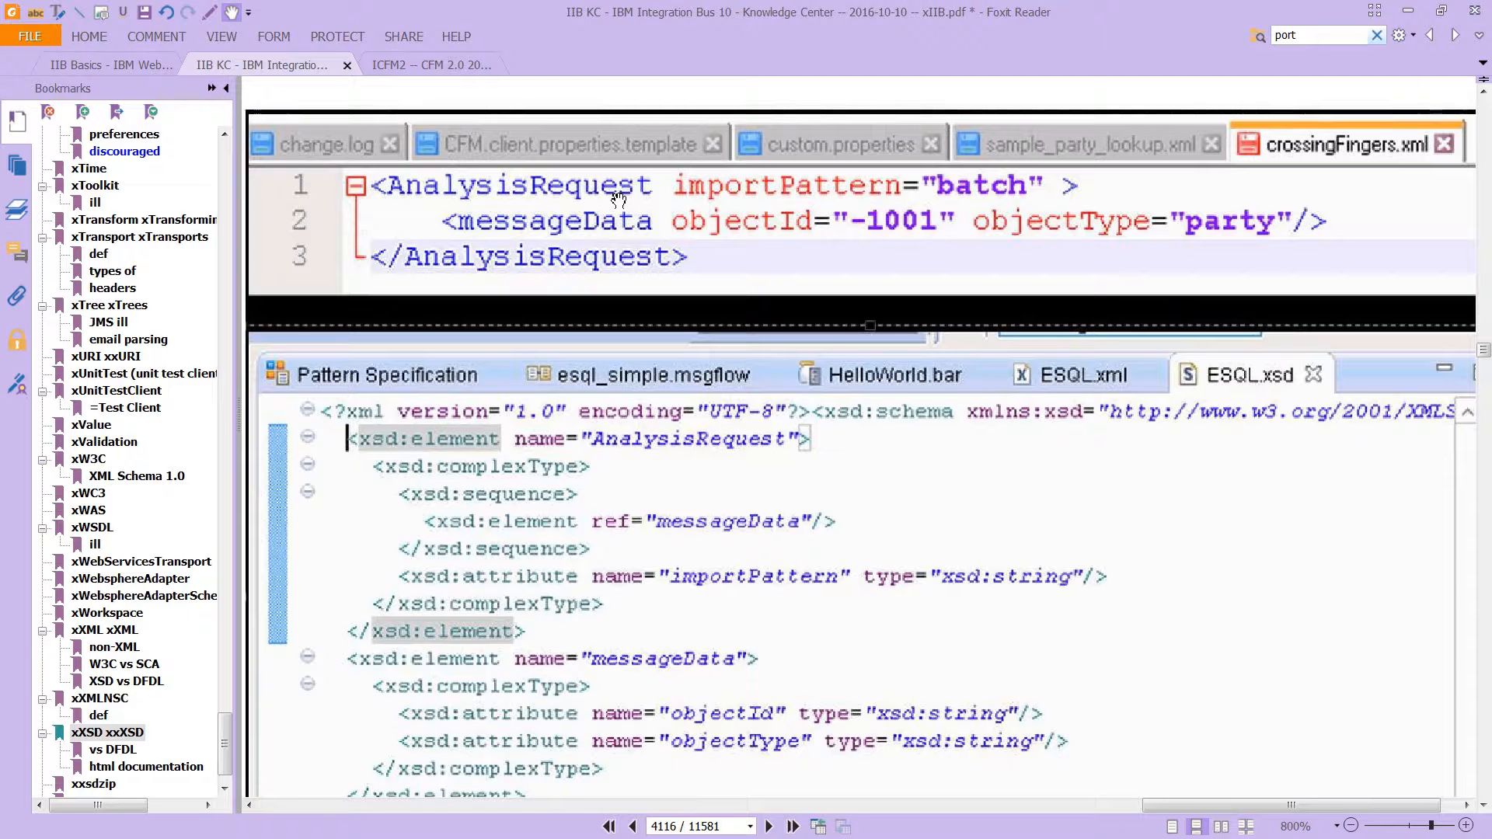
mouse_move(752, 225)
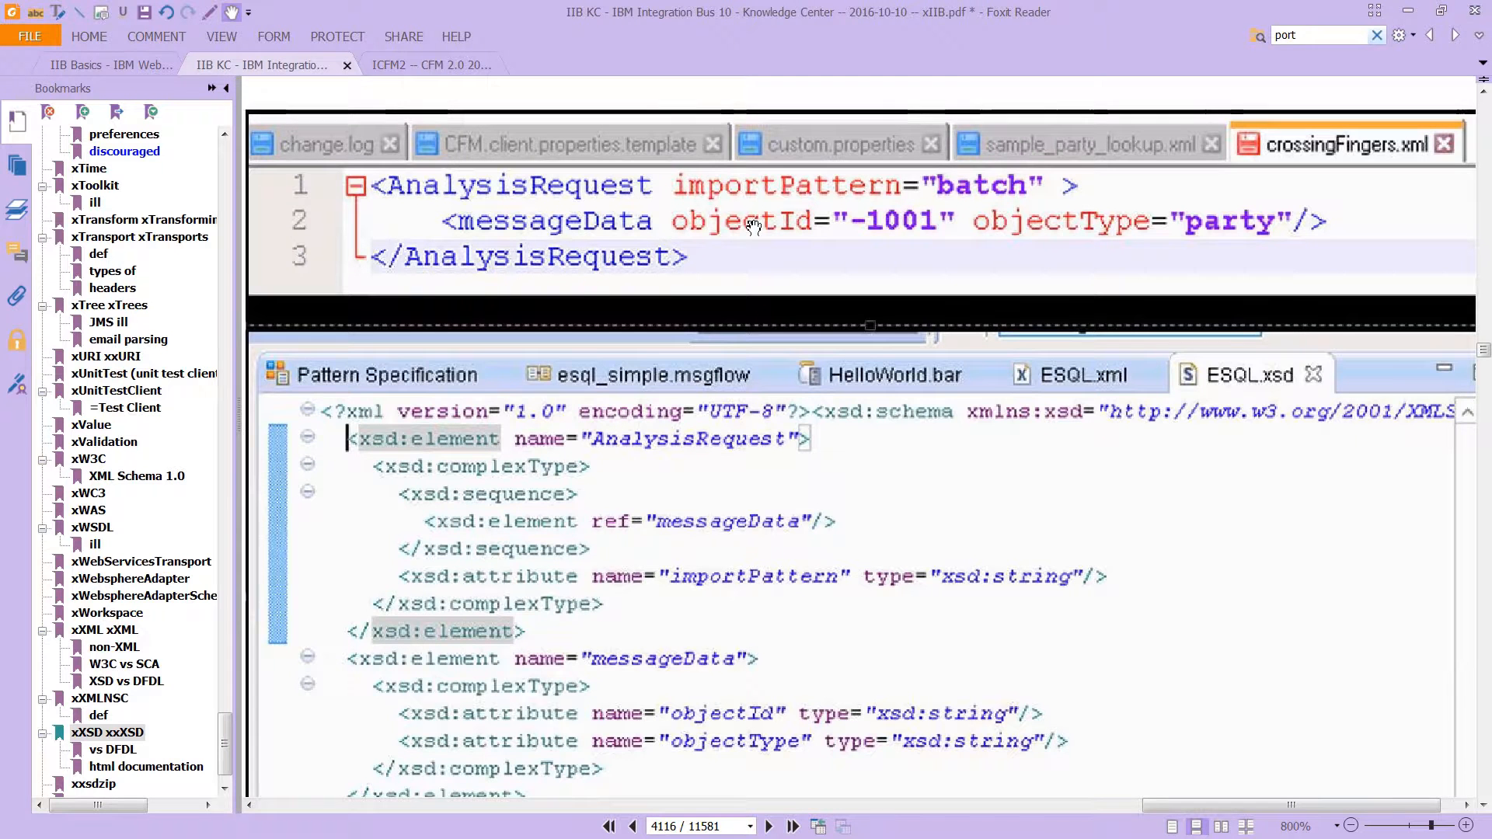
mouse_move(721, 254)
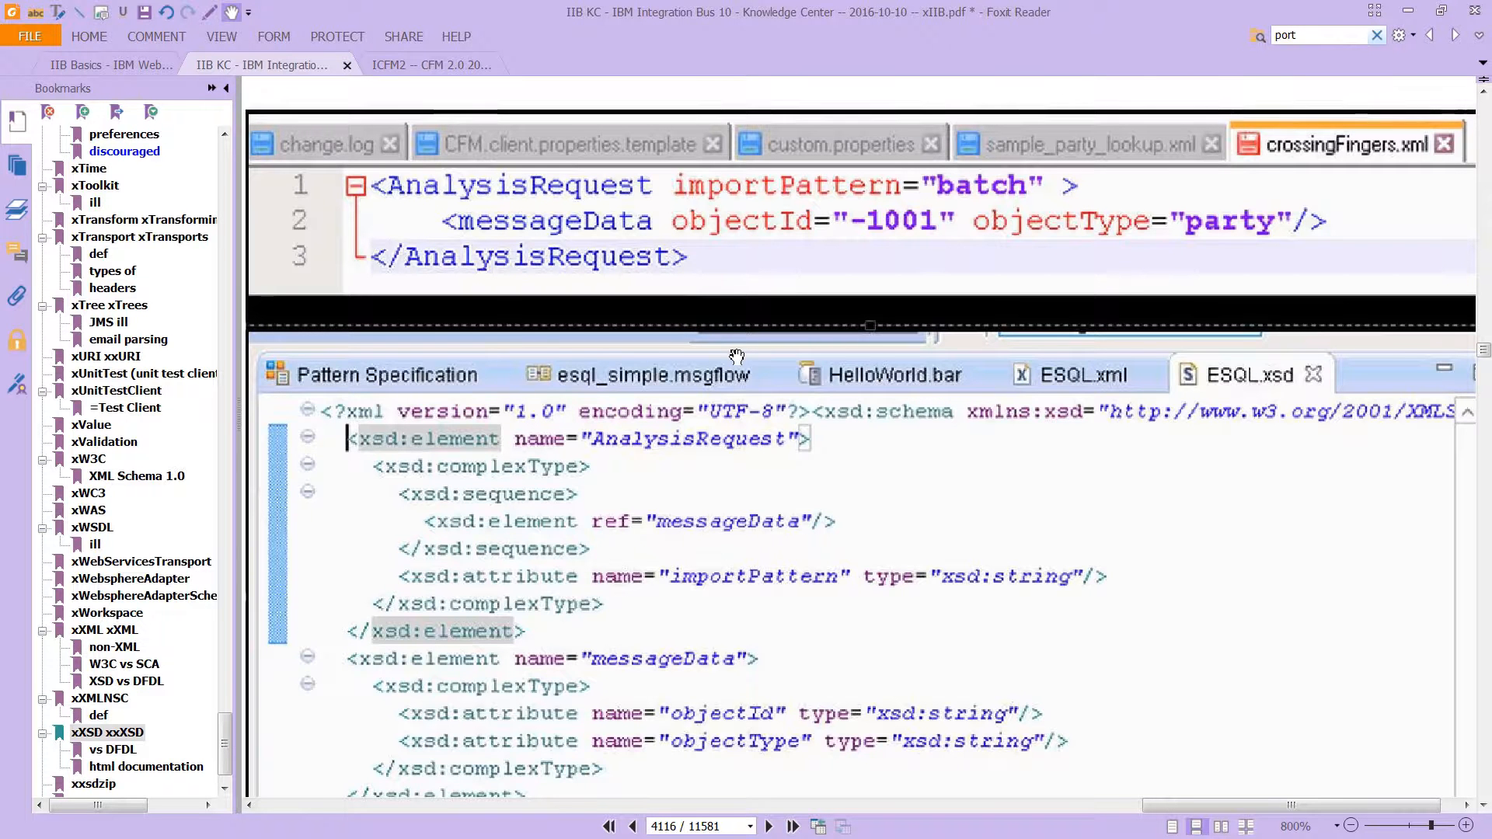
mouse_move(999, 232)
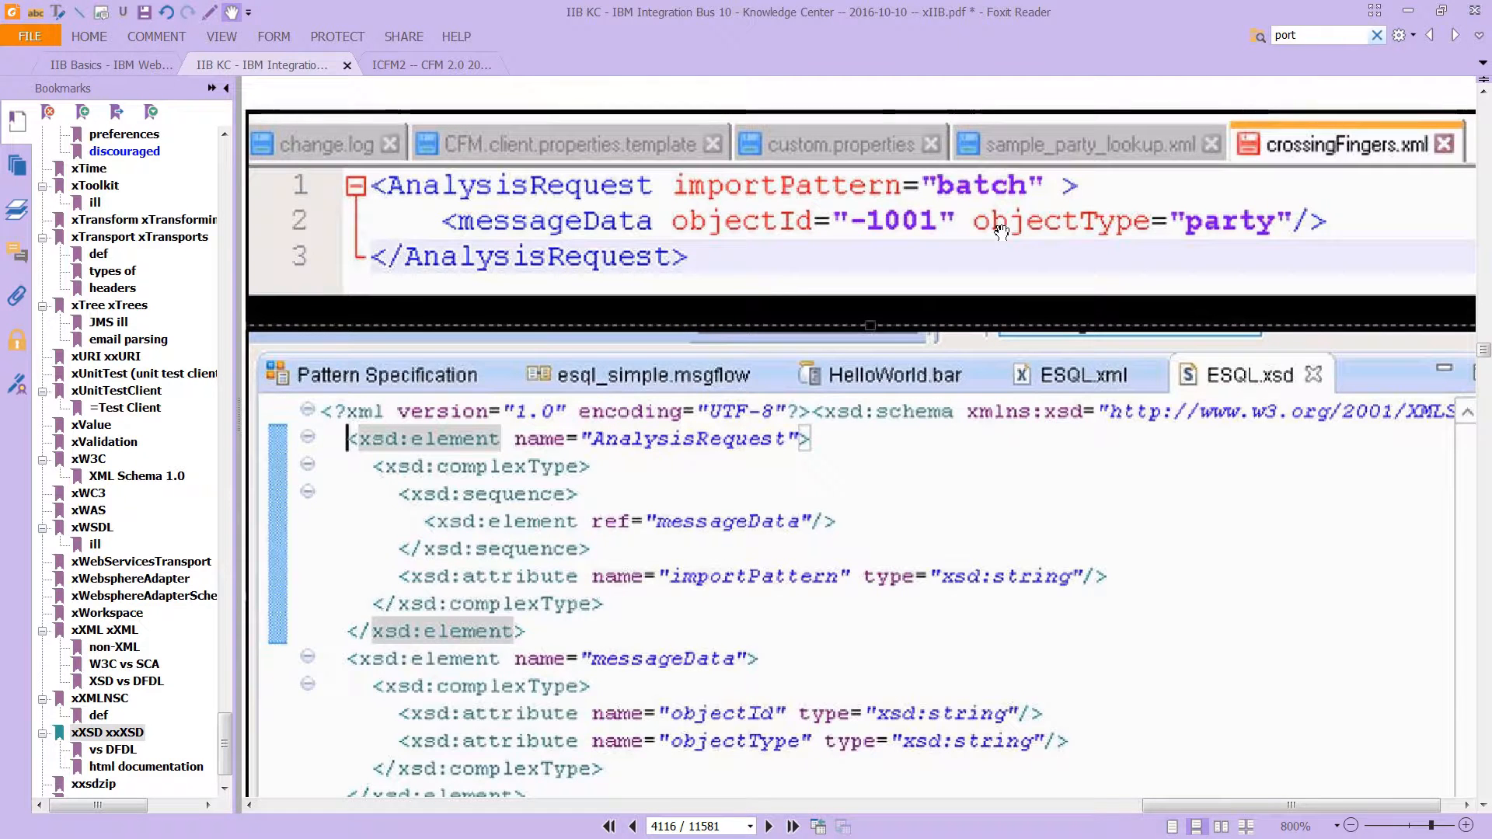
mouse_move(788, 474)
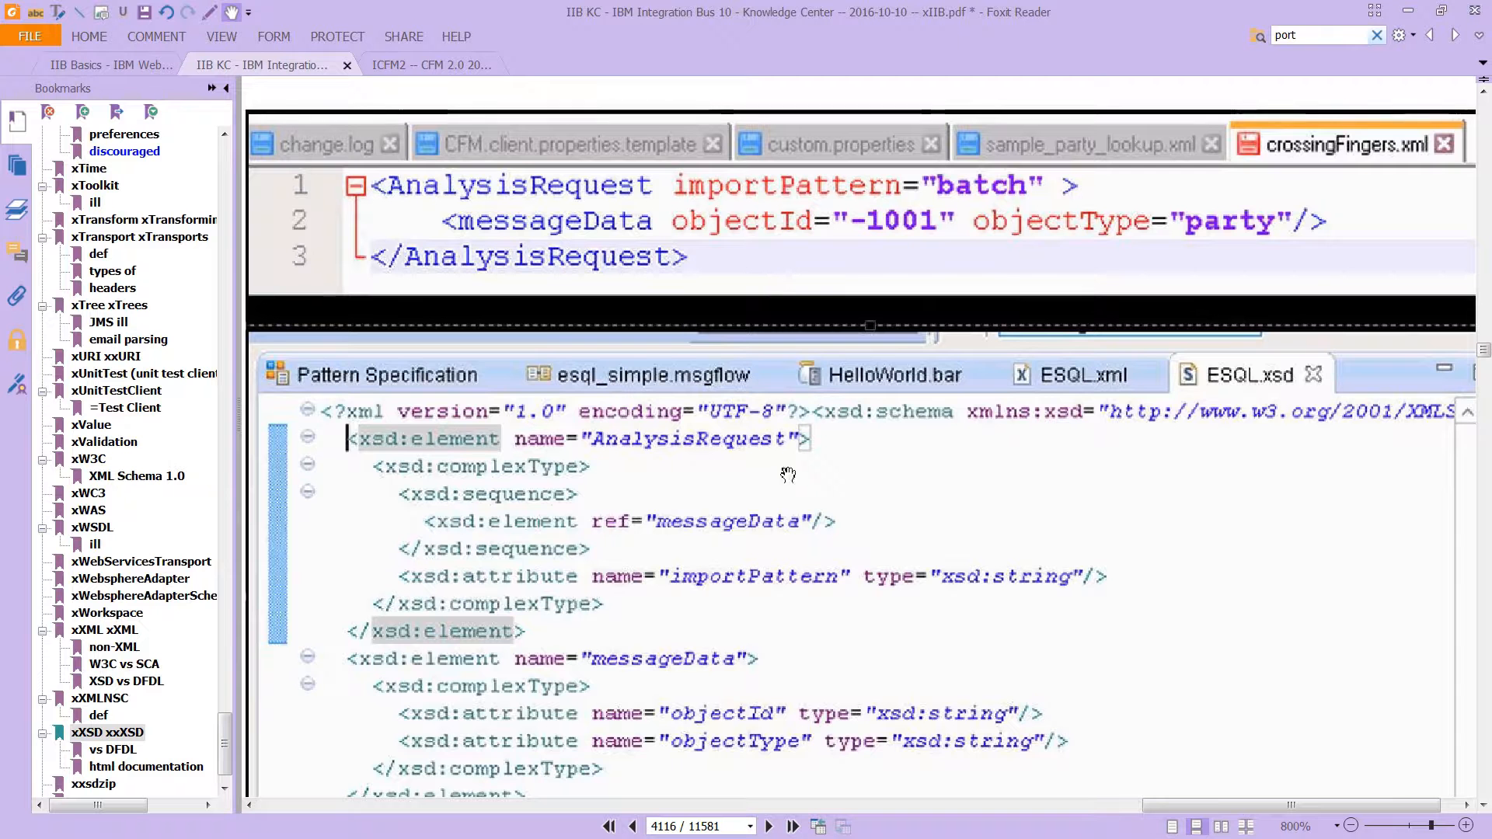
mouse_move(789, 530)
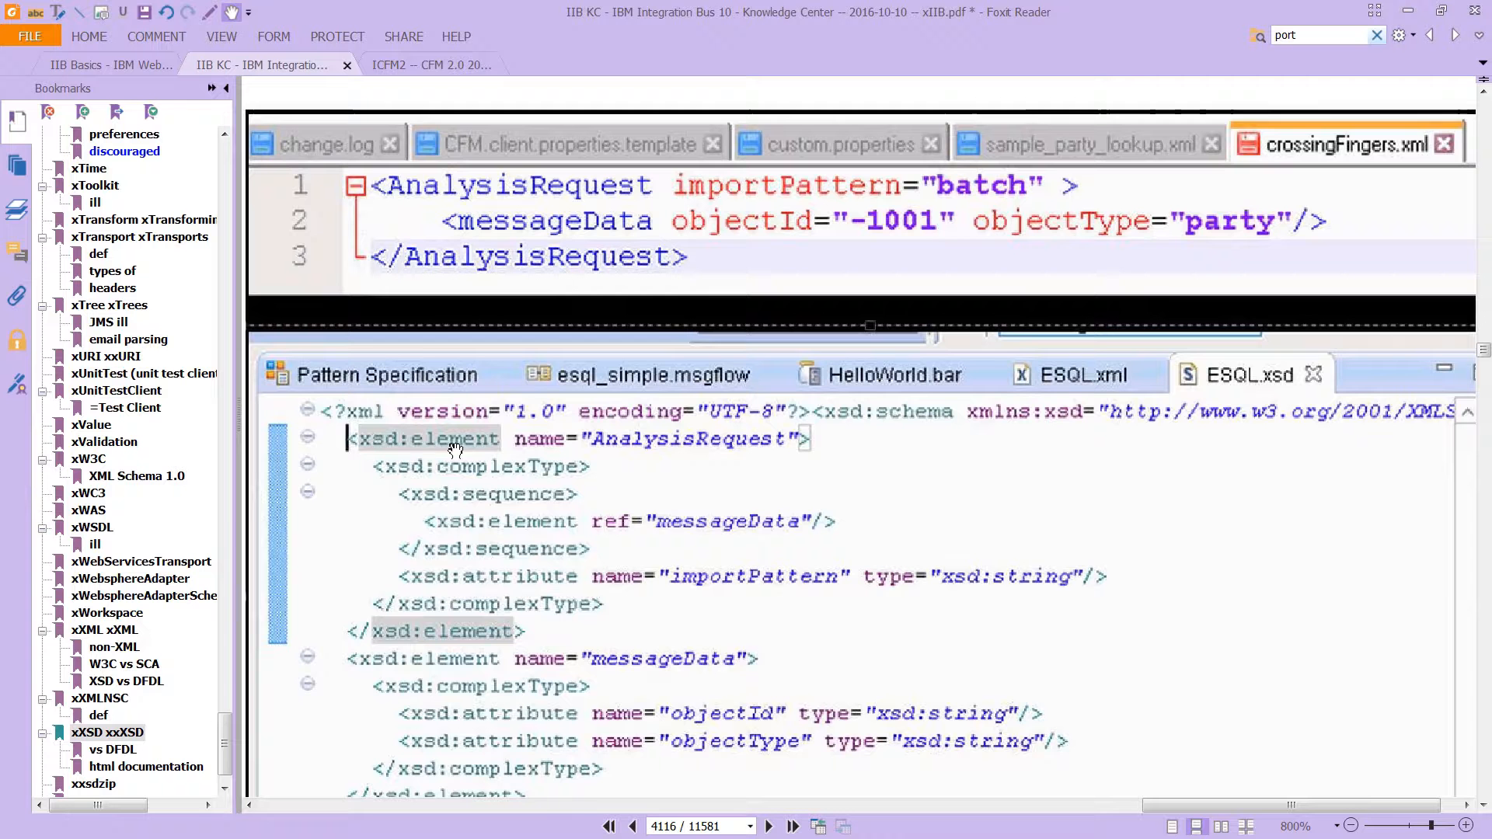
mouse_move(597, 203)
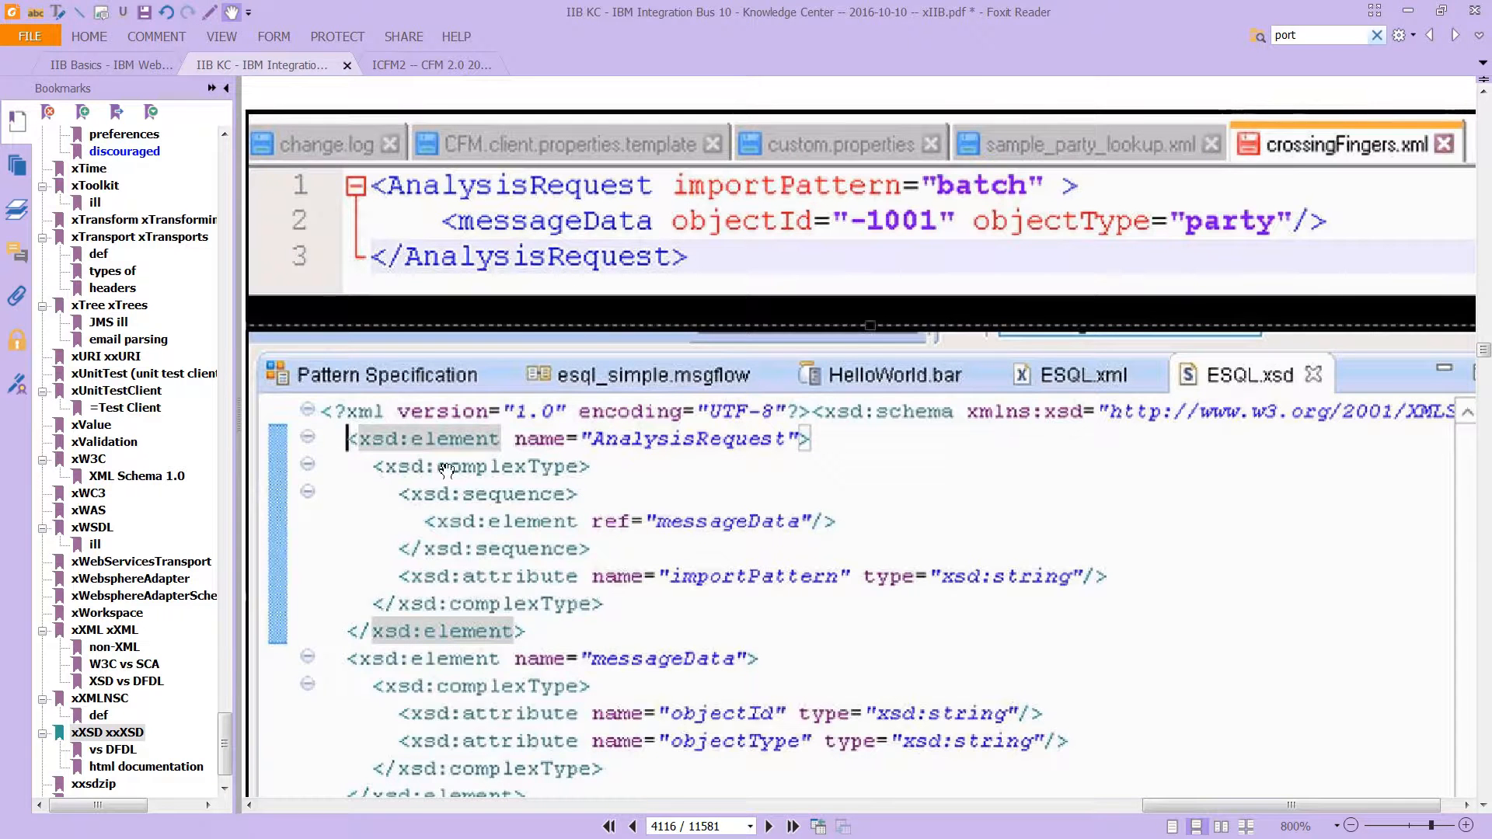
mouse_move(560, 476)
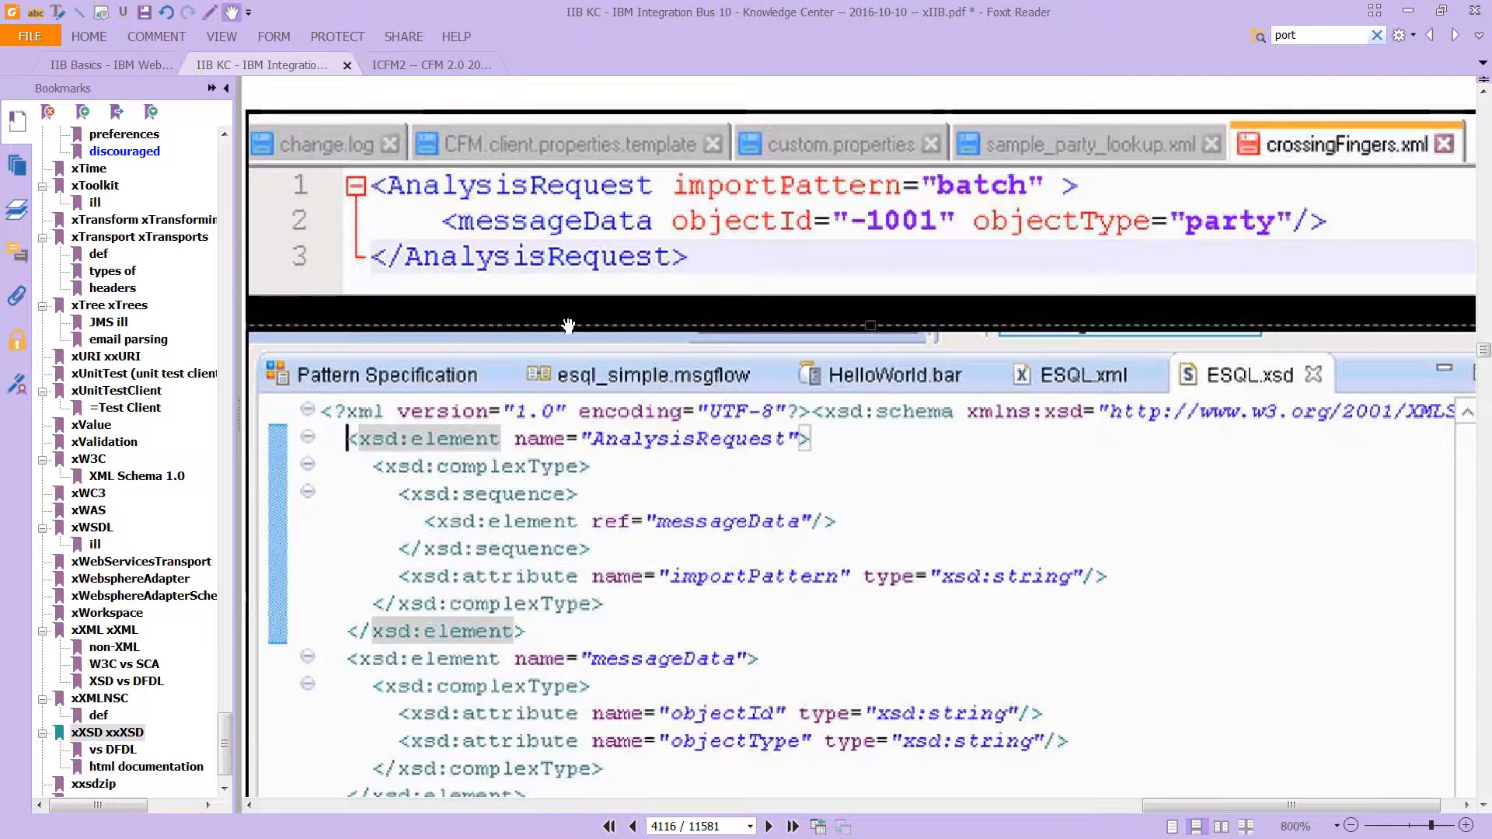
mouse_move(656, 356)
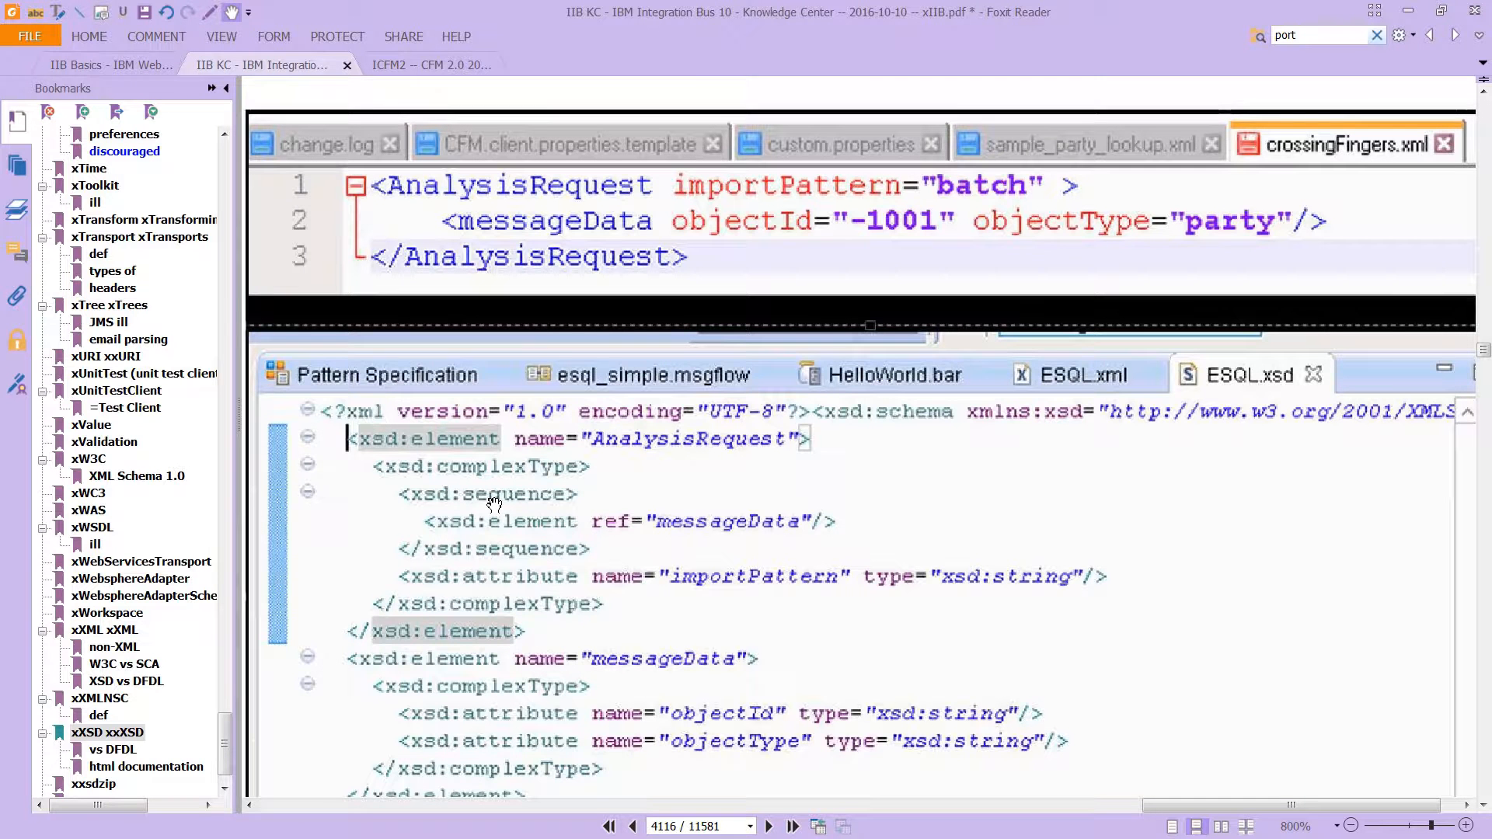
mouse_move(555, 532)
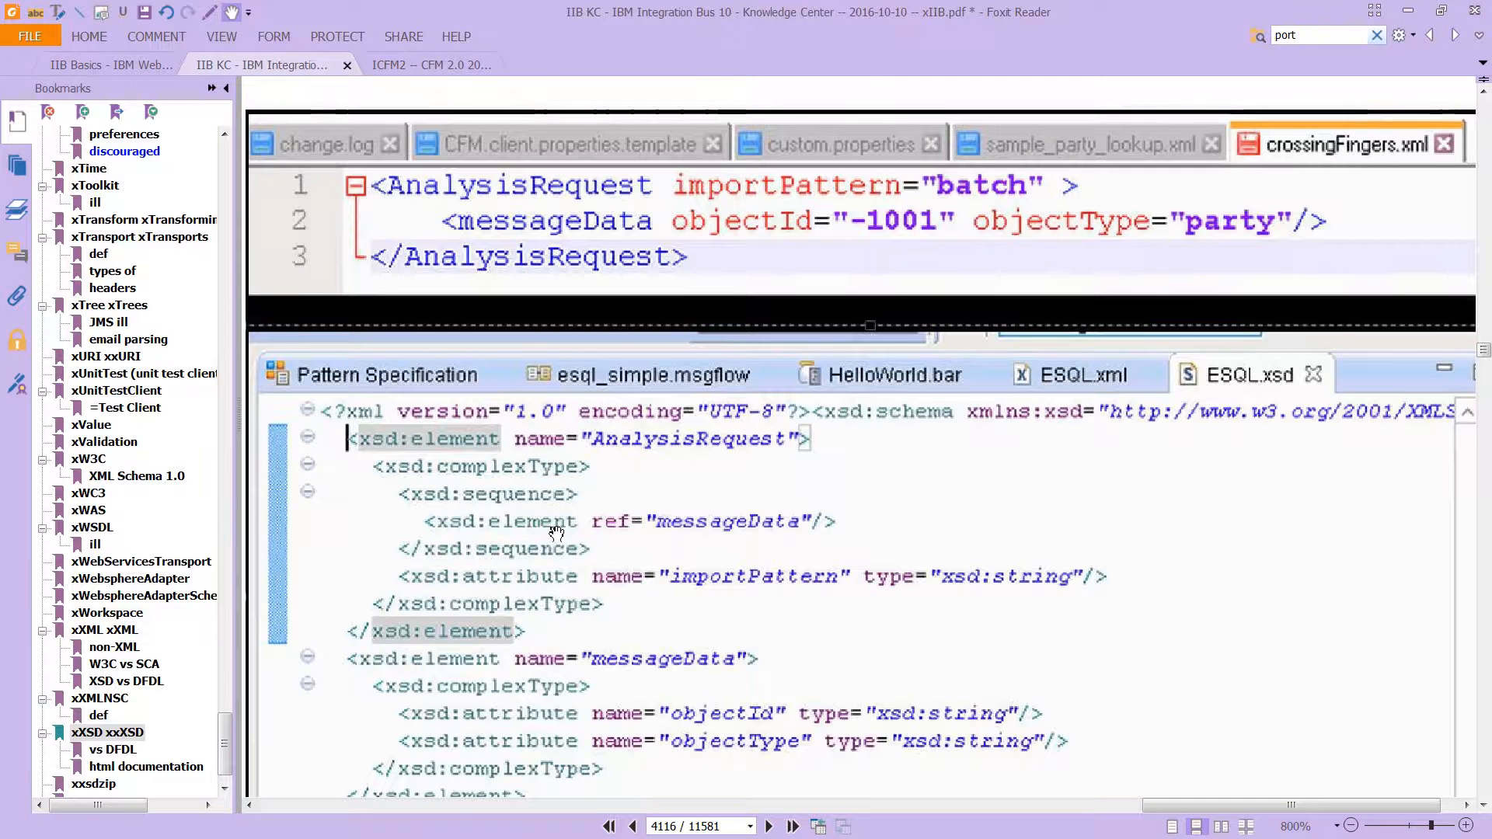
mouse_move(680, 528)
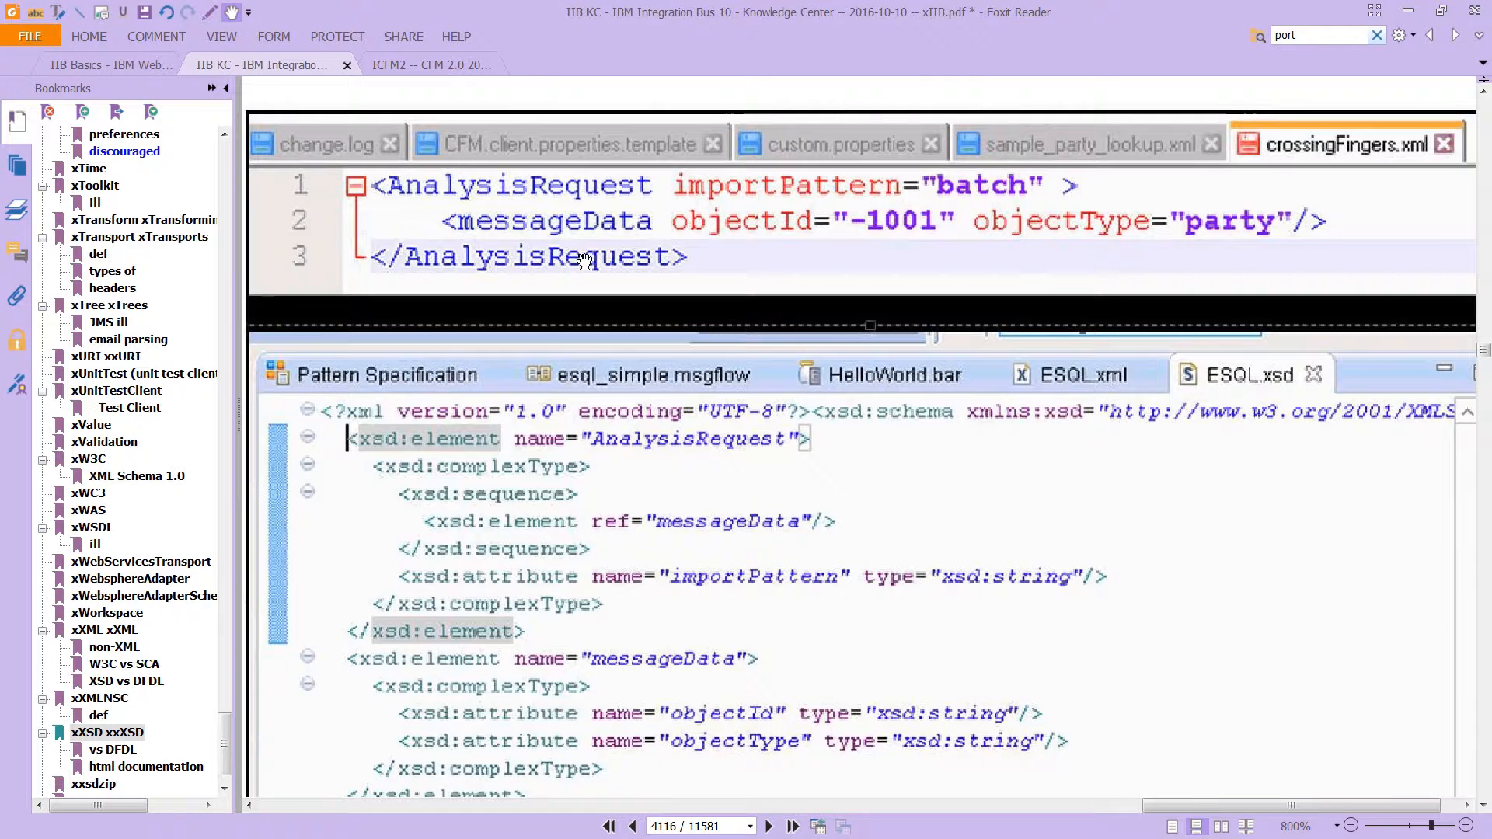
mouse_move(503, 584)
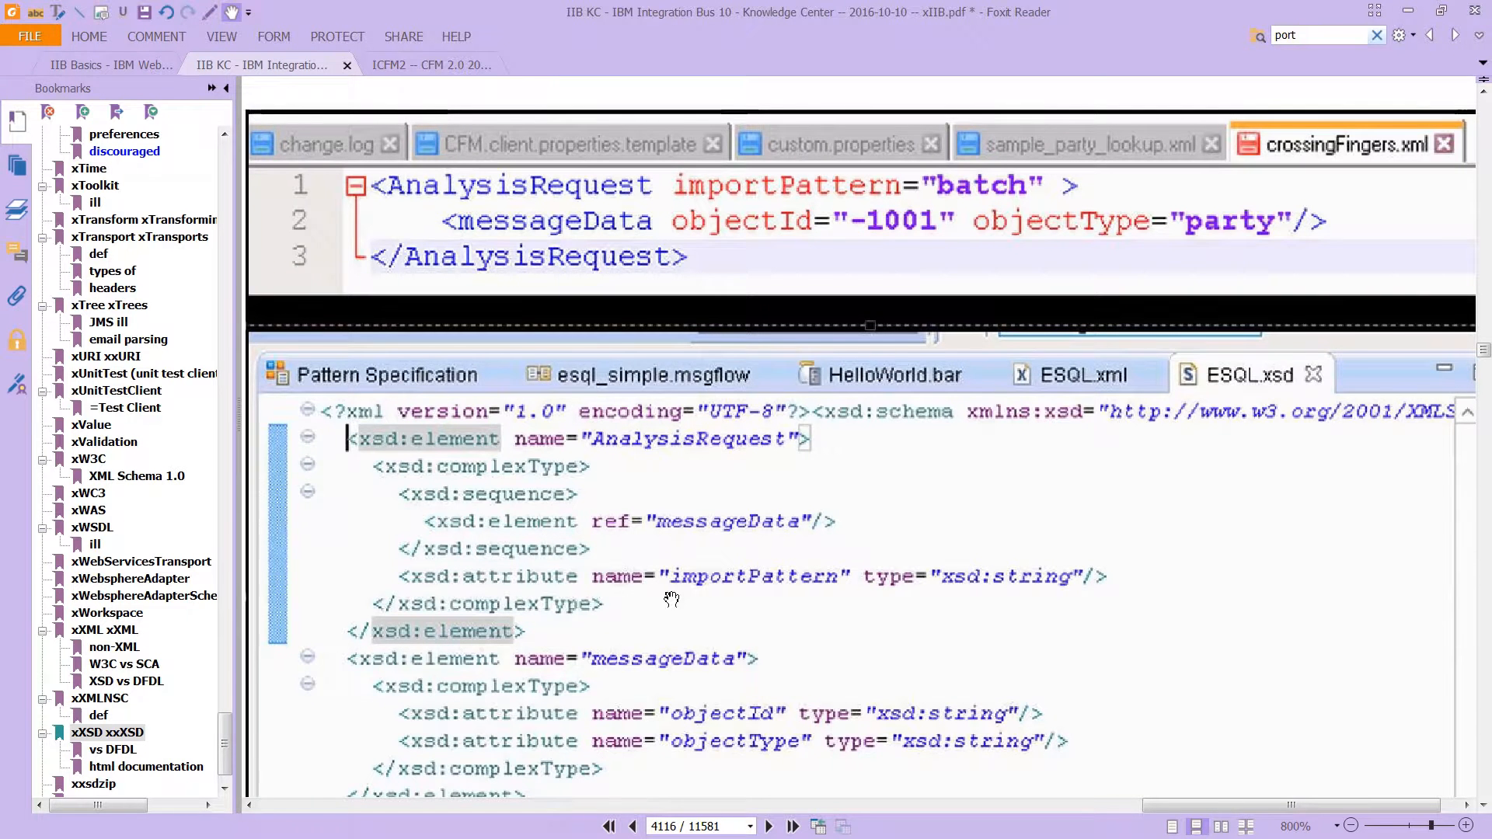
mouse_move(702, 719)
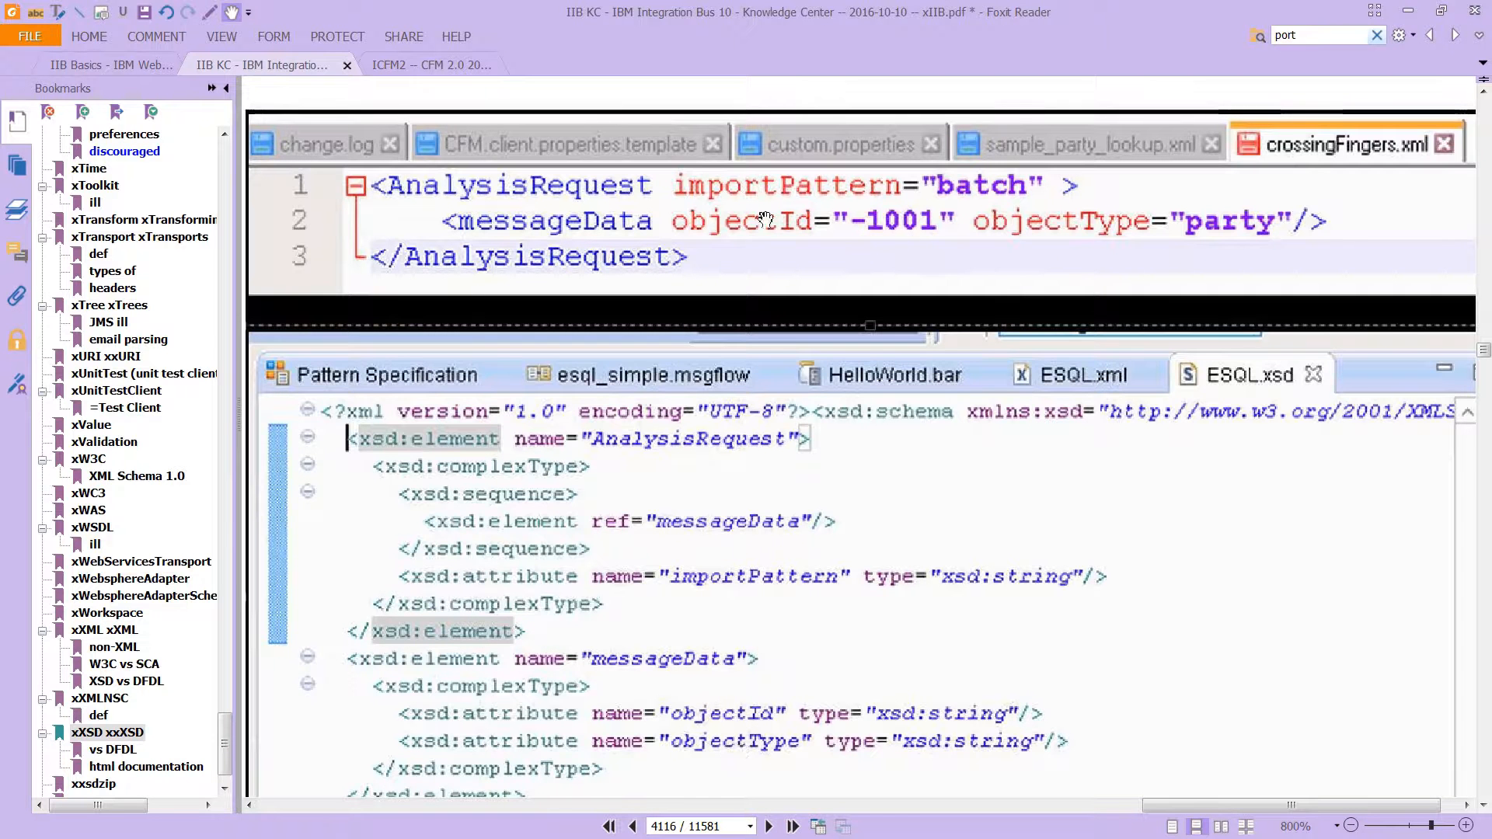
mouse_move(623, 704)
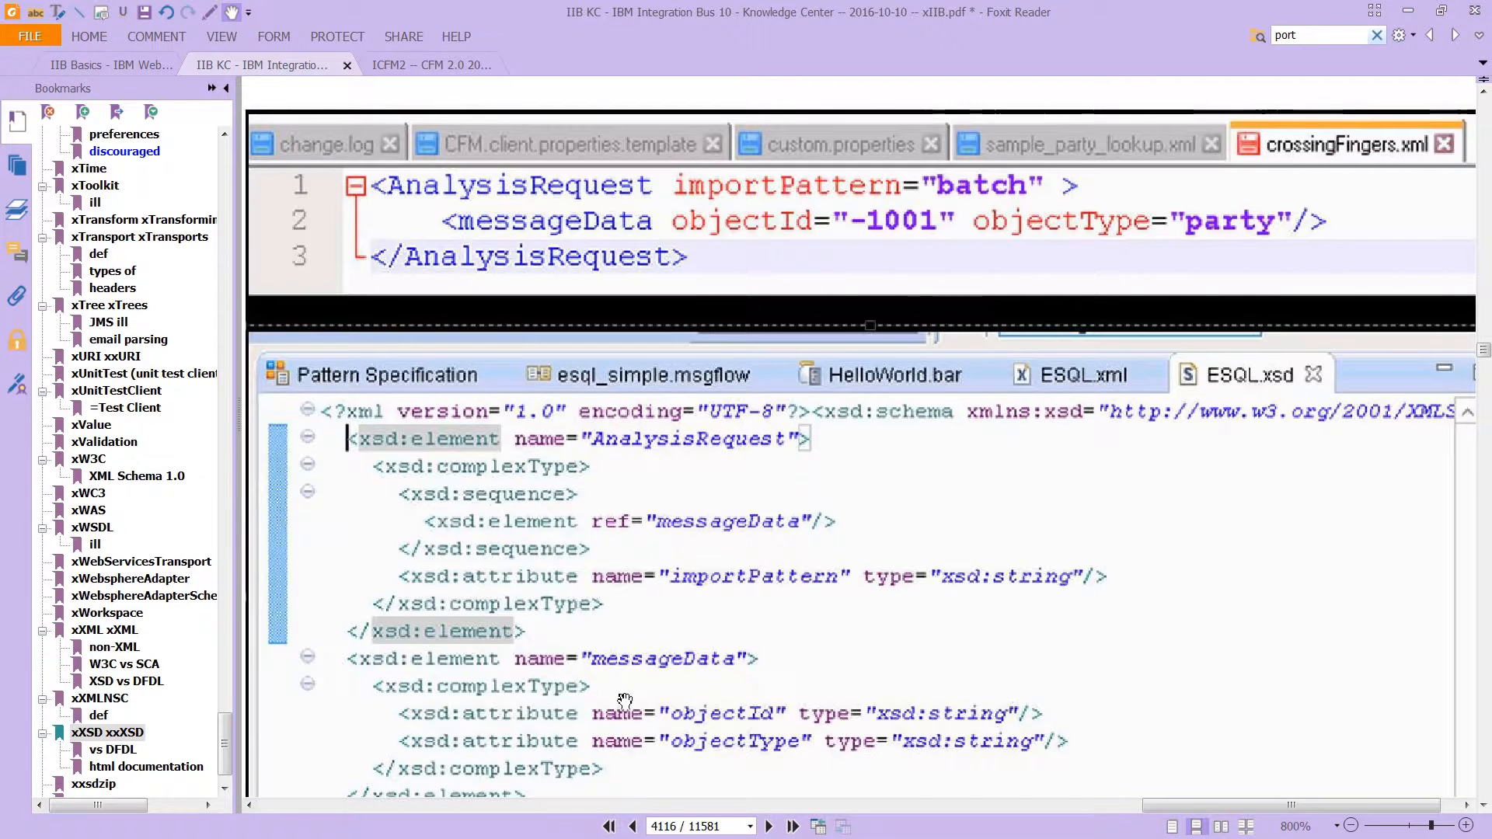
mouse_move(490, 692)
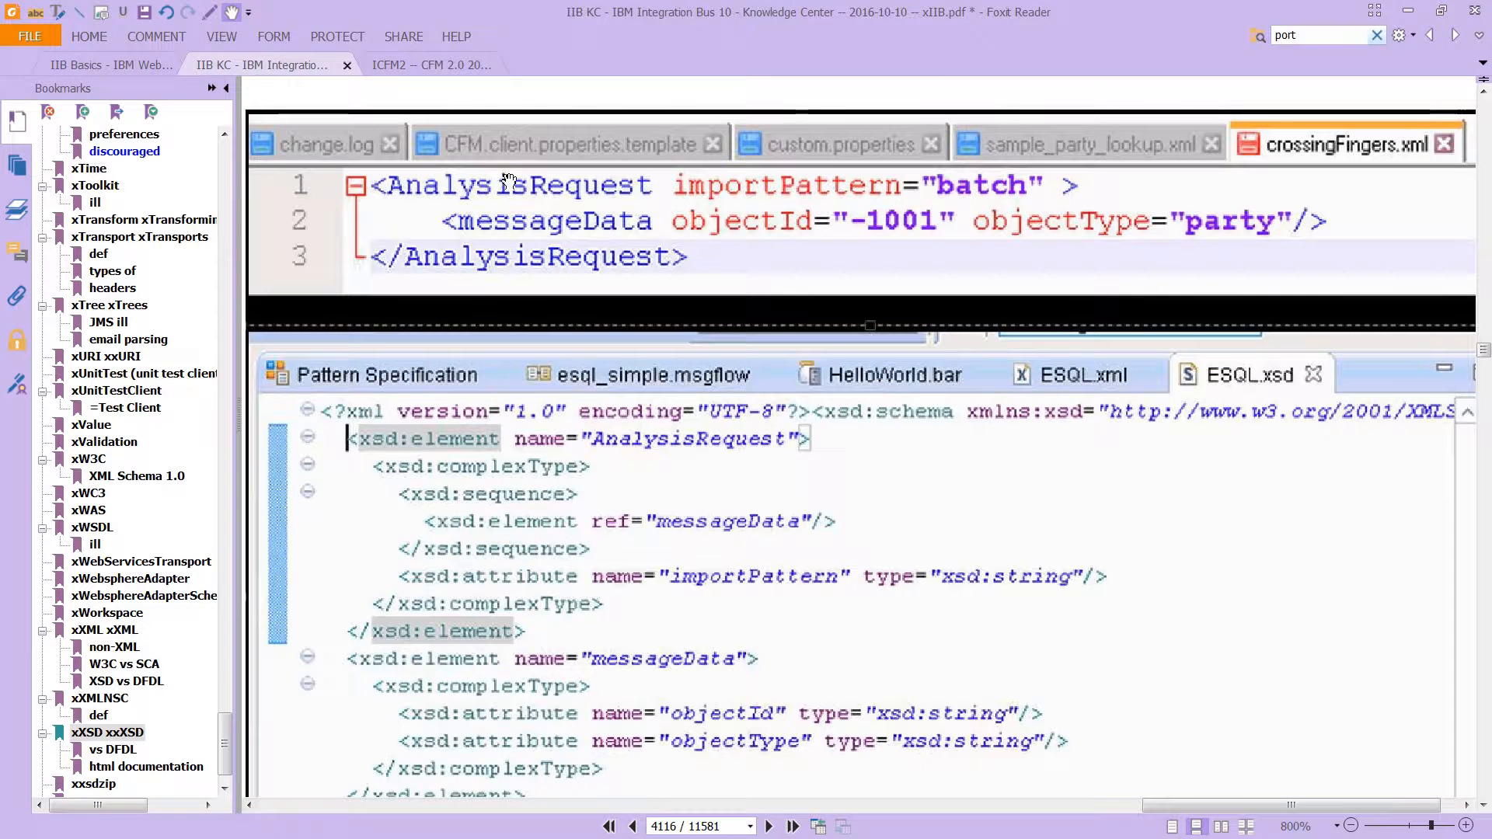
mouse_move(482, 456)
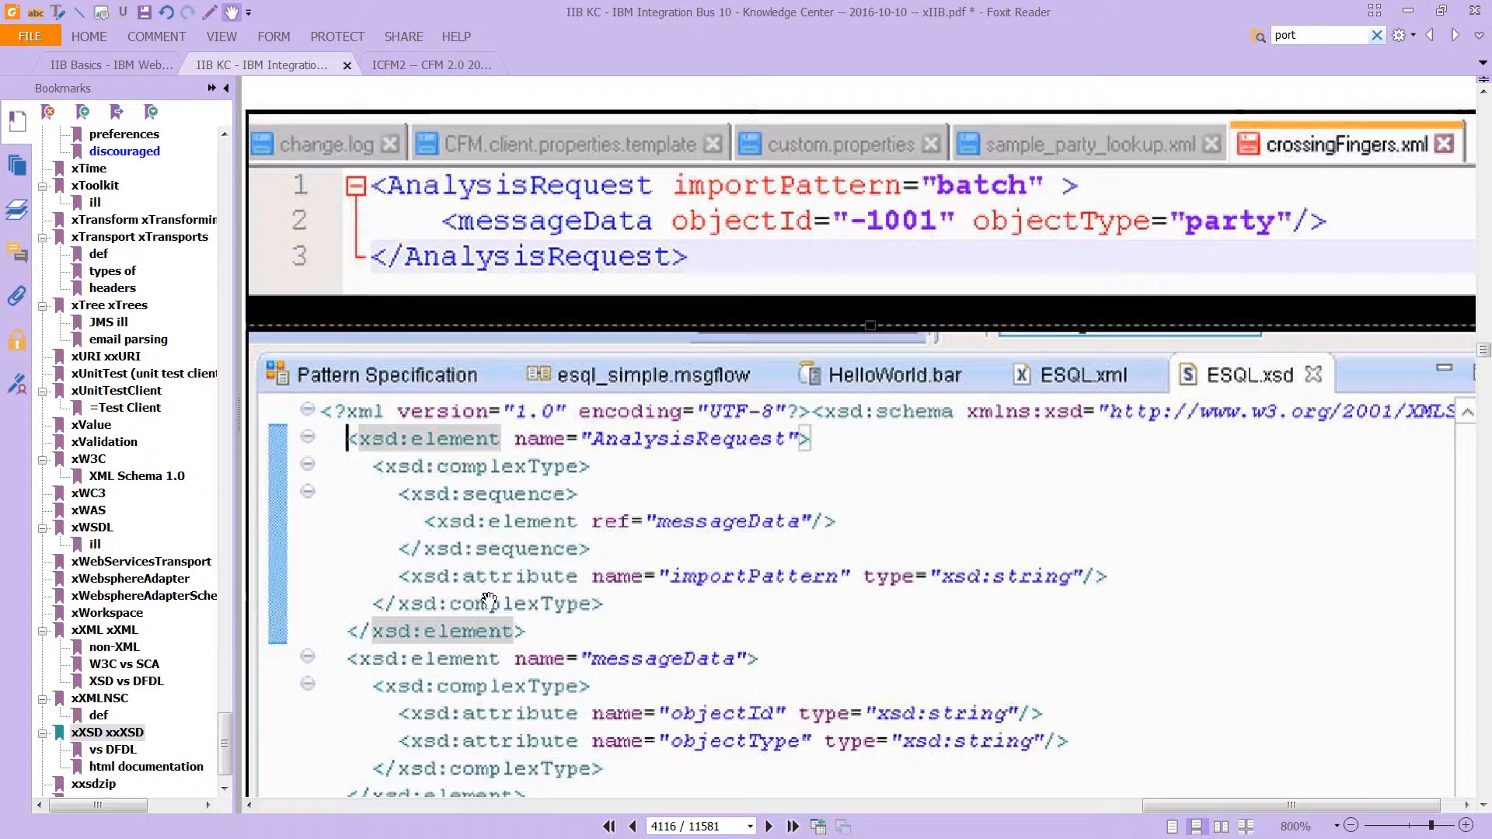
mouse_move(528, 250)
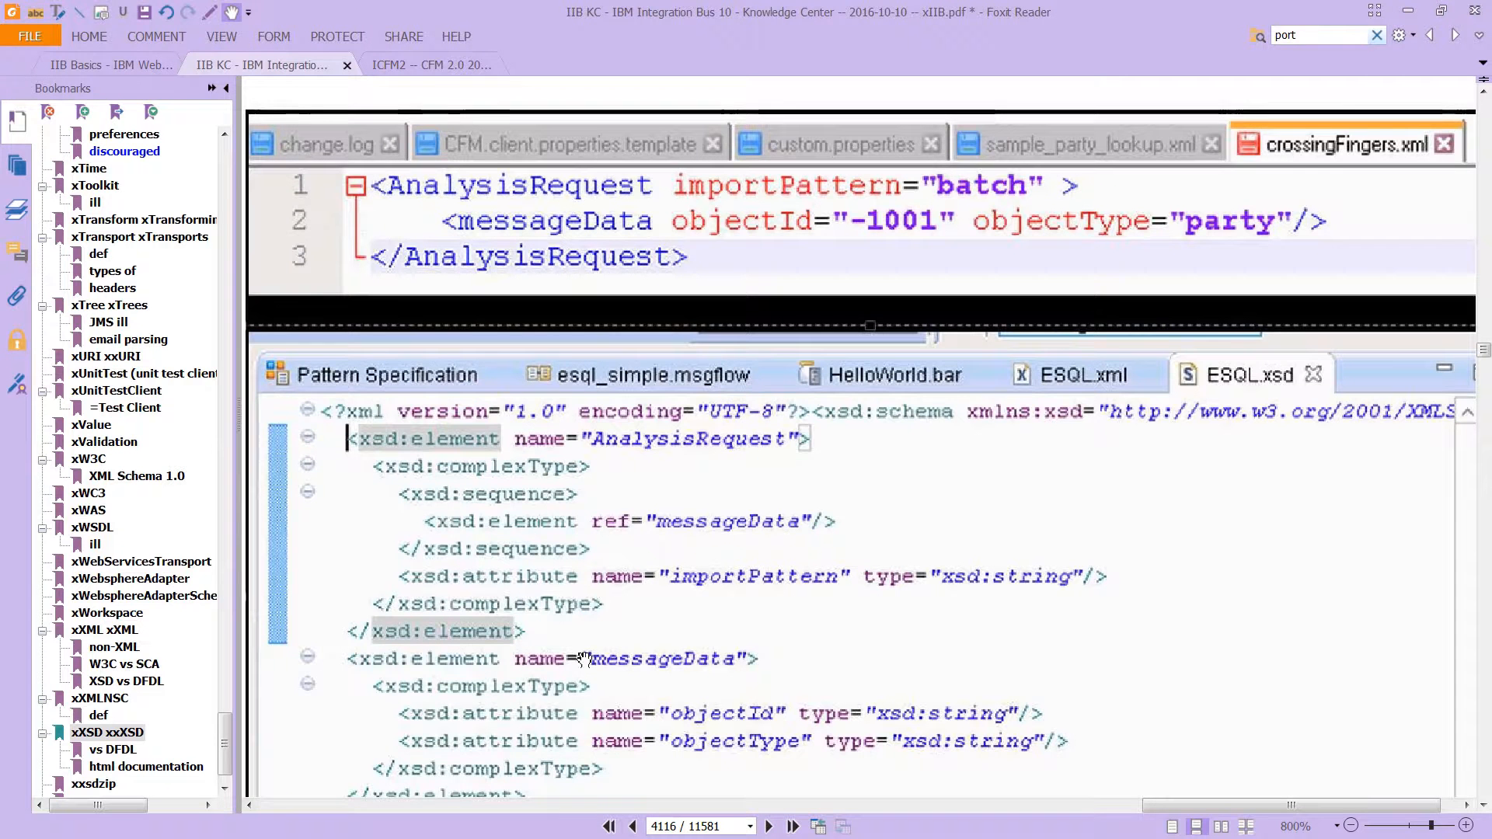
mouse_move(647, 732)
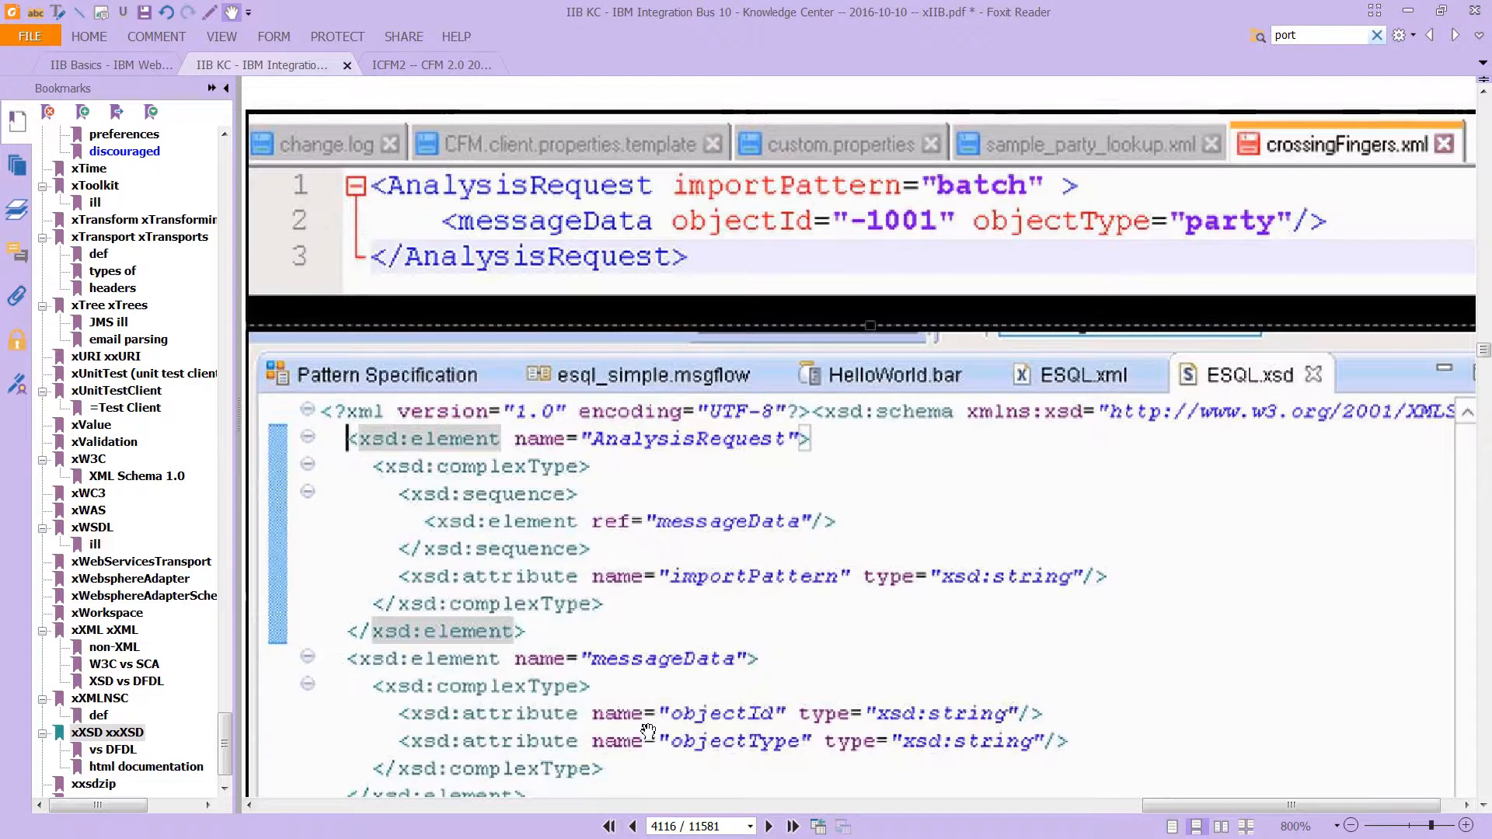
mouse_move(587, 727)
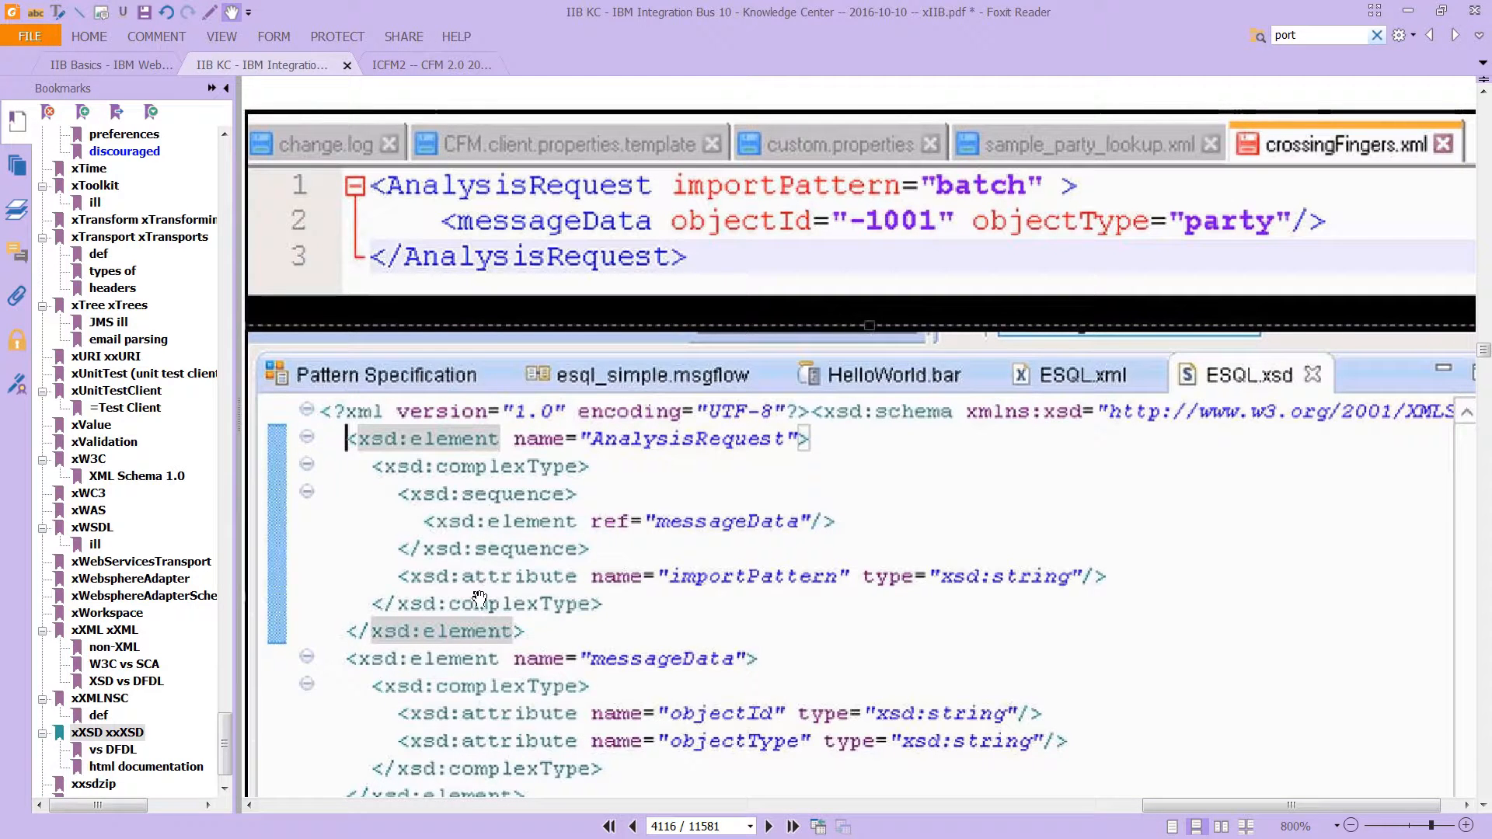
scroll(down, 3)
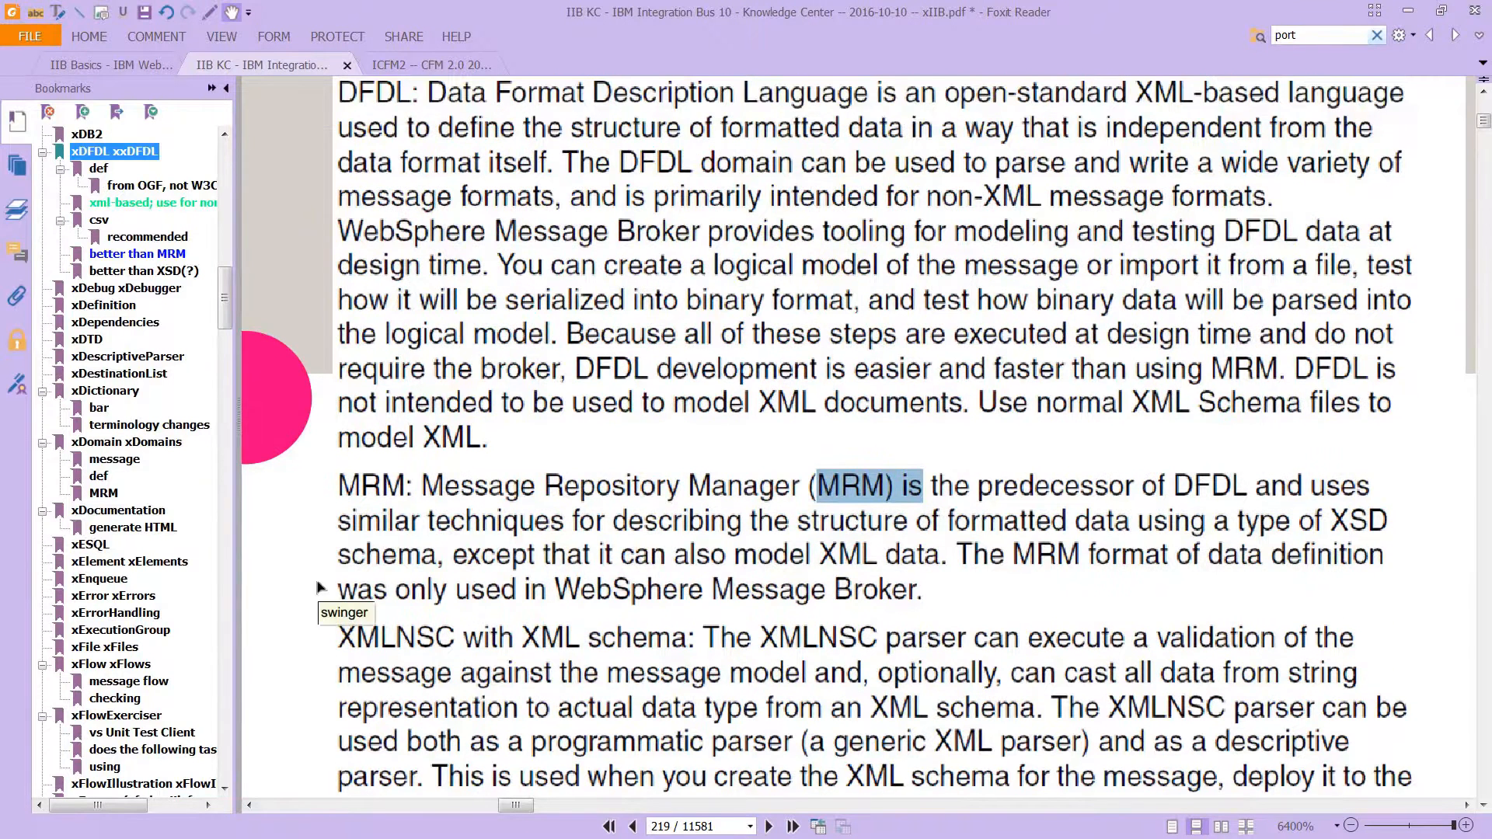
mouse_move(1027, 622)
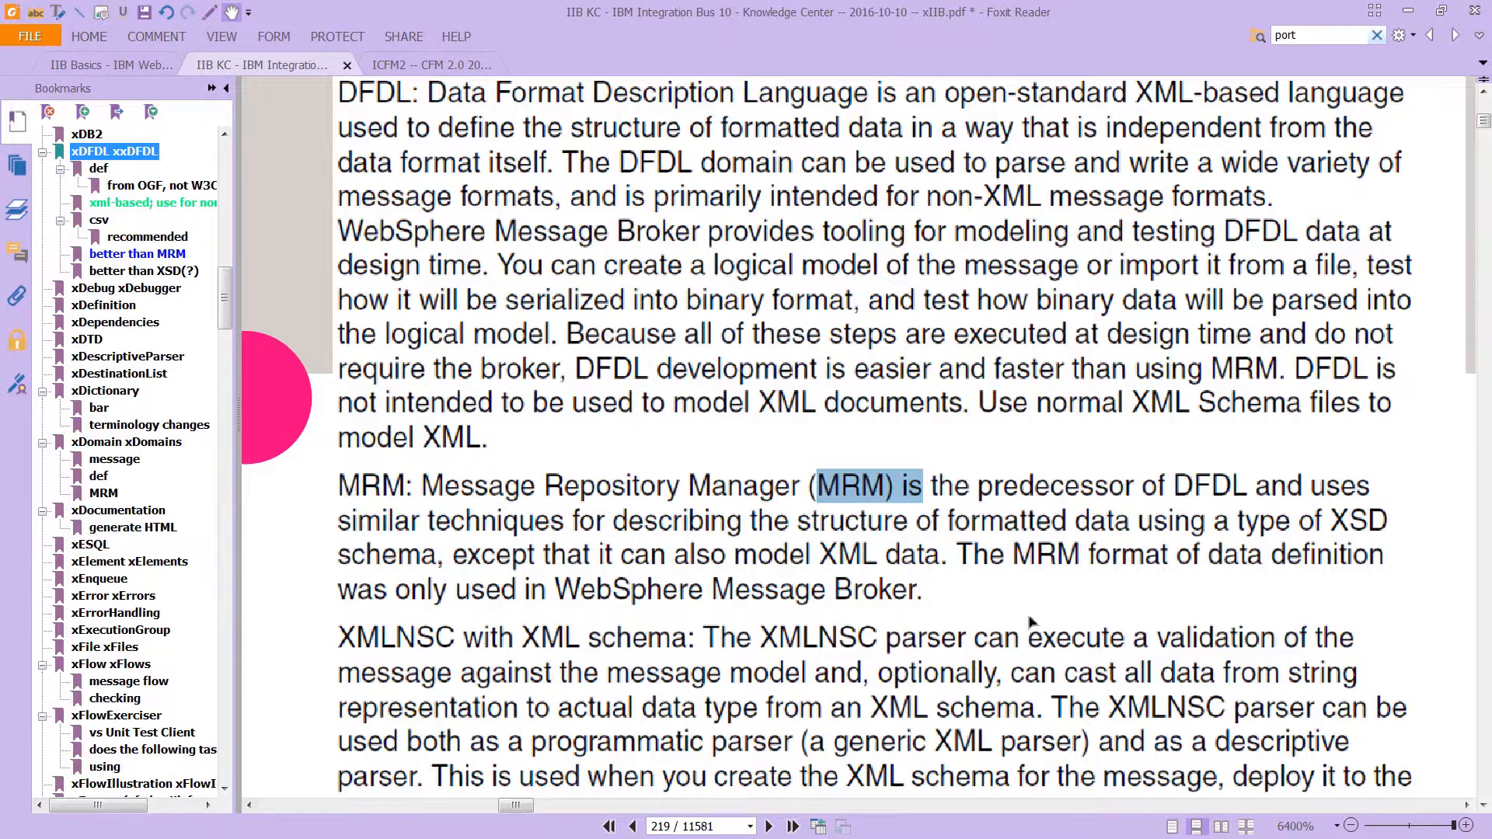
mouse_move(1085, 609)
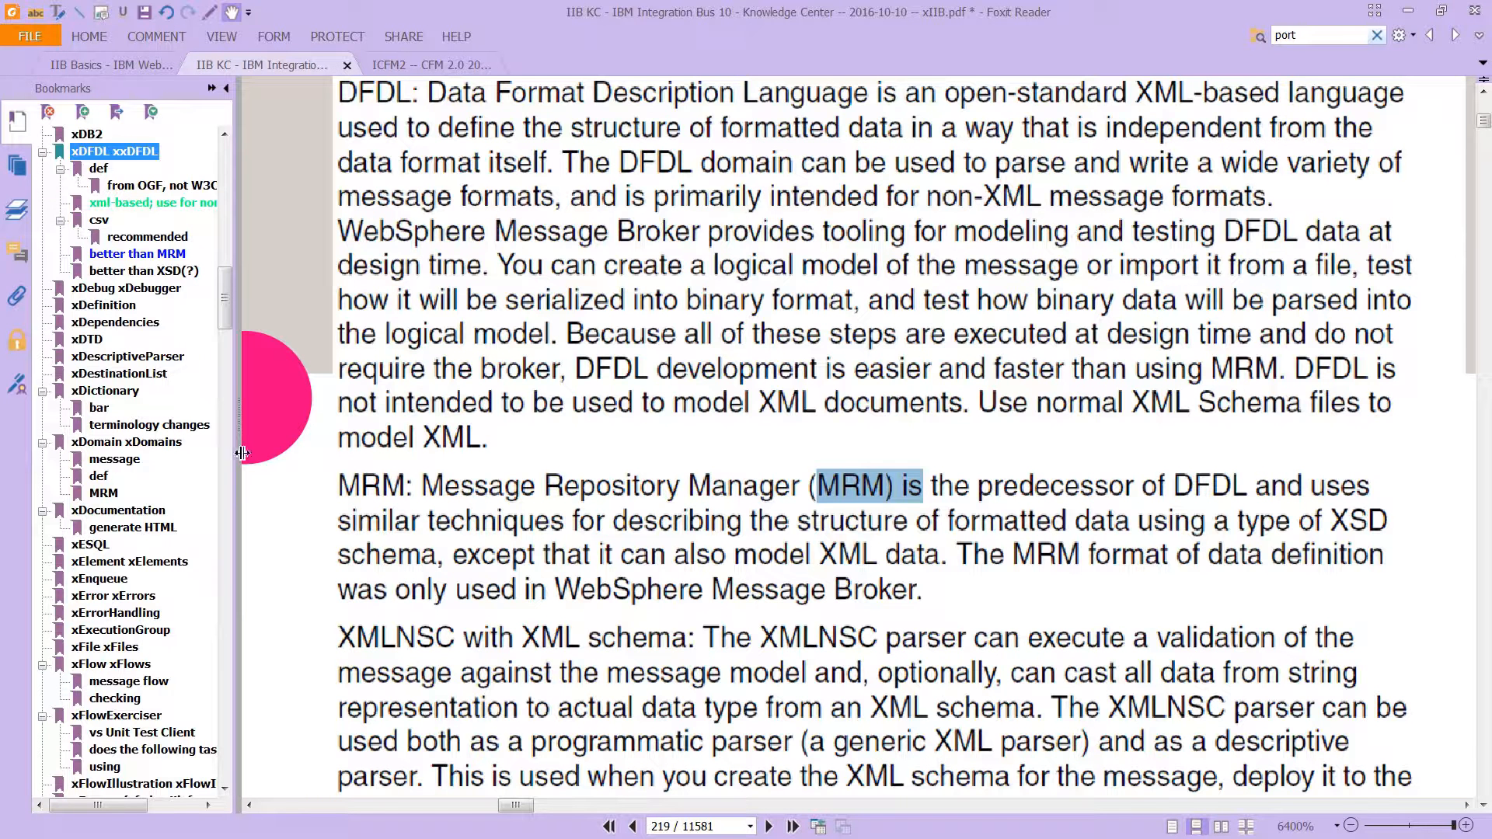
Navigate the Bookmarks panel to the XSD vs DFDL notes on page 4116.
scroll(down, 3)
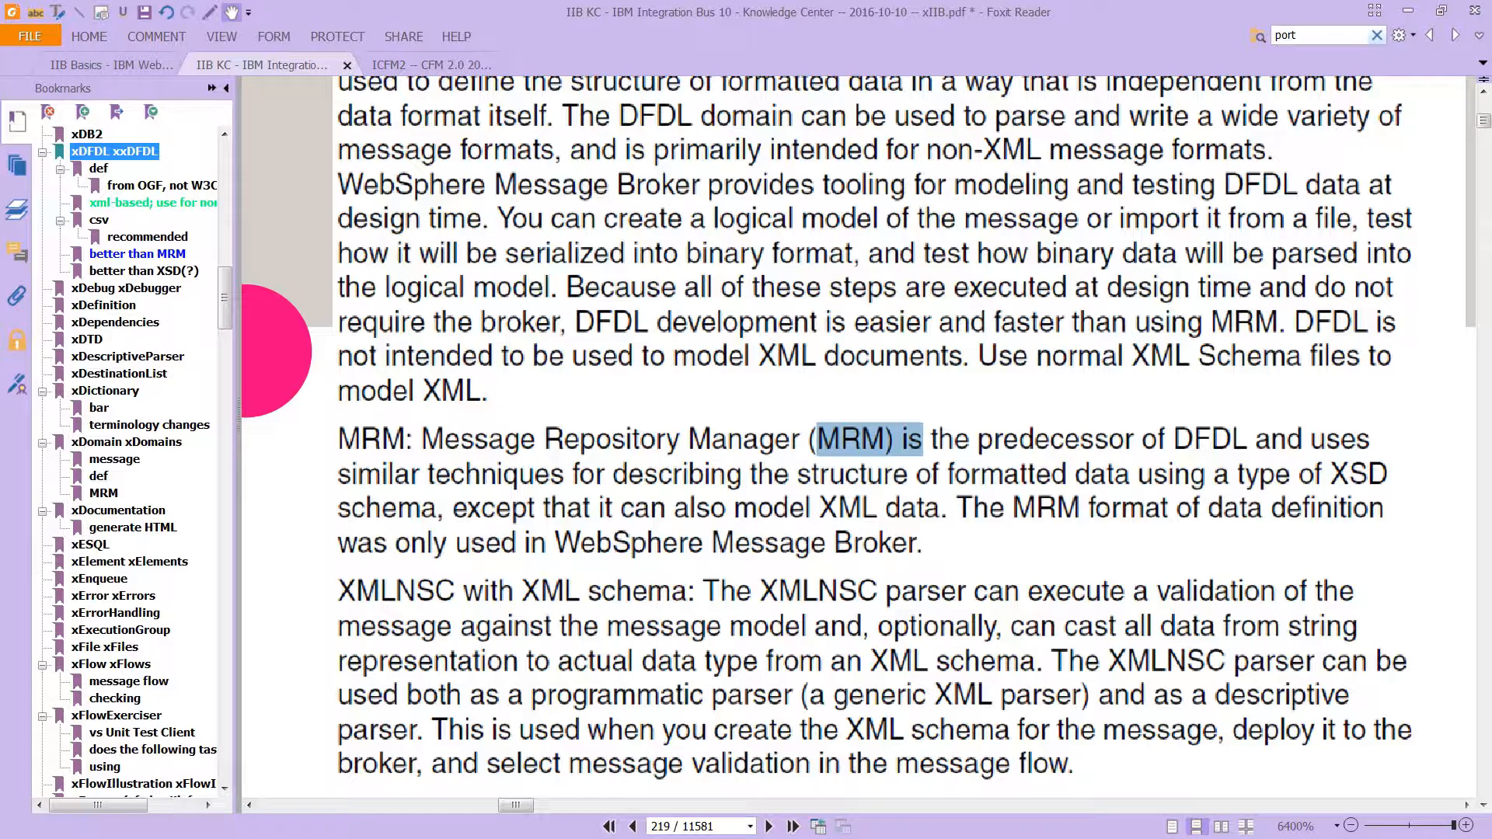
click(152, 202)
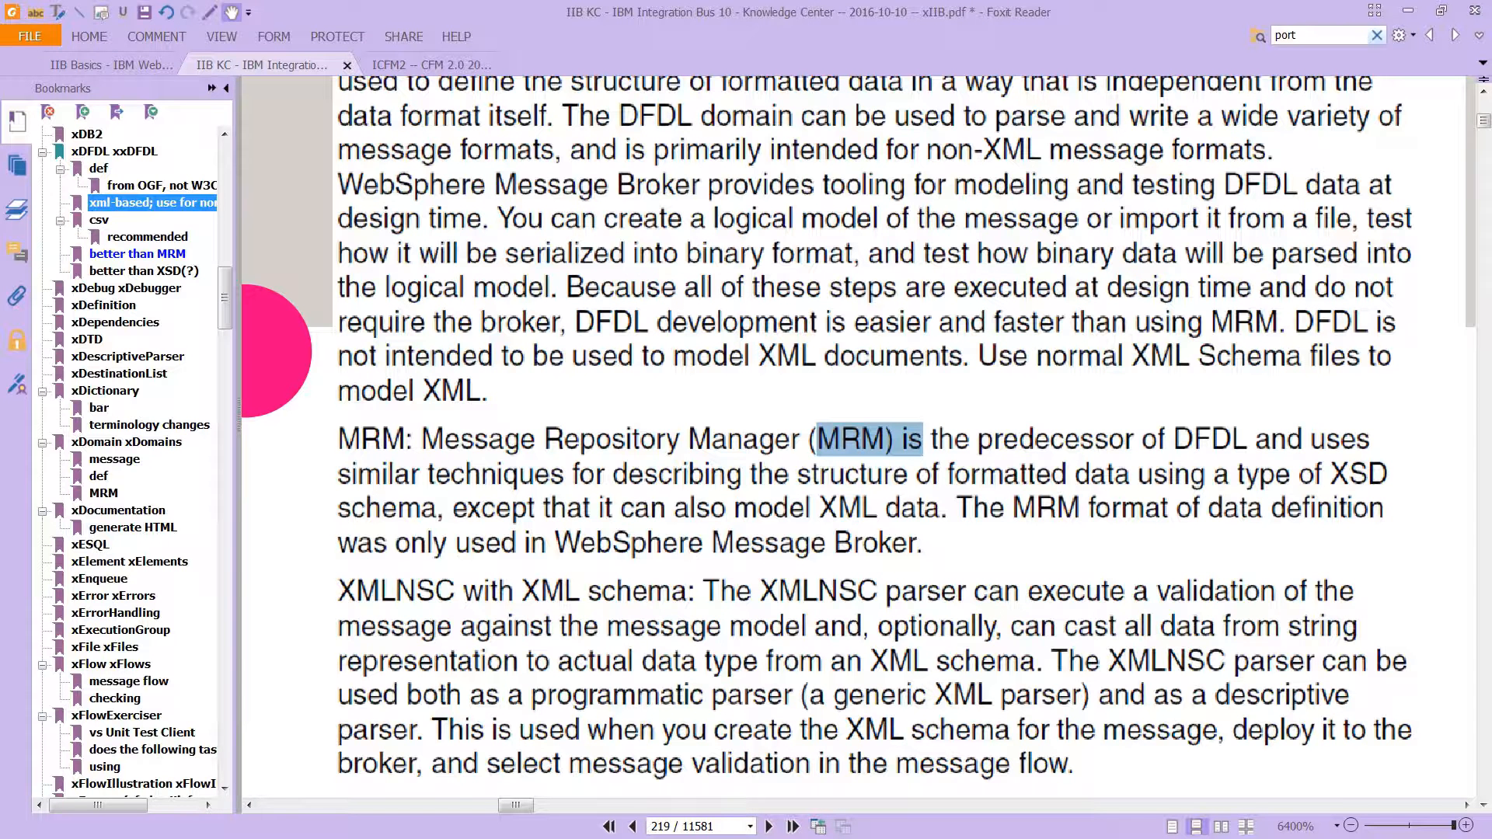
click(99, 219)
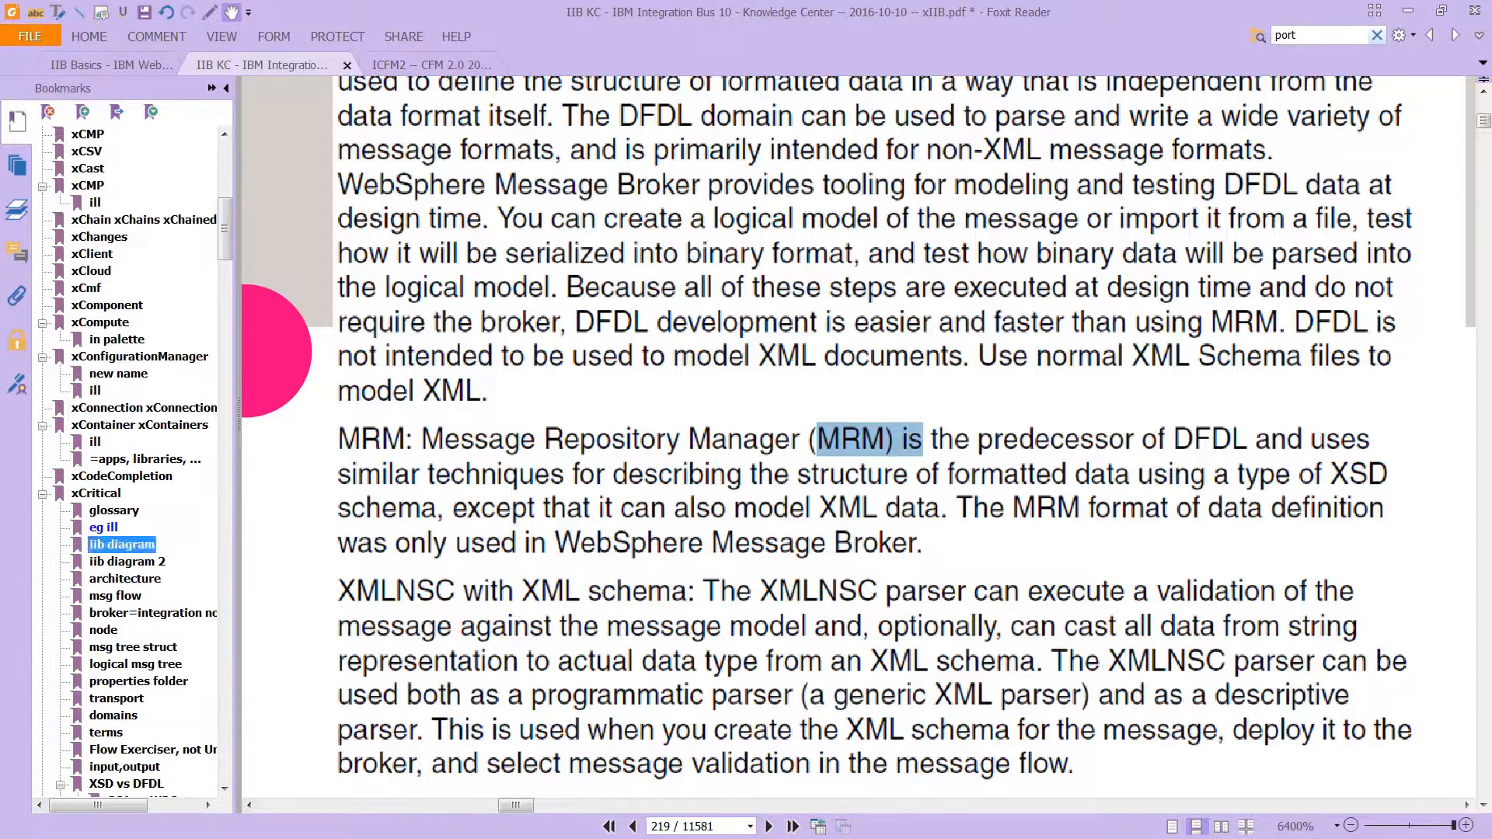
click(135, 664)
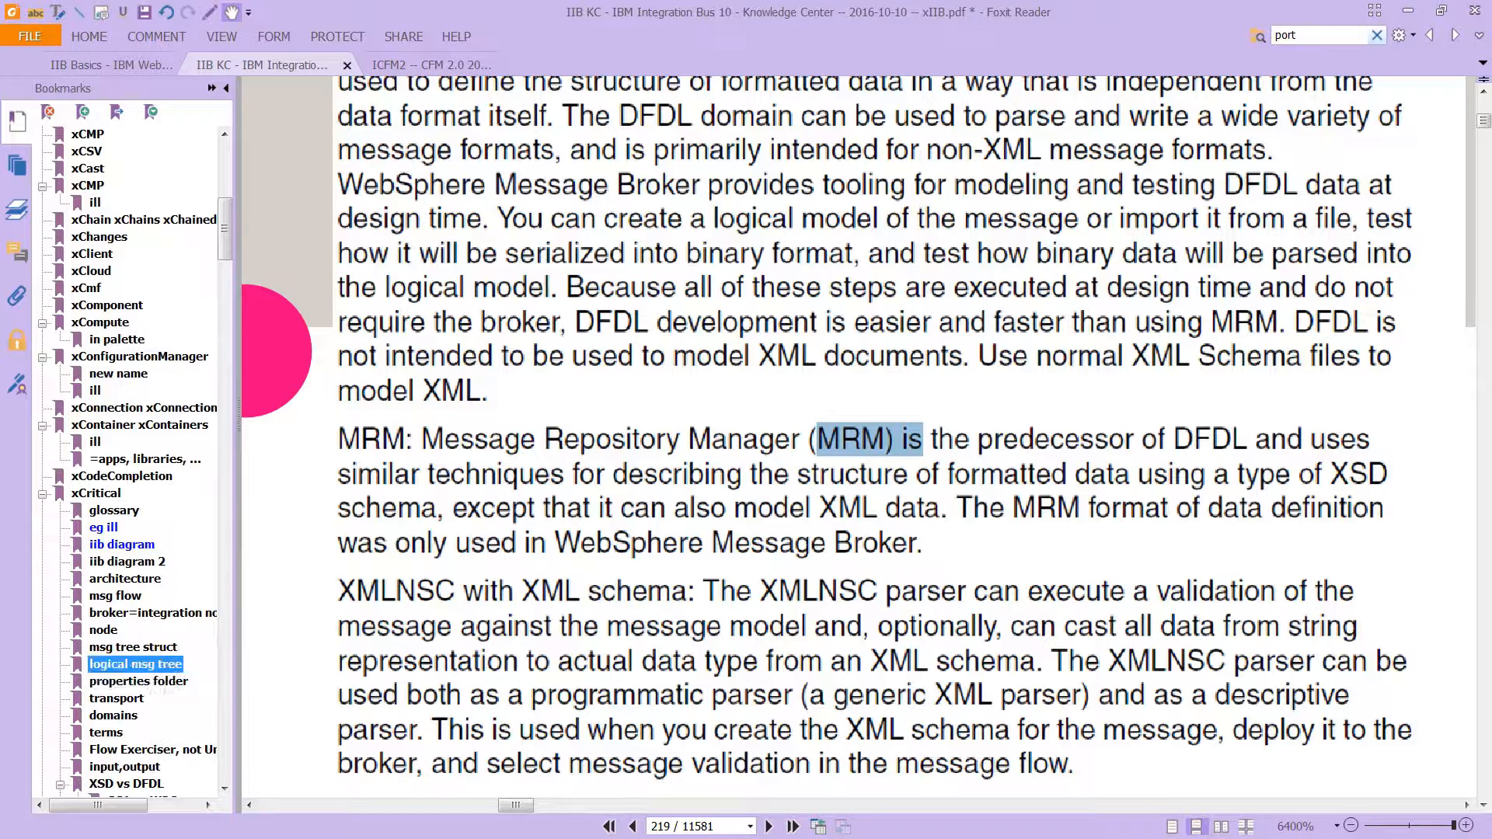
click(153, 749)
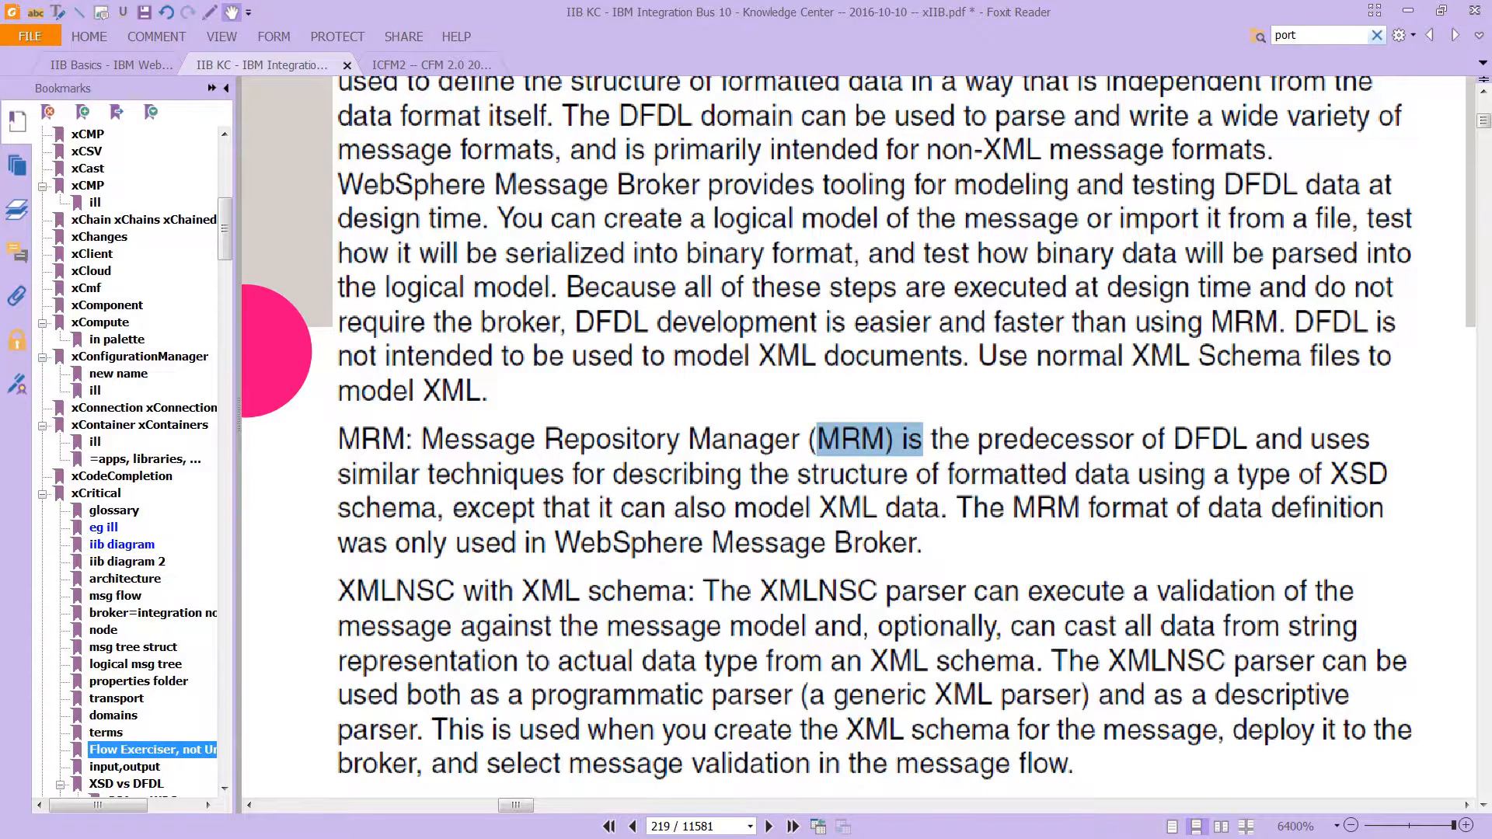
click(126, 783)
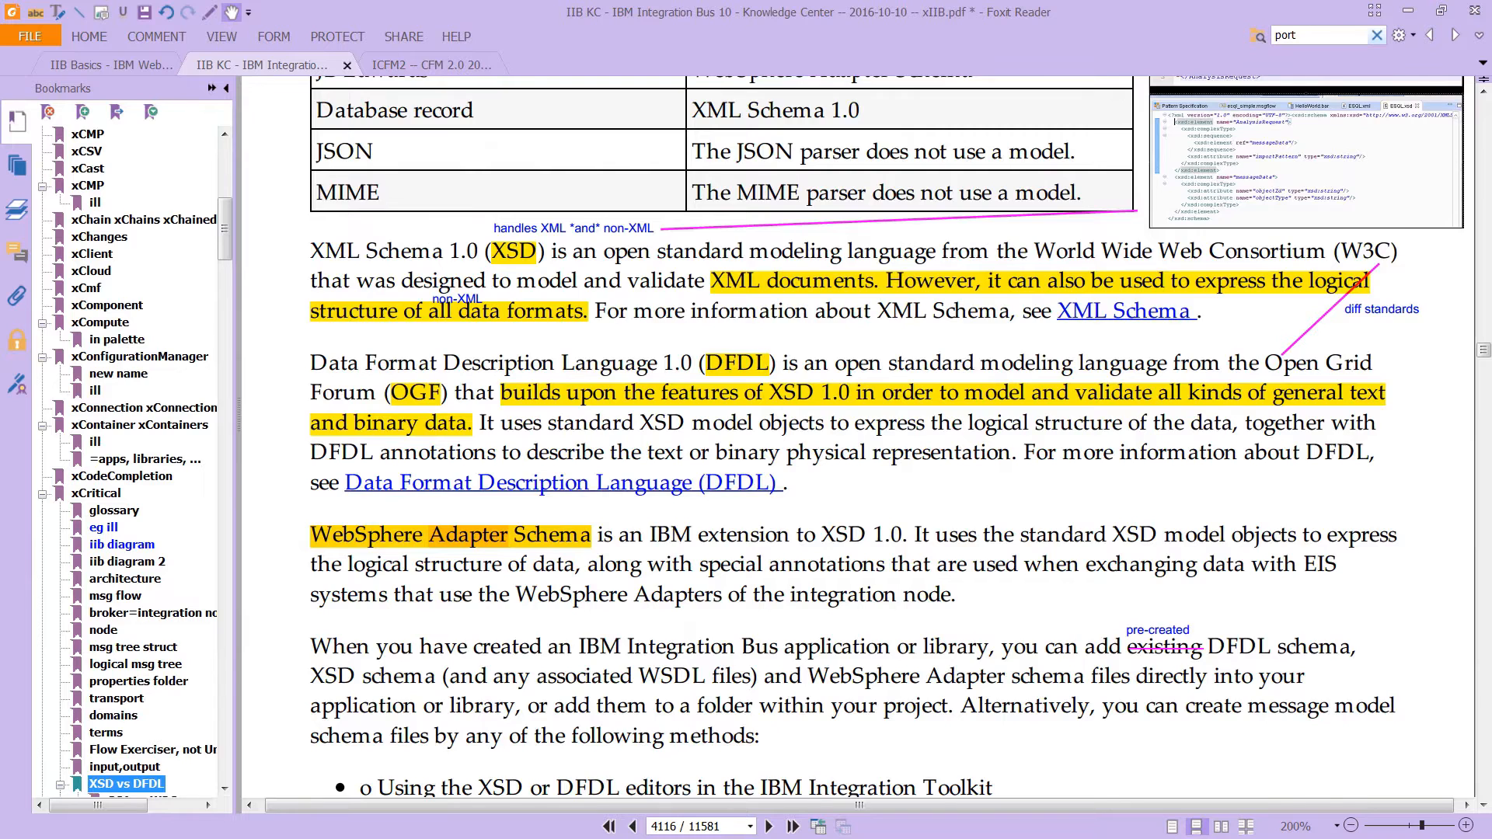
Scroll through the message format-to-schema table on page 4115 down to the modeling advantages page.
scroll(up, 3)
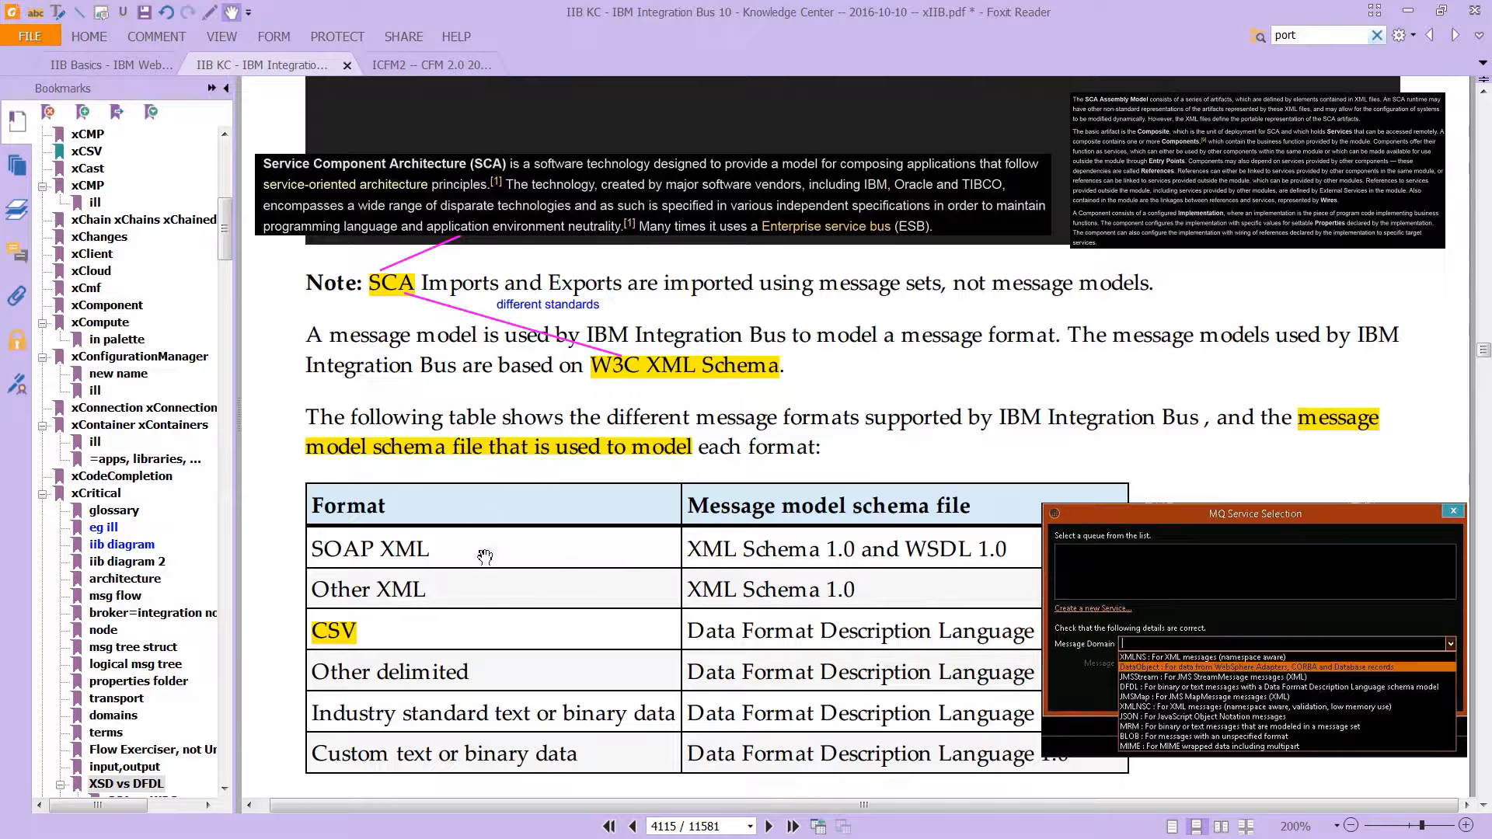
mouse_move(426, 269)
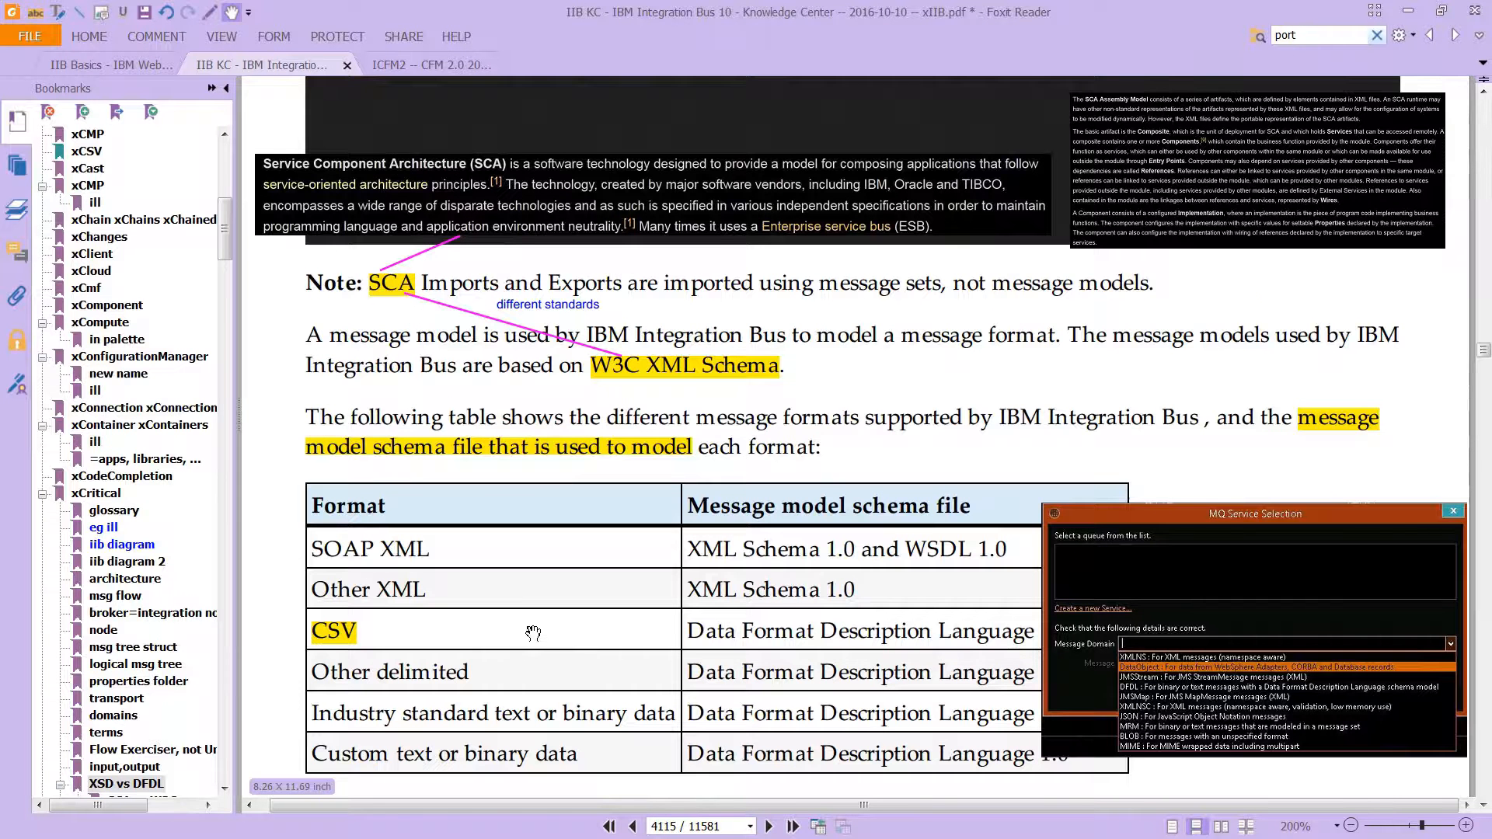
scroll(down, 3)
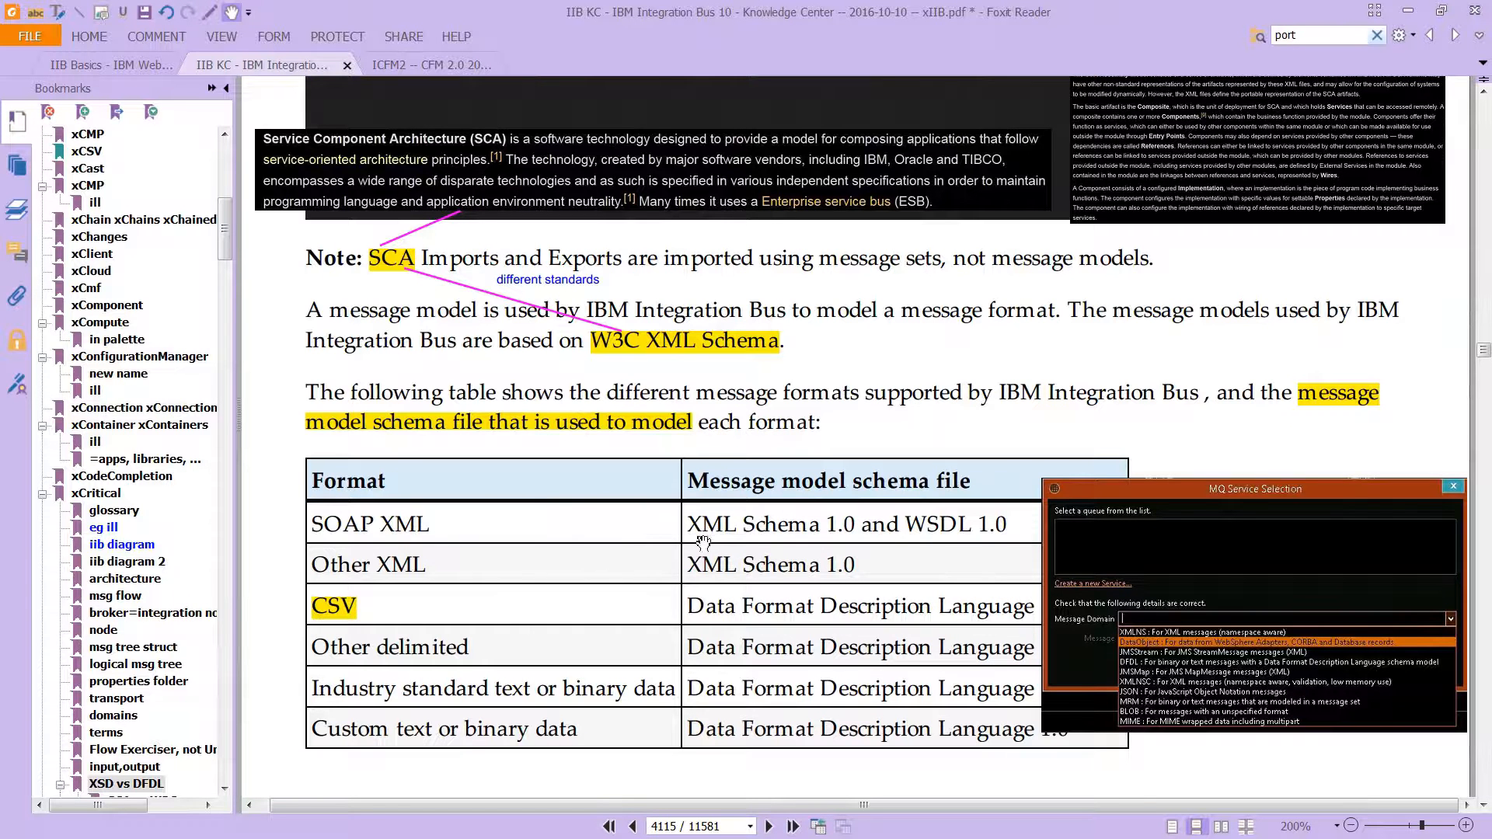
mouse_move(690, 566)
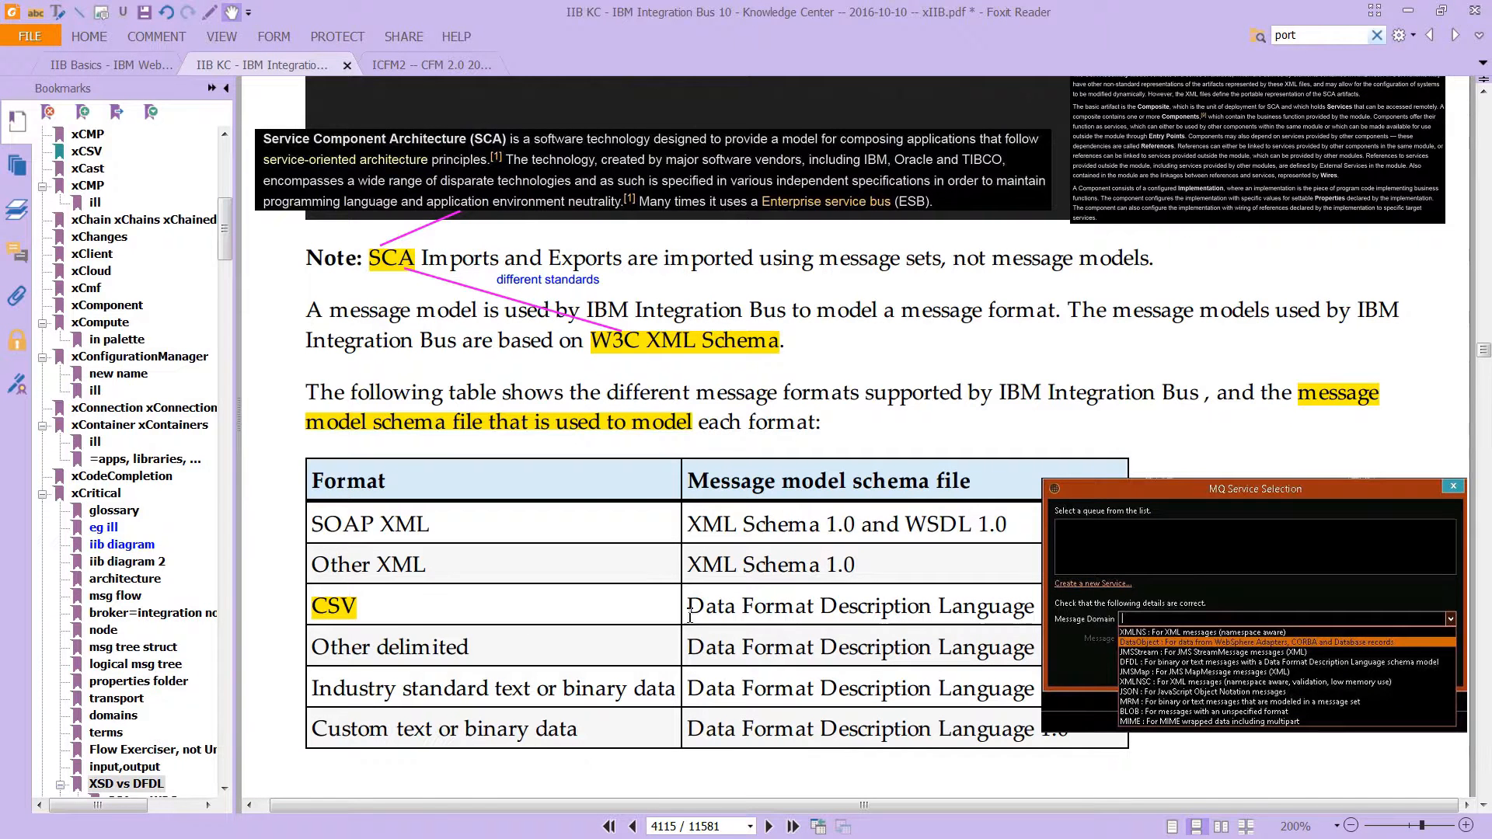
scroll(down, 3)
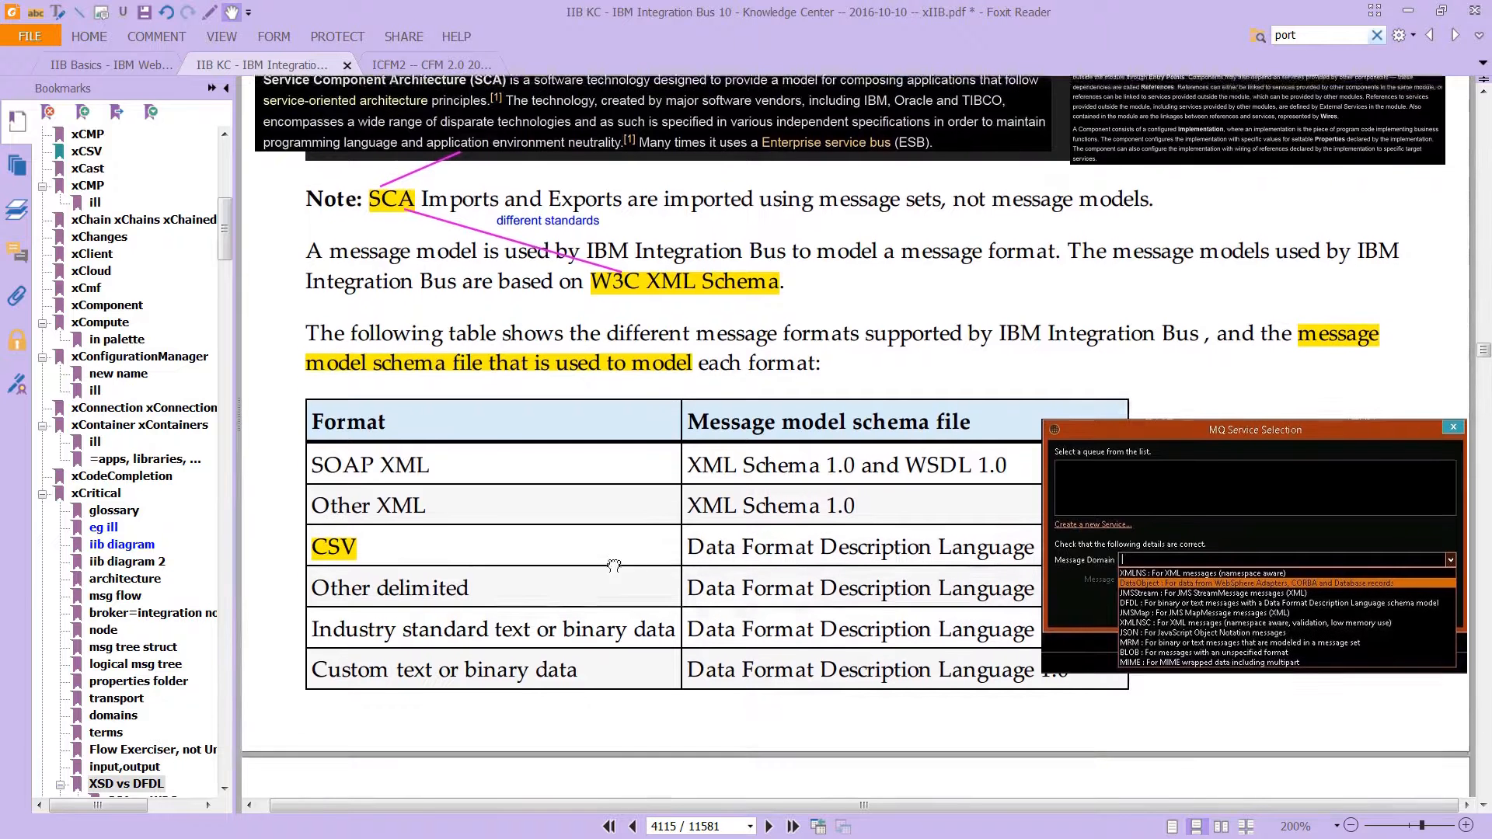
scroll(down, 3)
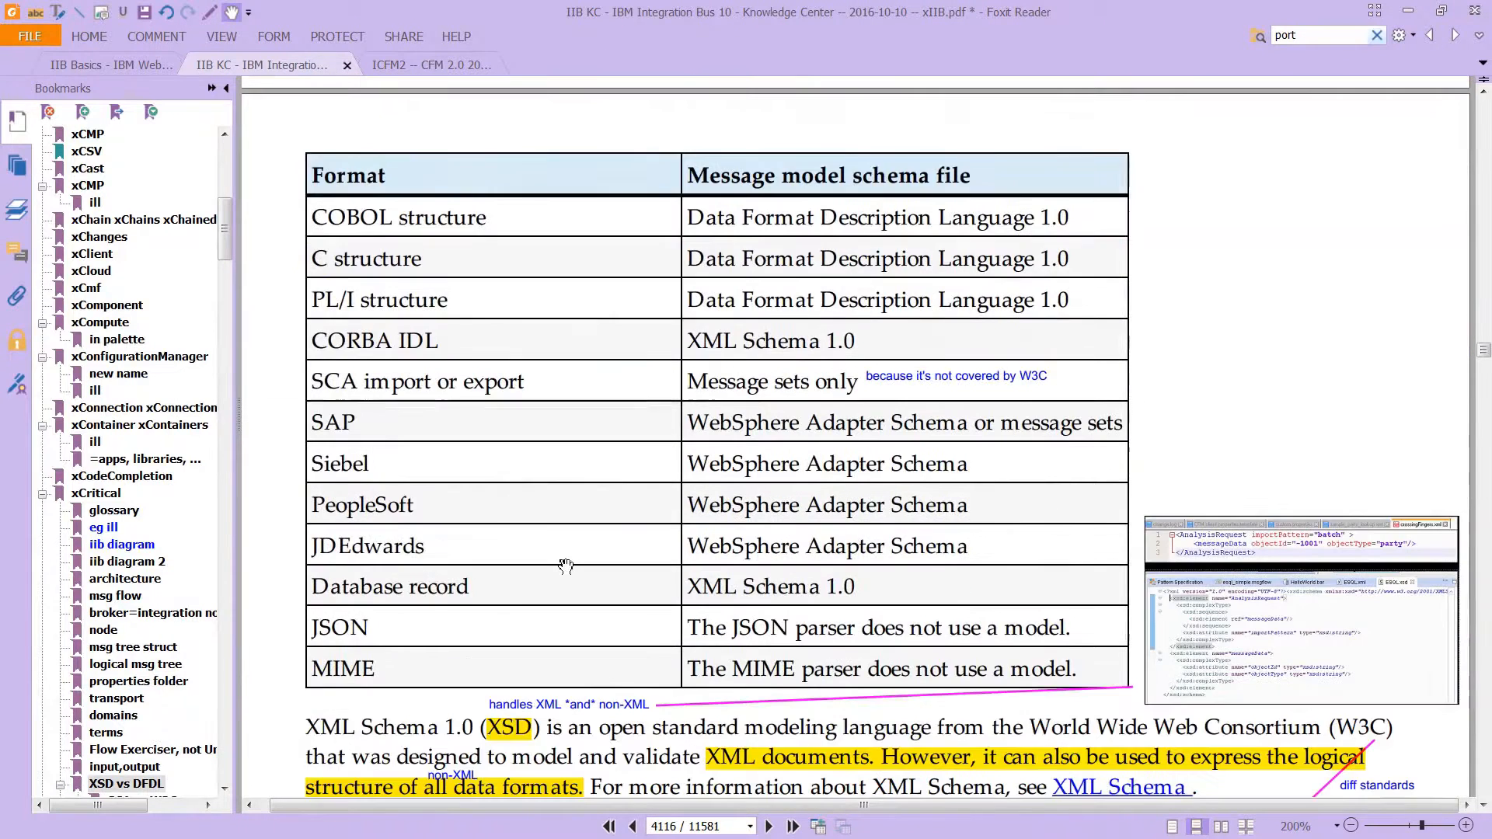
mouse_move(588, 553)
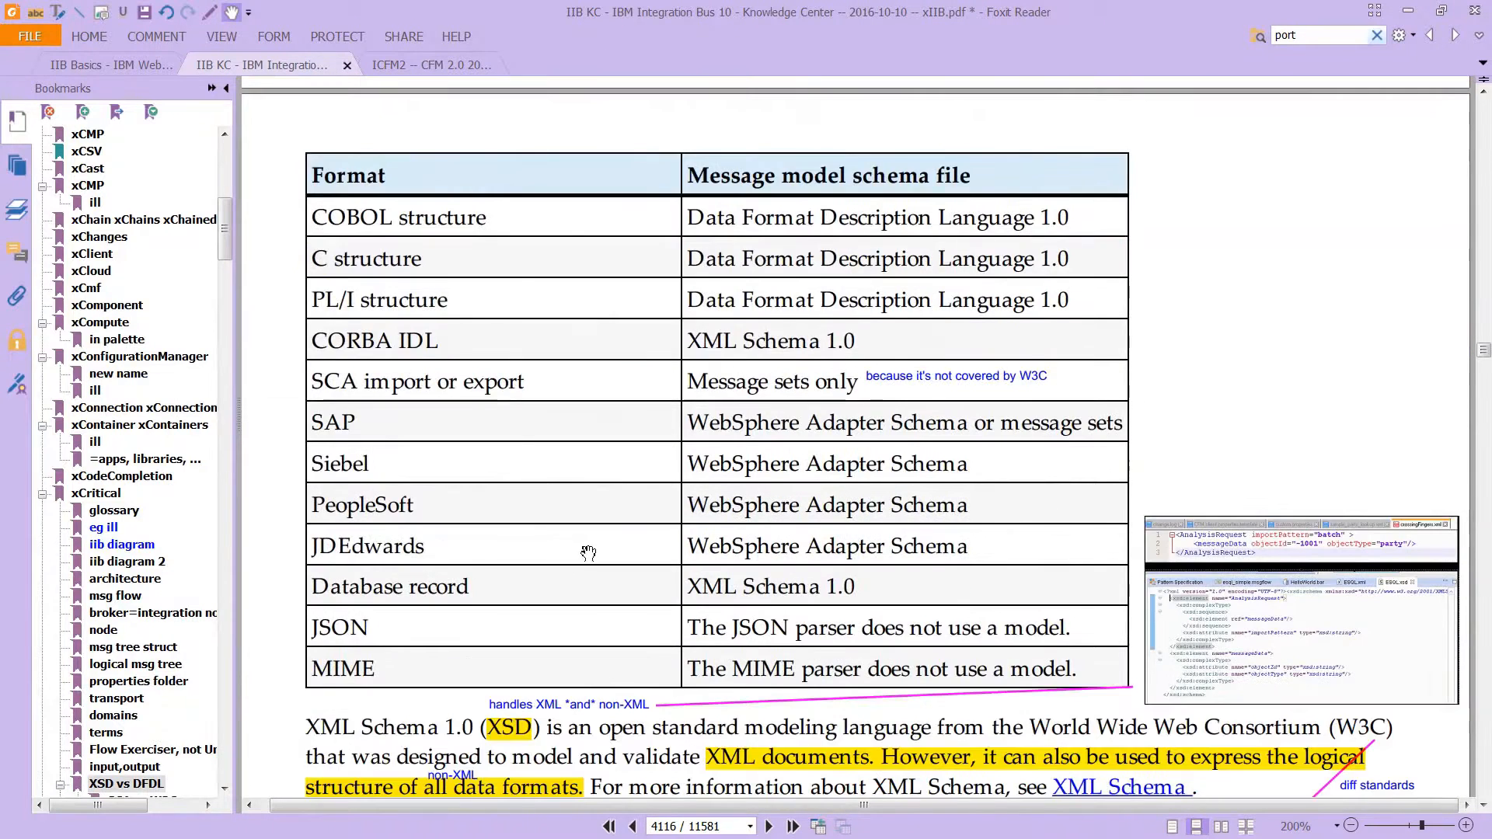
scroll(down, 3)
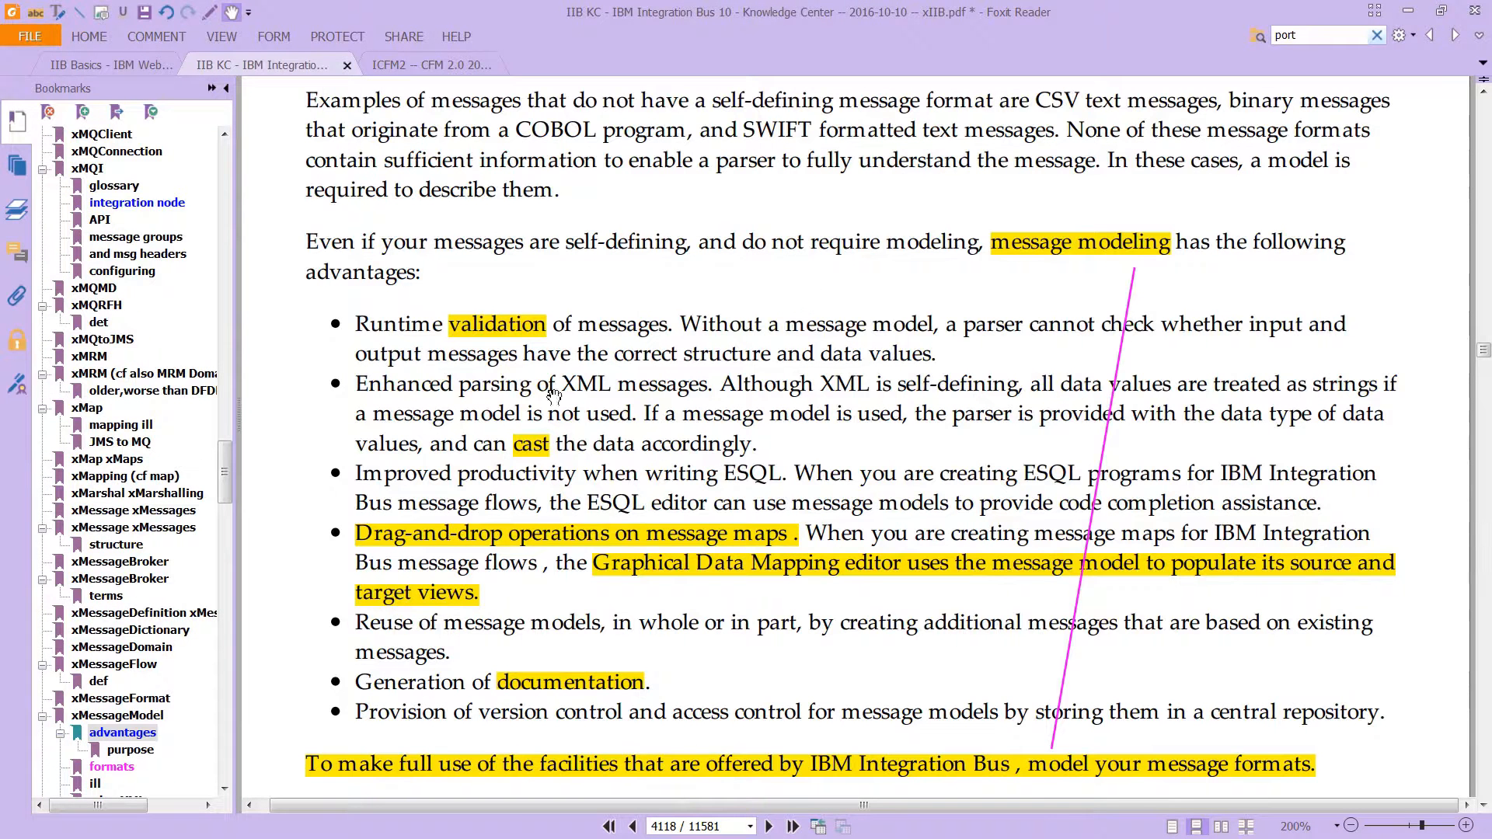
mouse_move(591, 277)
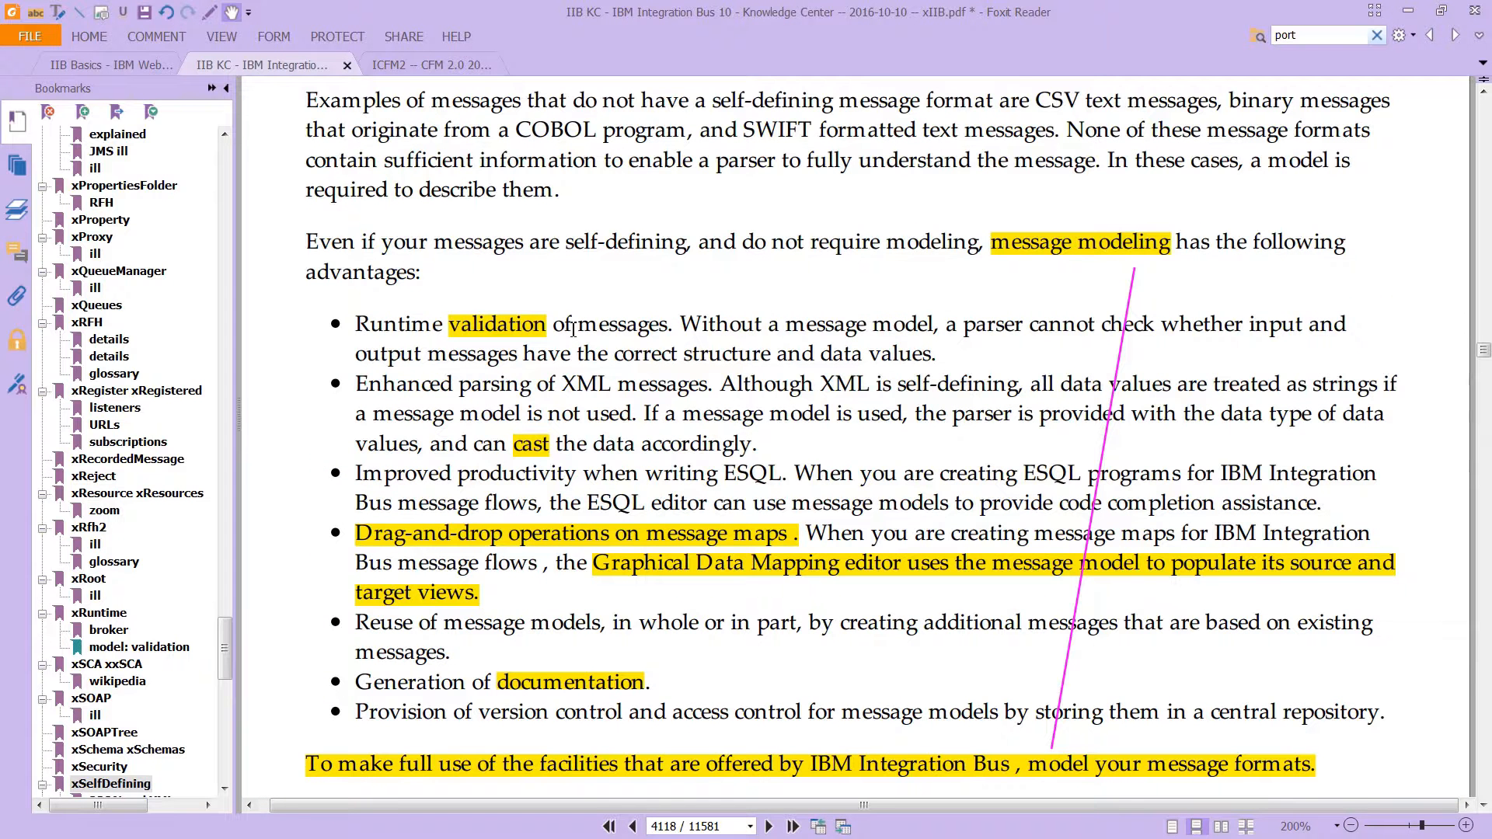
mouse_move(942, 210)
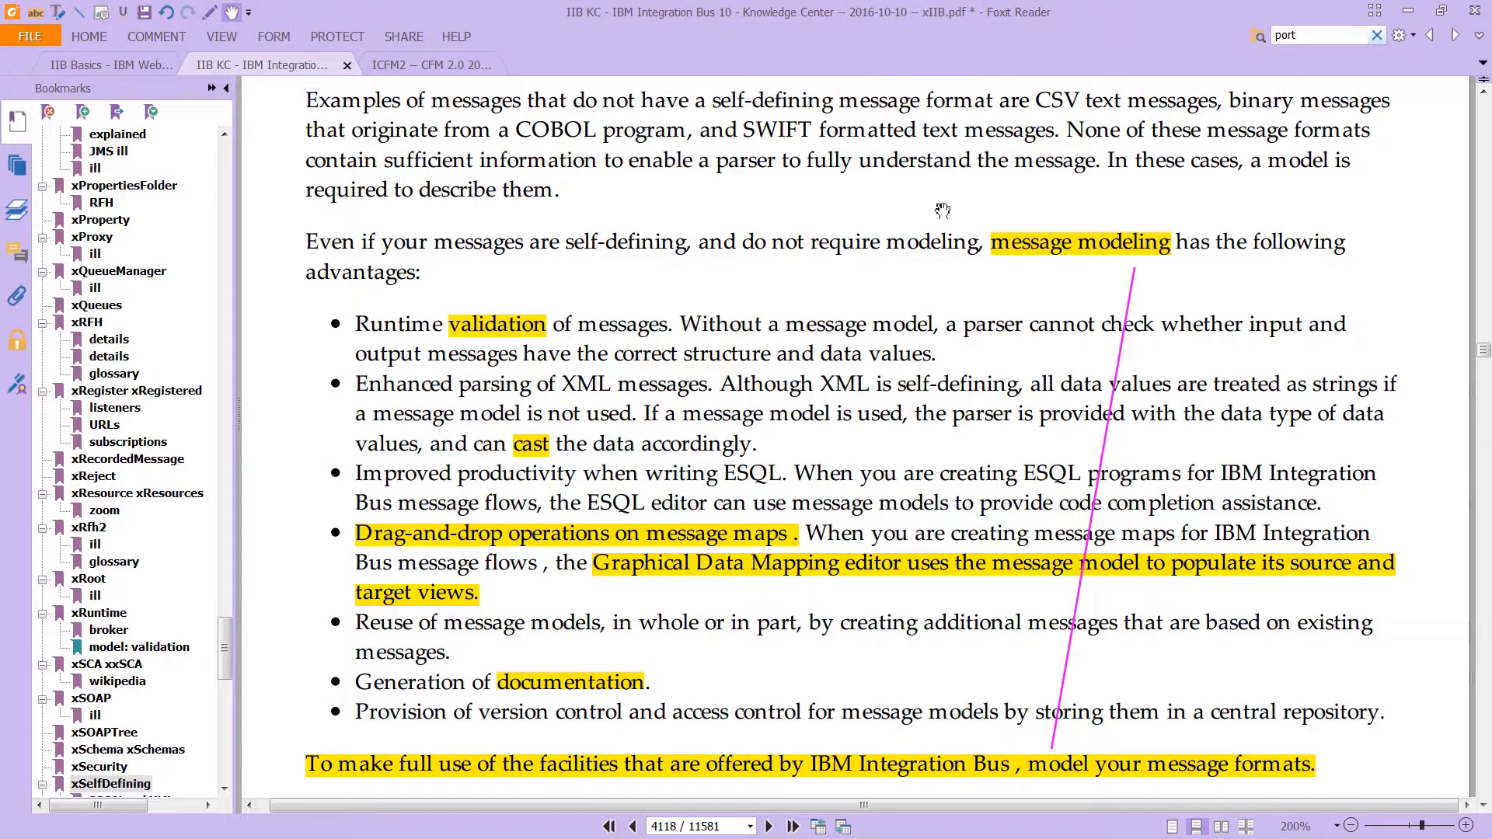
mouse_move(597, 288)
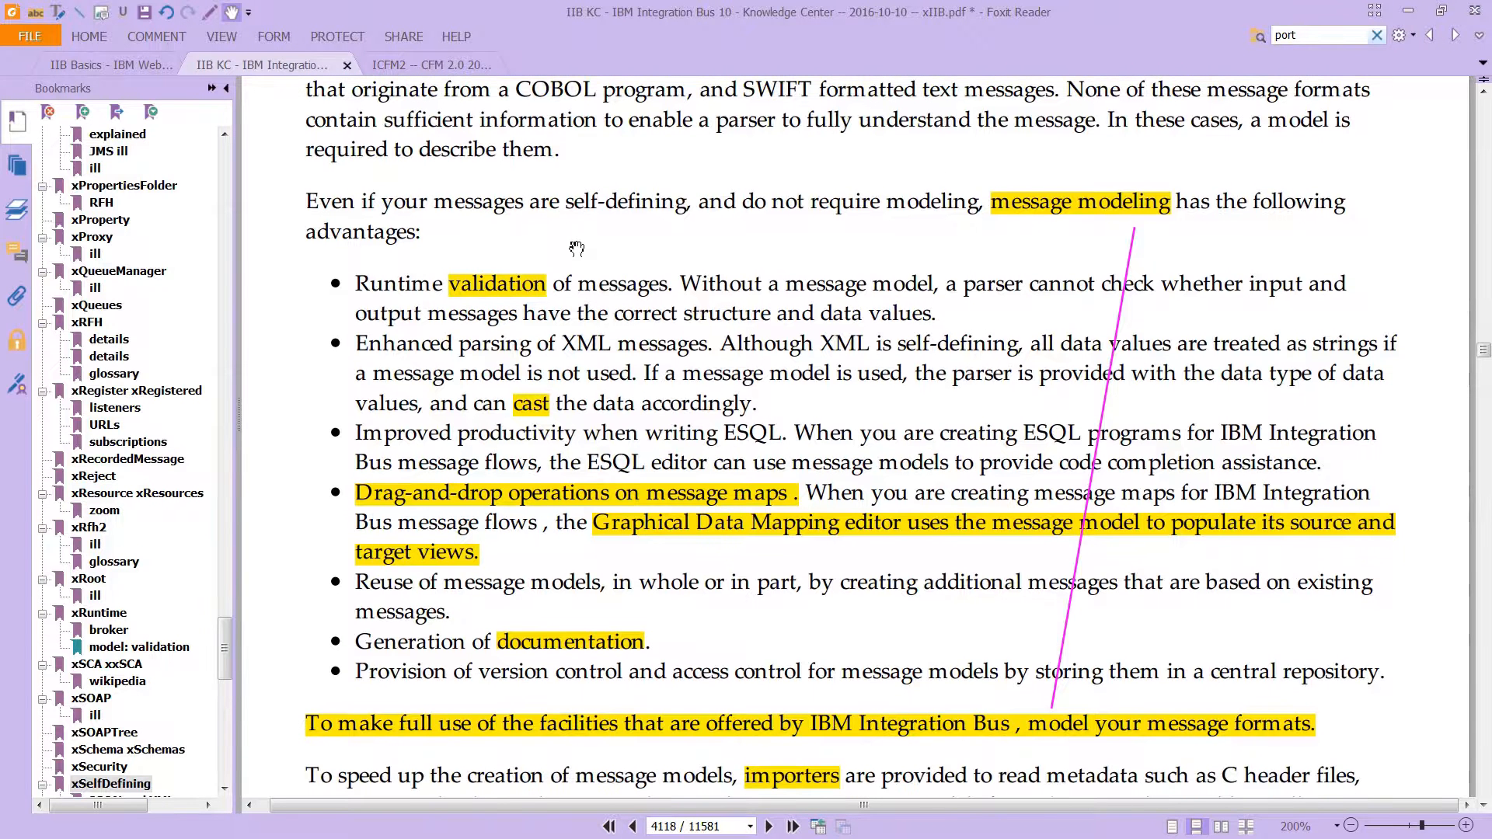
mouse_move(987, 295)
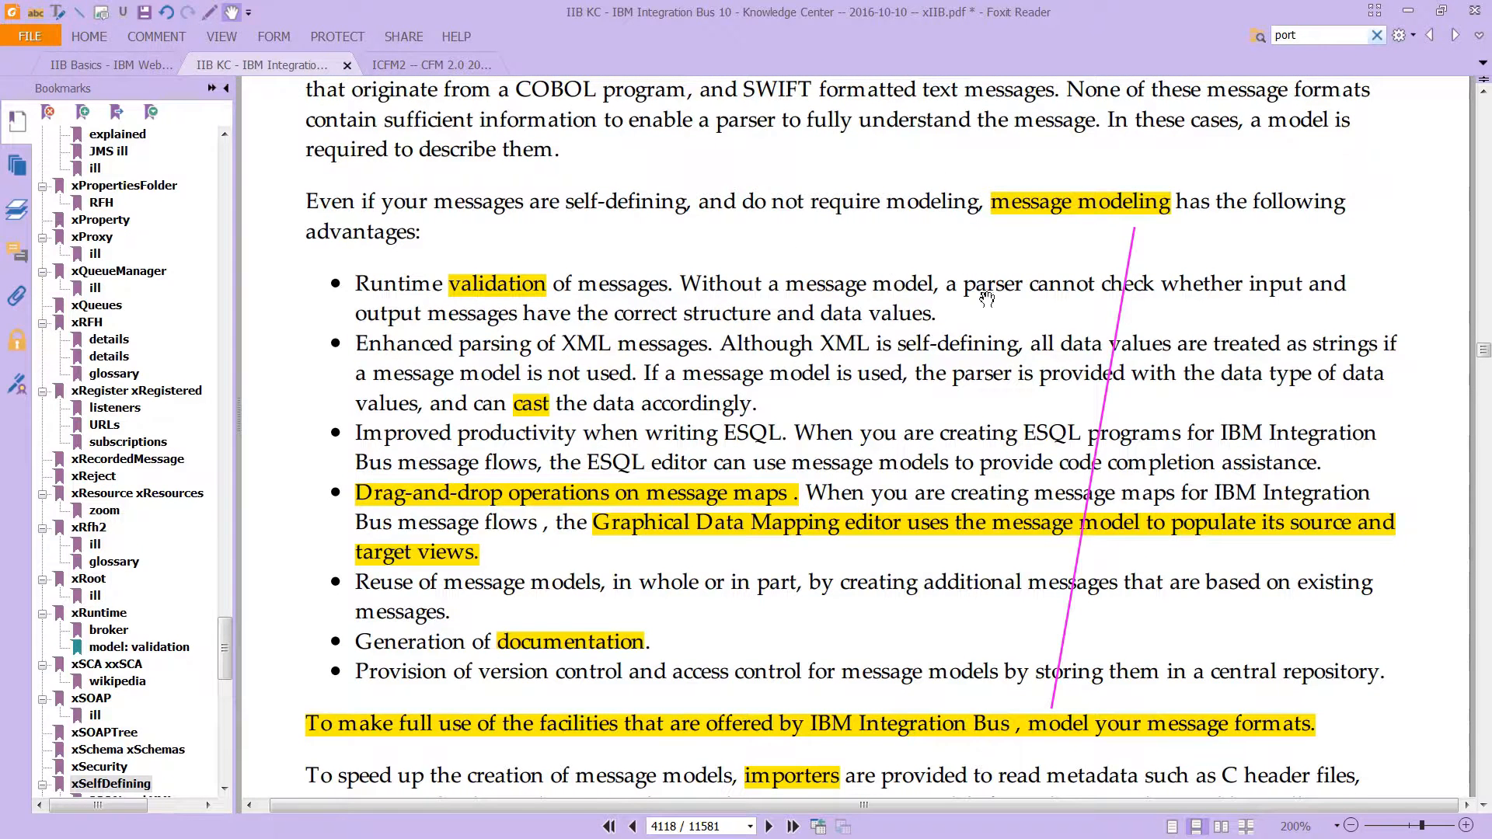
mouse_move(306, 375)
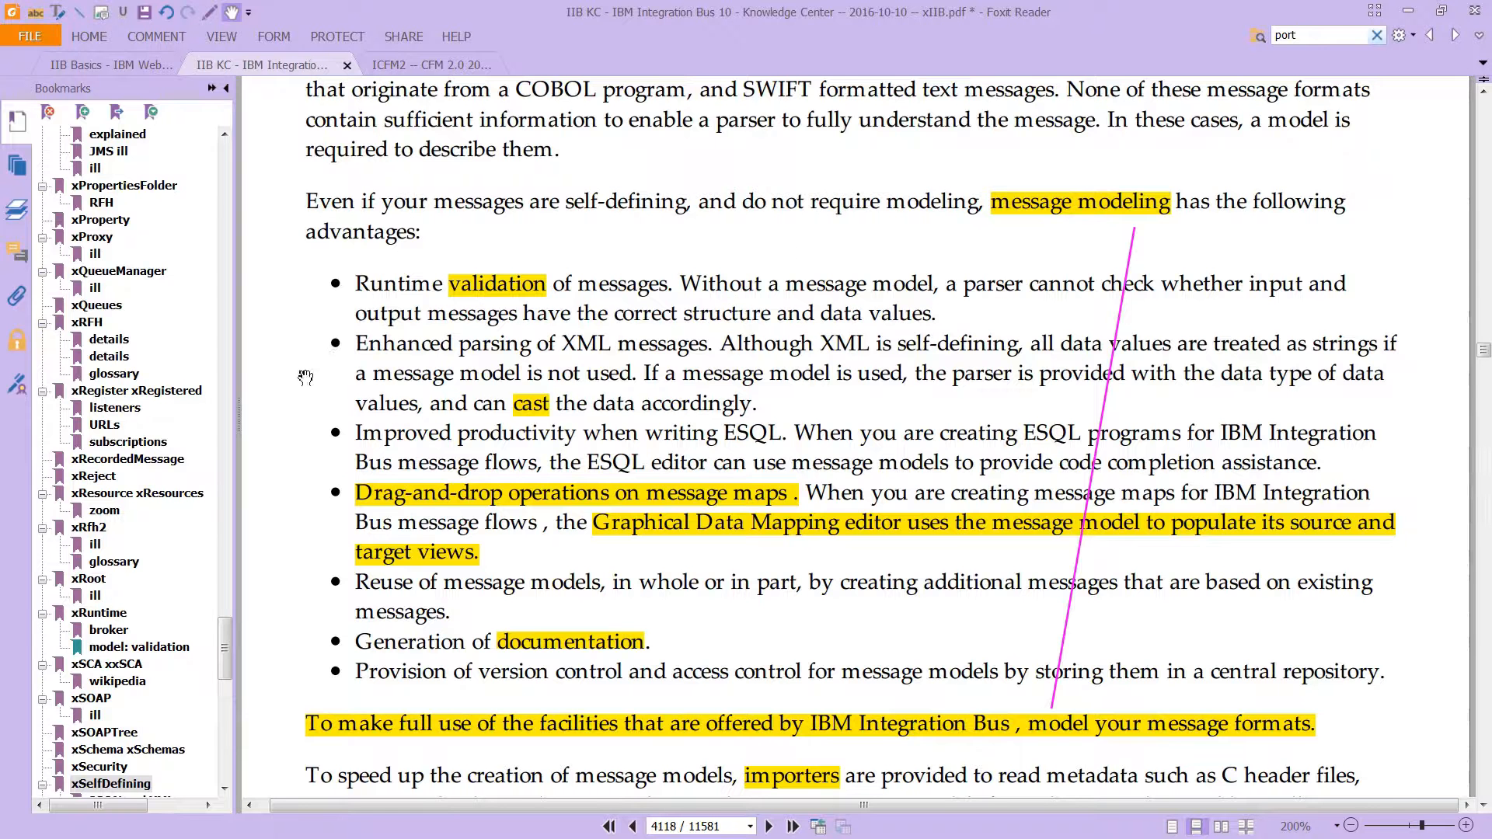